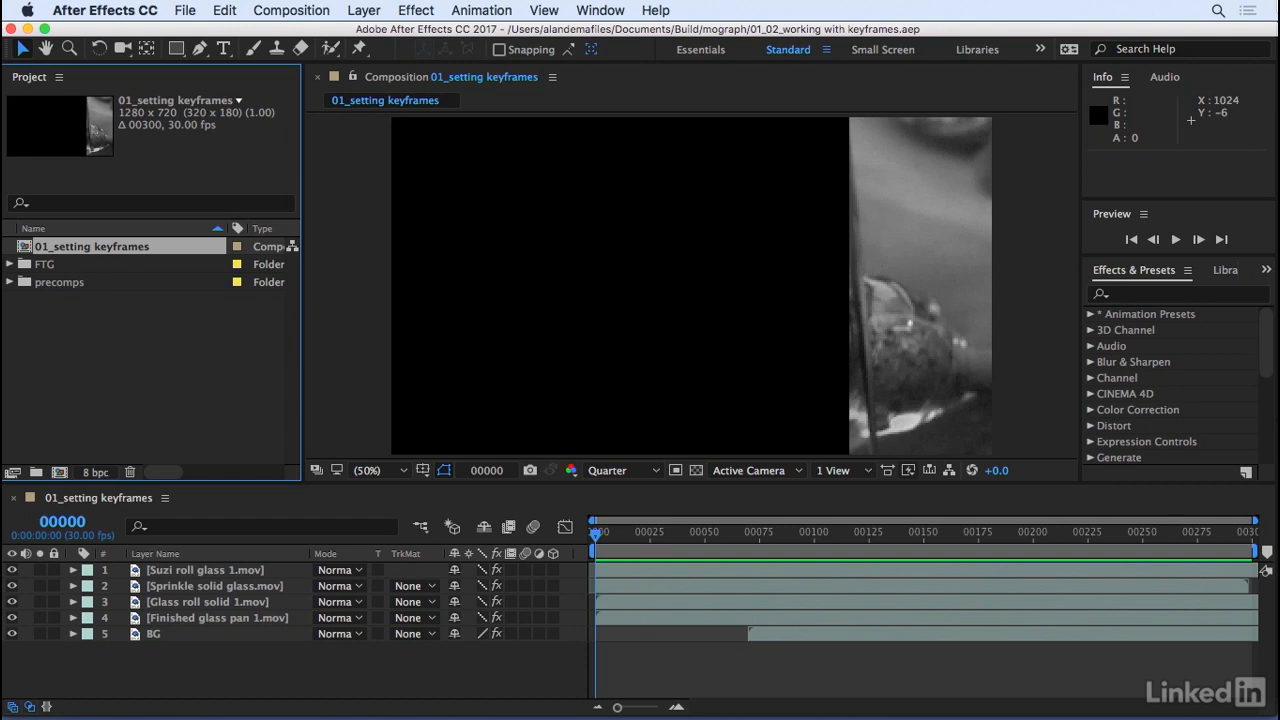
# Play and stop the composition preview a few times.
pyautogui.press('space')
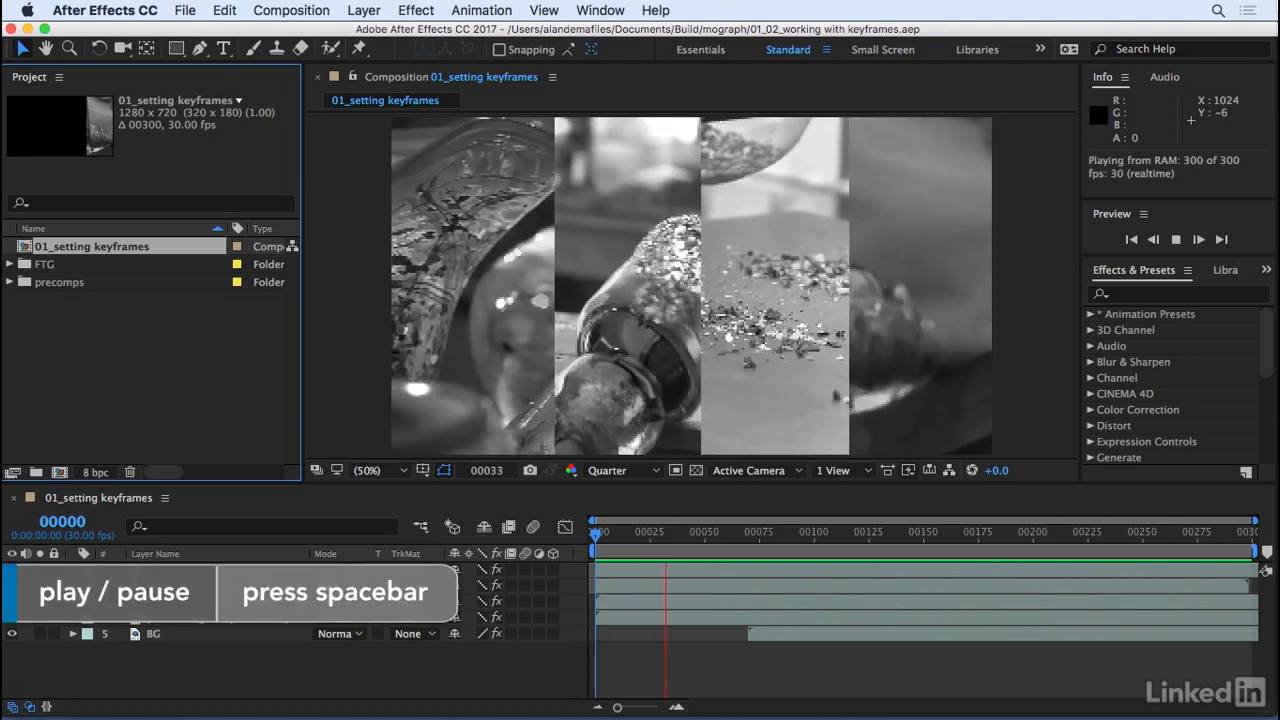
pyautogui.press('space')
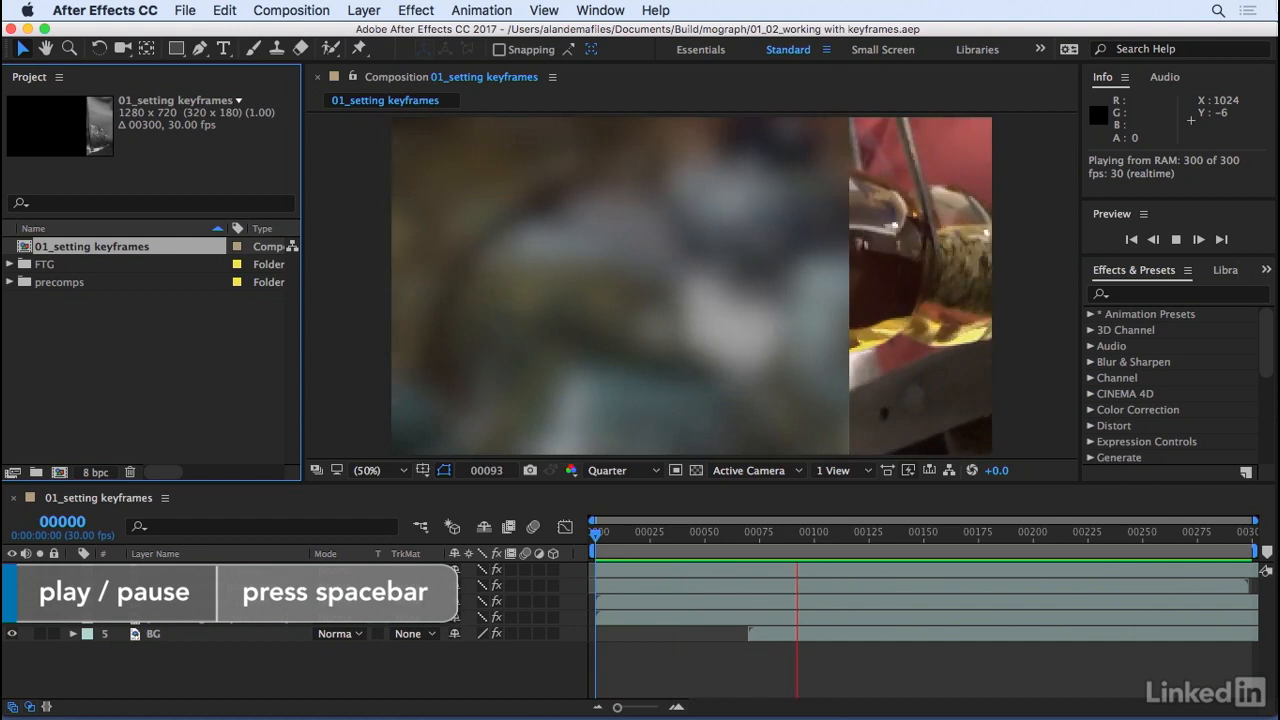
pyautogui.press('space')
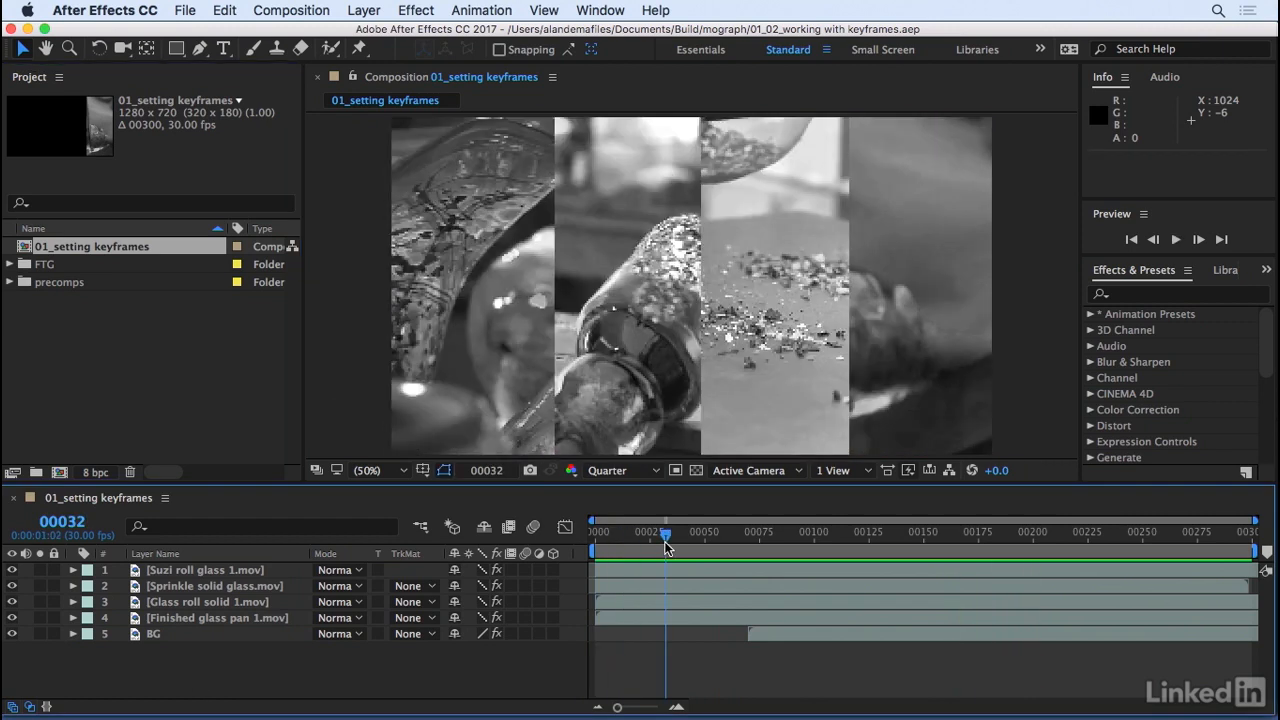
# Switch preview resolution to Full and back to Quarter, and end the work area at frame 123.
pyautogui.click(625, 470)
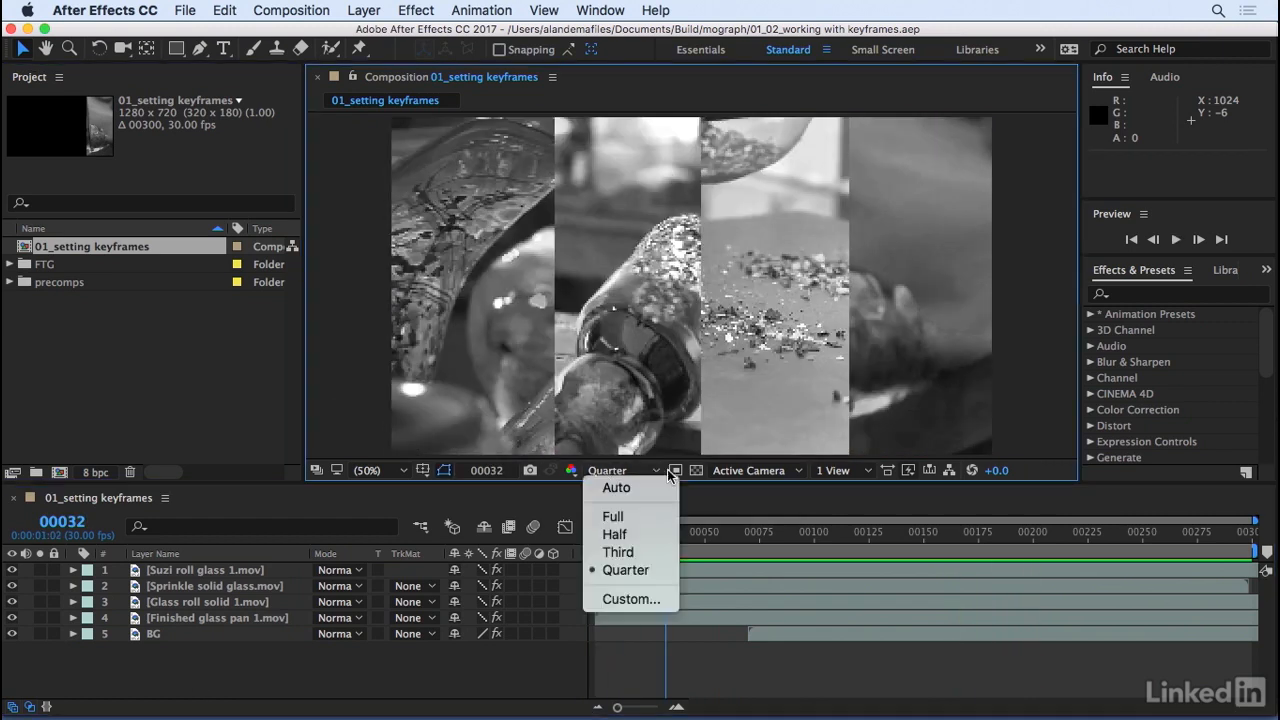
pyautogui.click(612, 516)
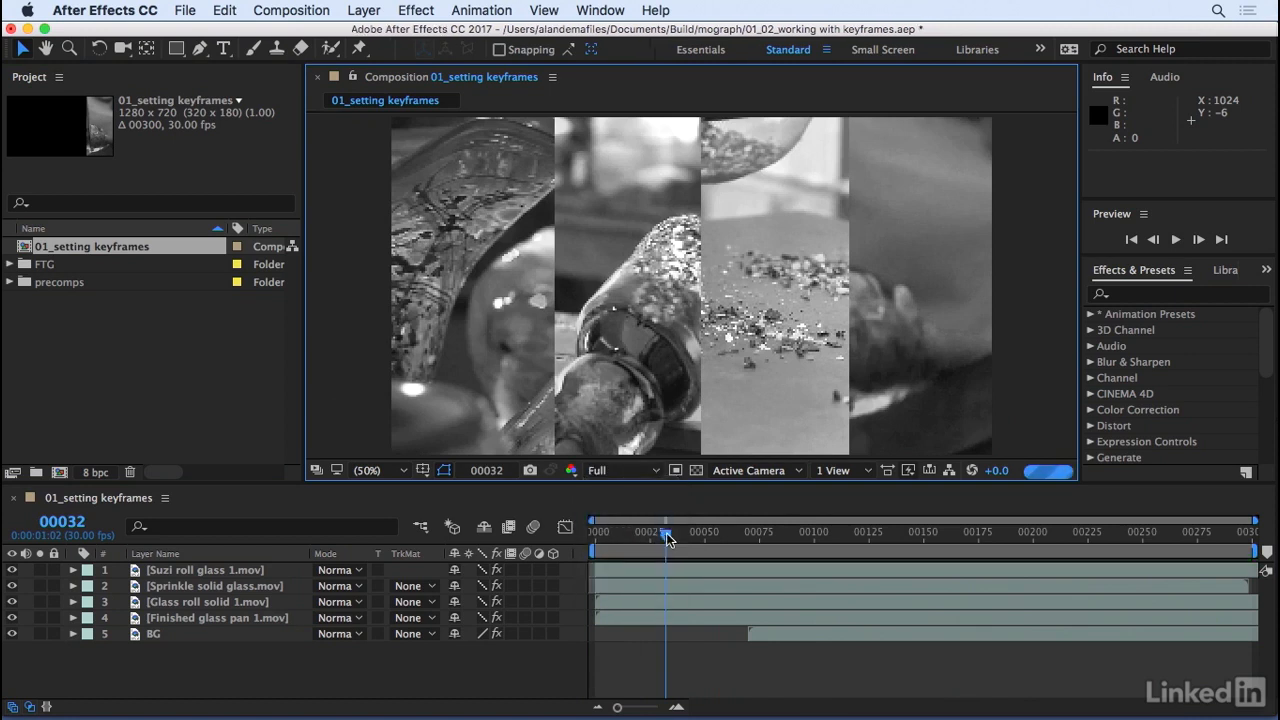
pyautogui.click(610, 470)
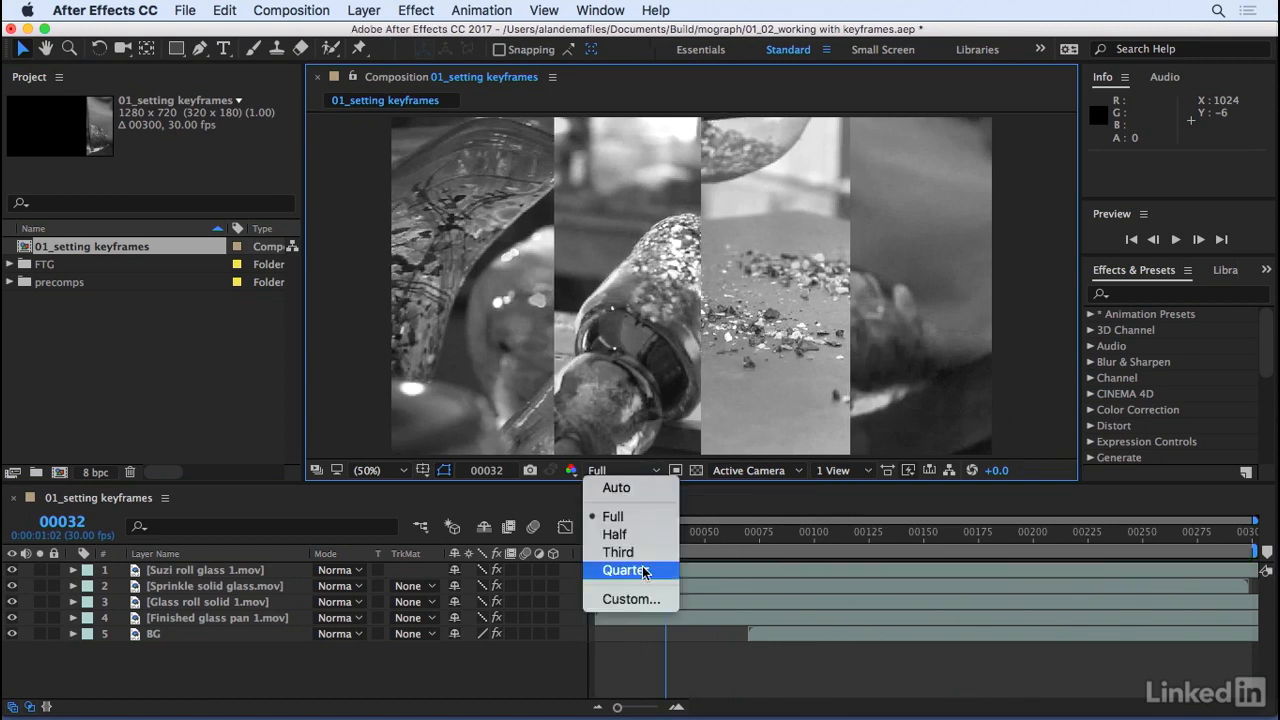
pyautogui.click(624, 570)
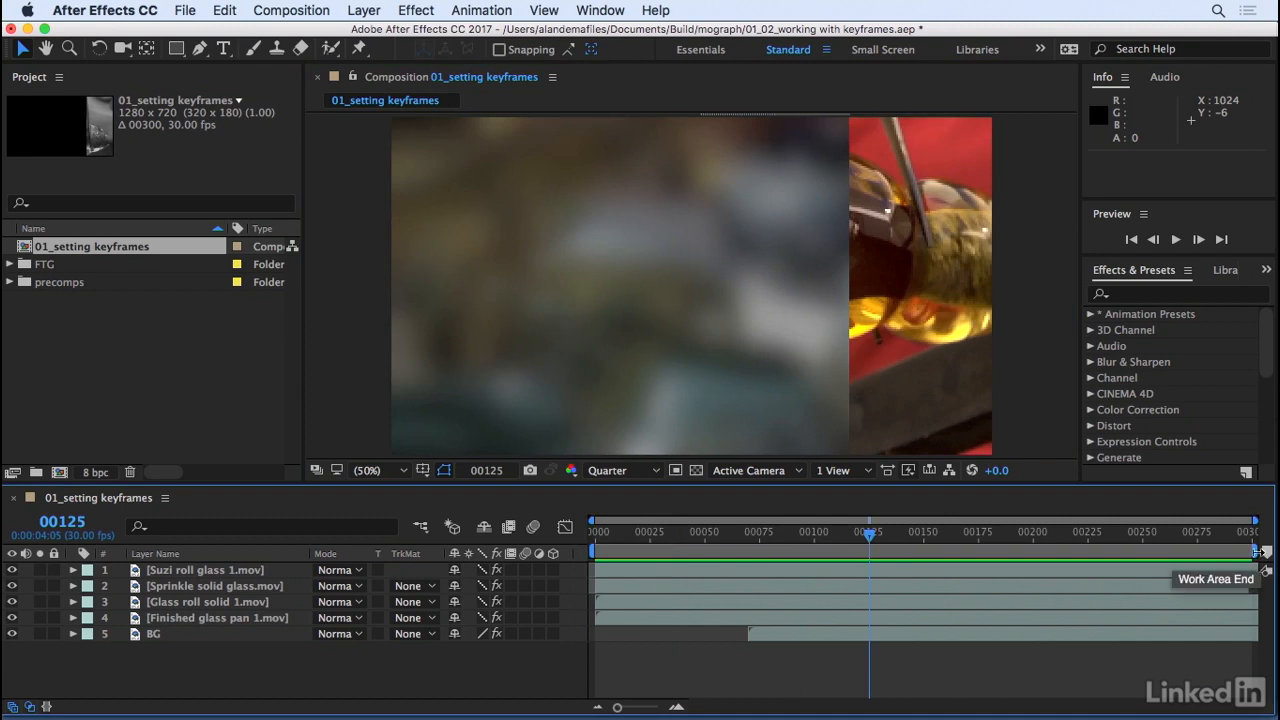
pyautogui.moveTo(1257, 545); pyautogui.dragTo(1257, 545)
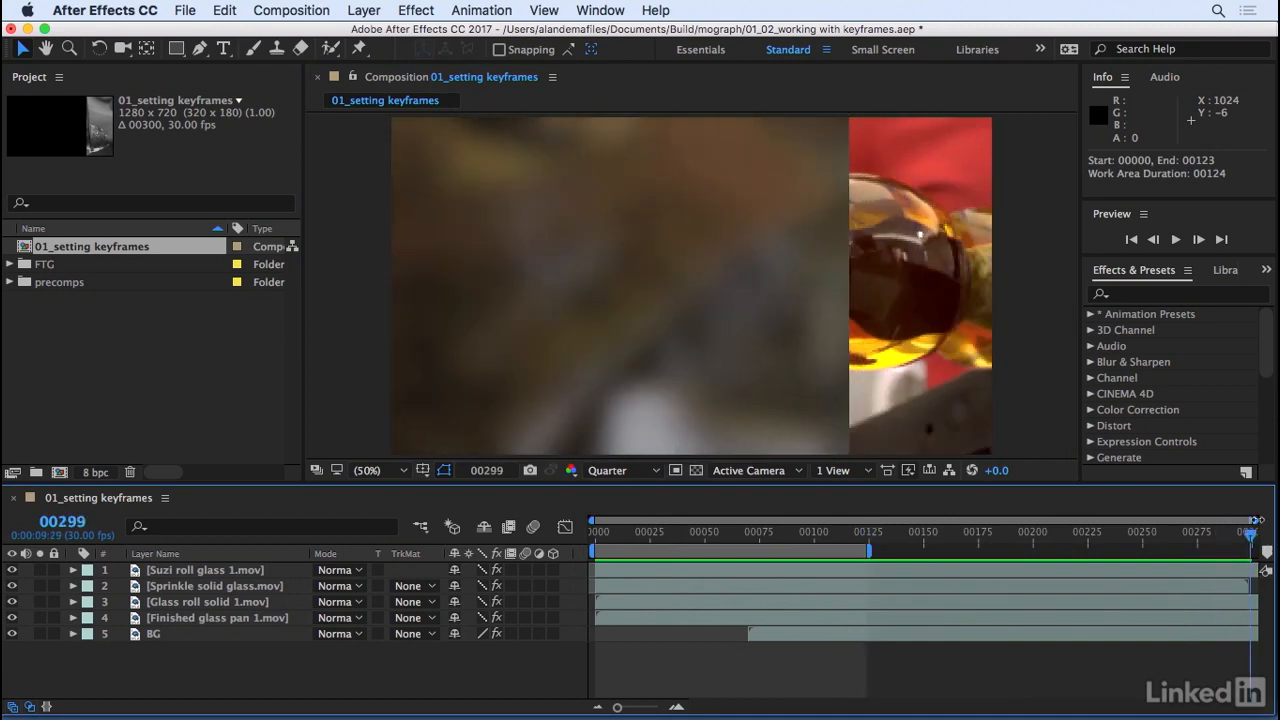
pyautogui.click(658, 531)
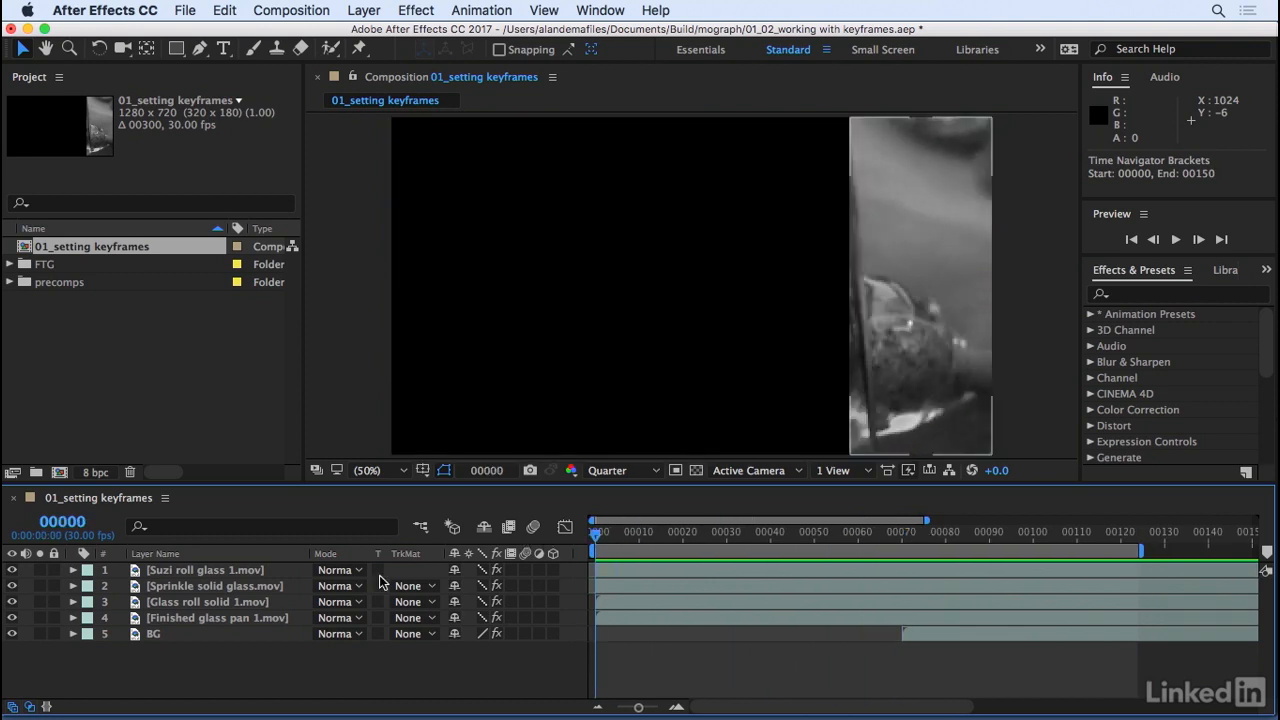
pyautogui.click(204, 569)
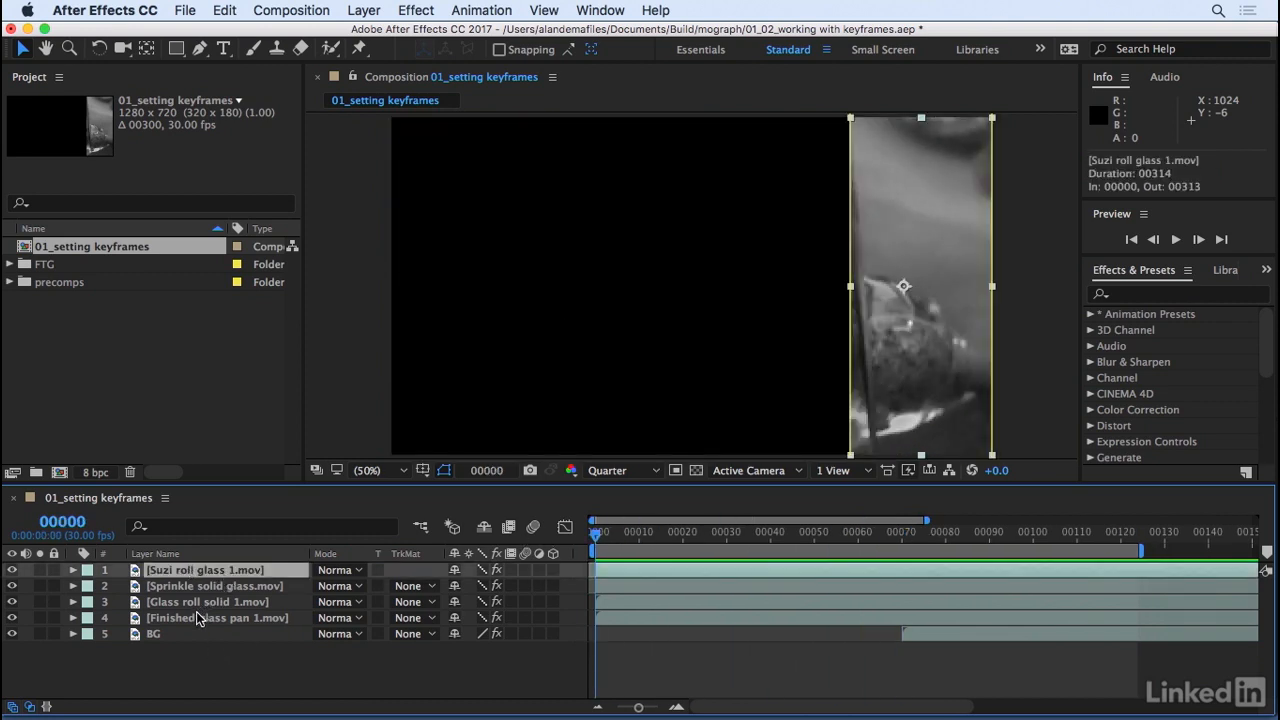
pyautogui.click(481, 10)
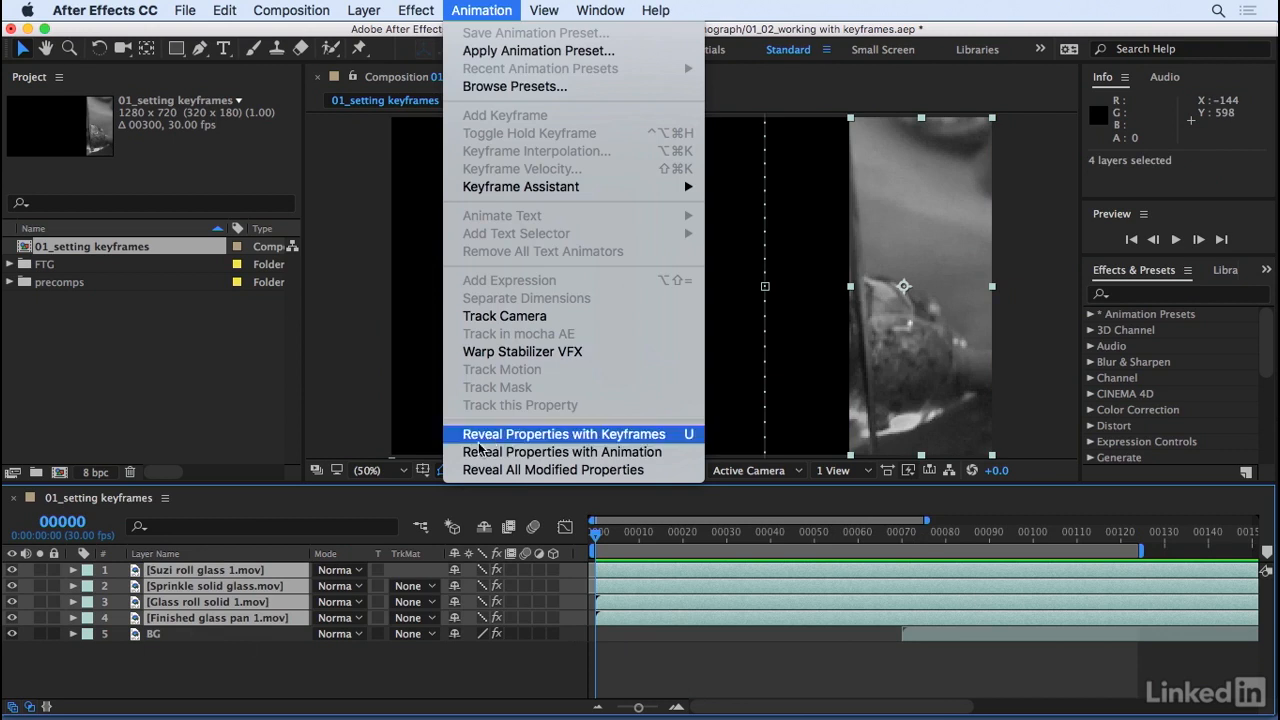
pyautogui.moveTo(487, 440)
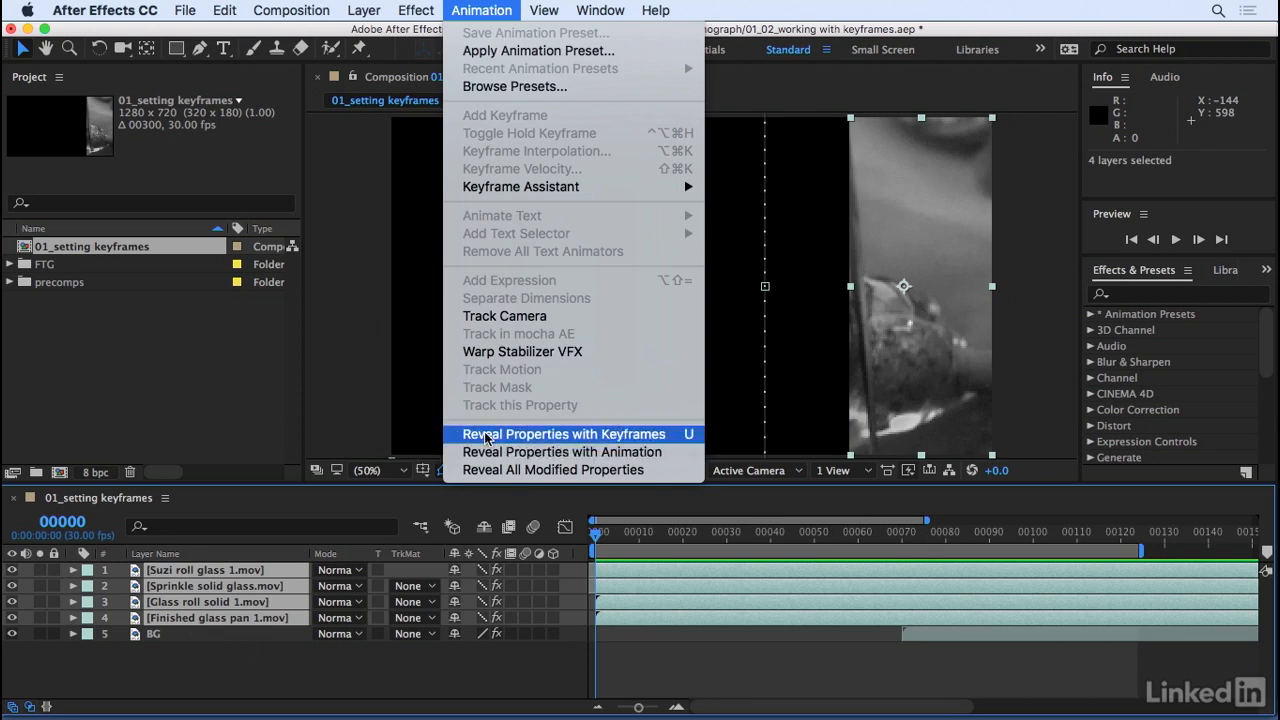
pyautogui.click(564, 433)
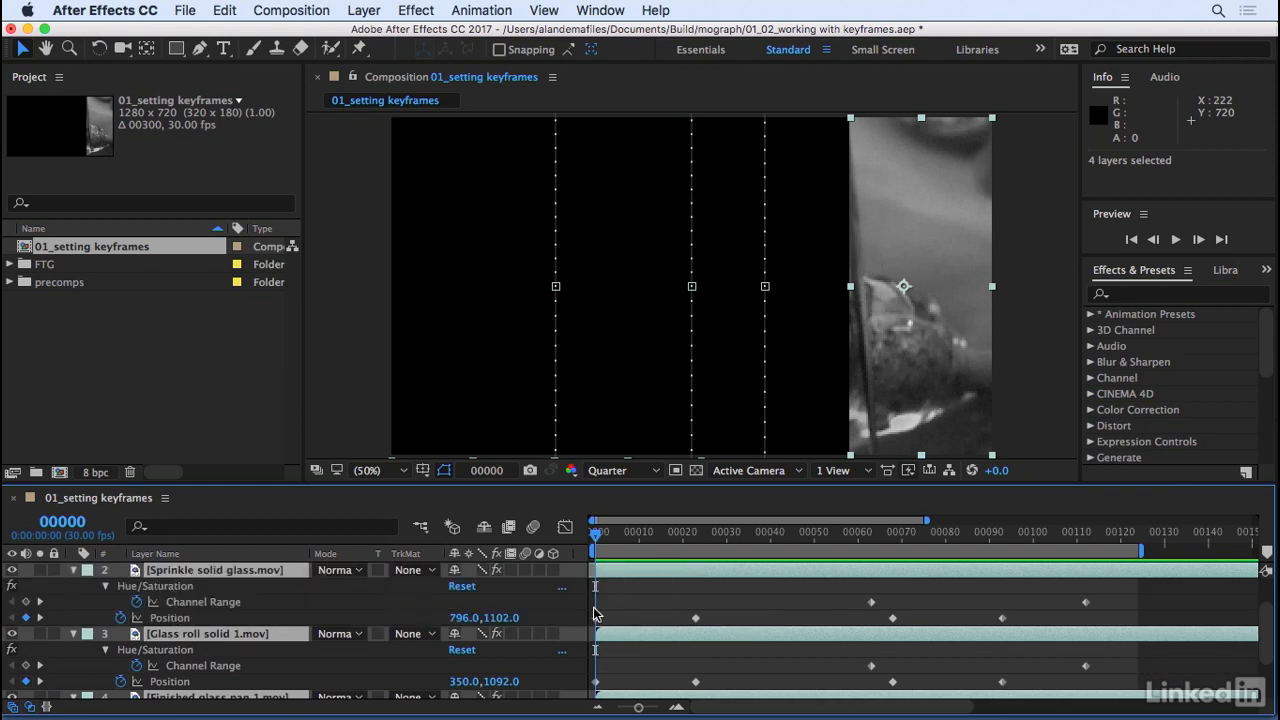
pyautogui.moveTo(998, 670)
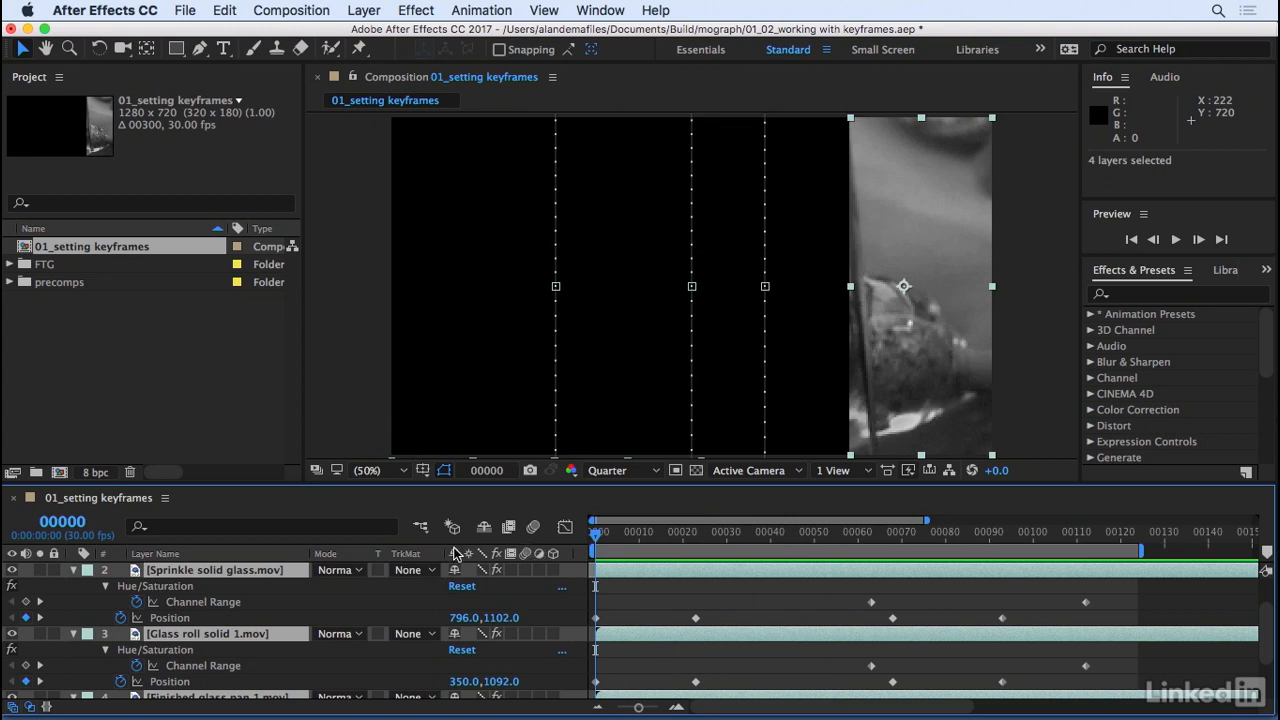
pyautogui.moveTo(505, 608)
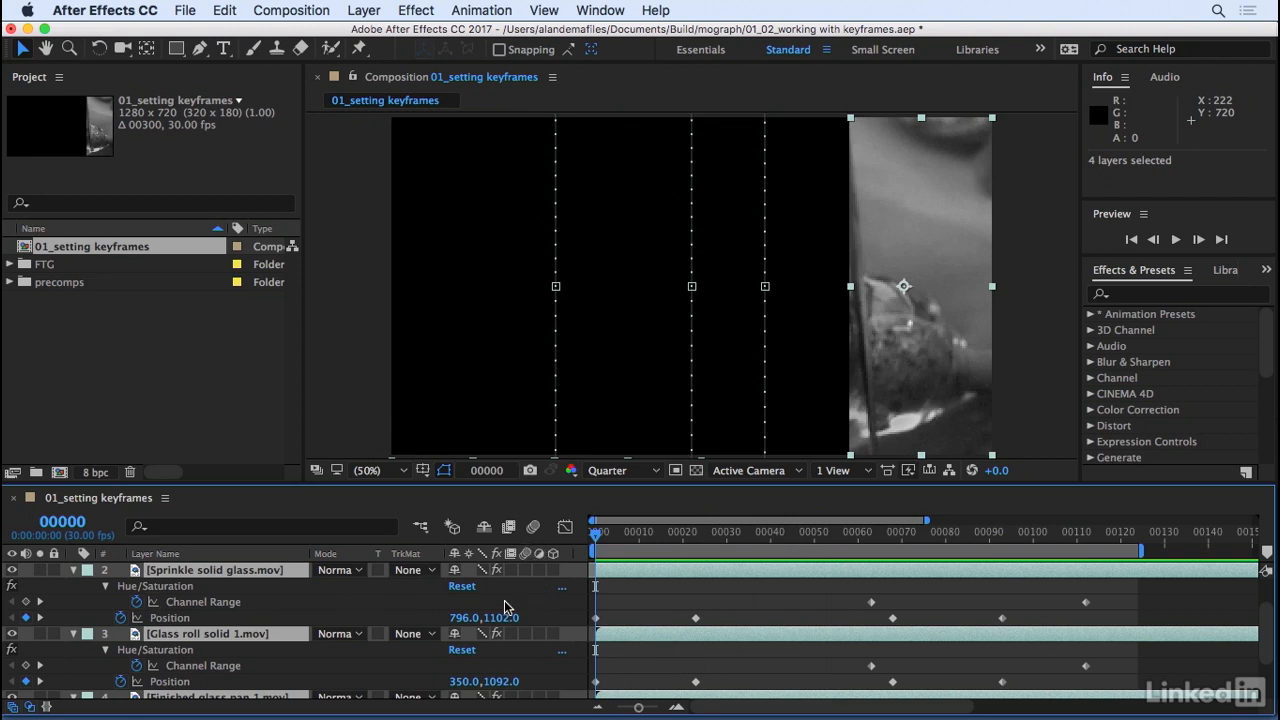
pyautogui.moveTo(80, 590)
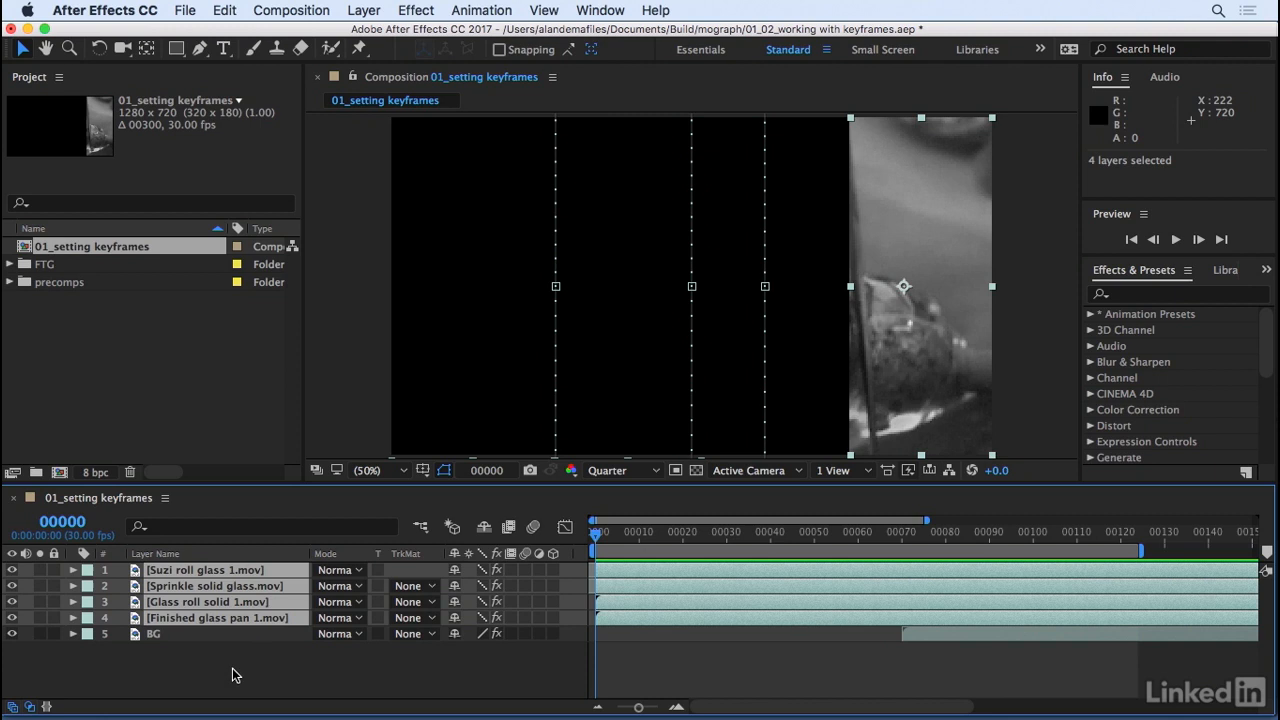
# Show Position on all layers and scrub to align with the strips' frame-23 keyframes.
pyautogui.press('p')
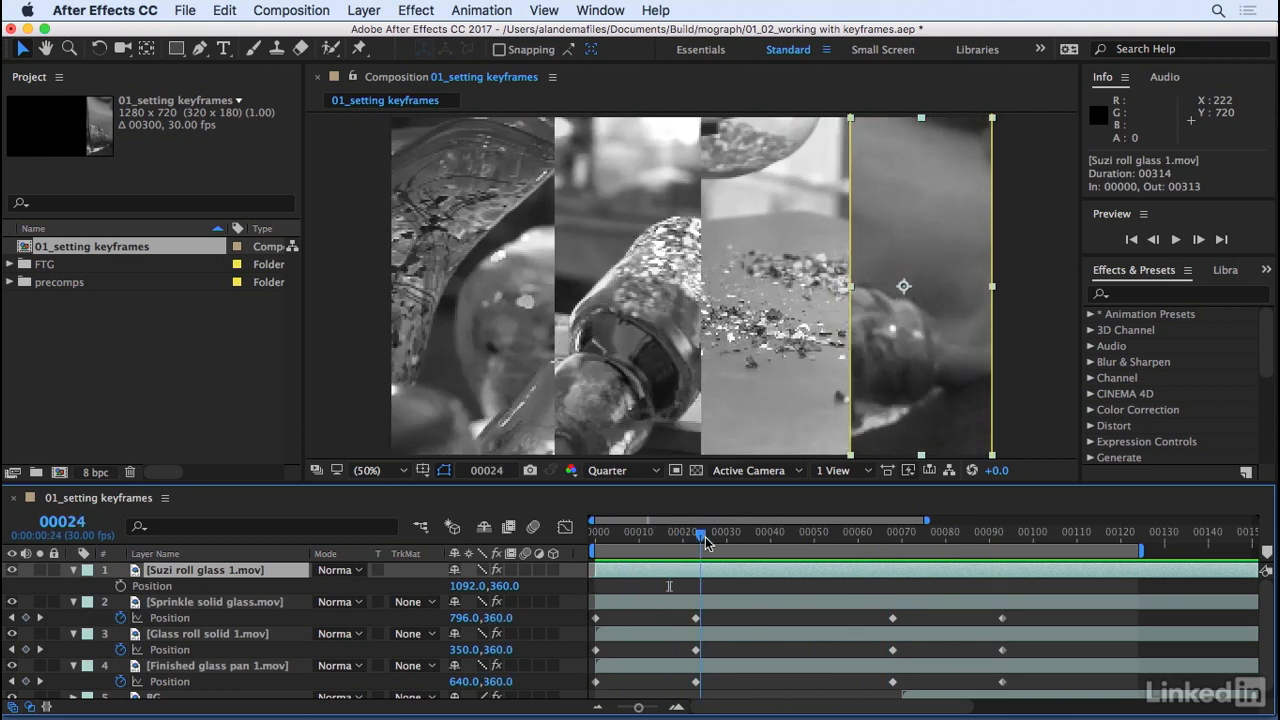
pyautogui.moveTo(700, 540); pyautogui.dragTo(755, 540)
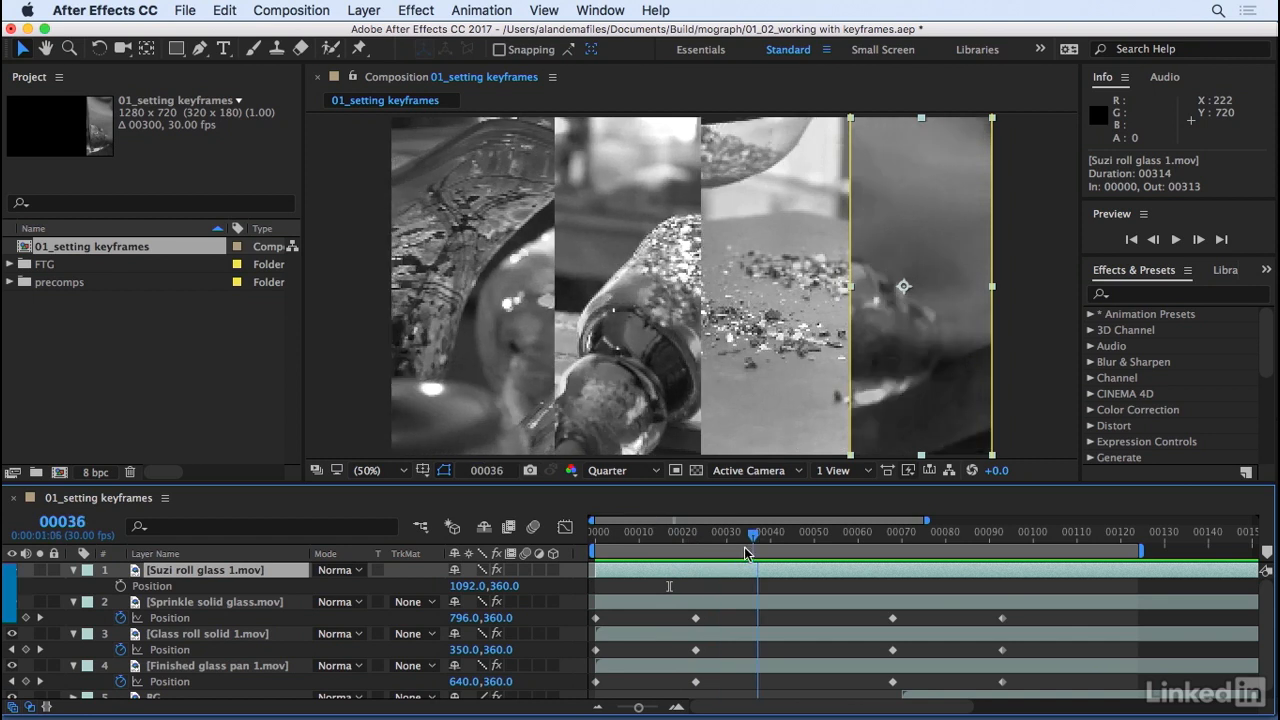
pyautogui.moveTo(753, 537); pyautogui.dragTo(630, 537)
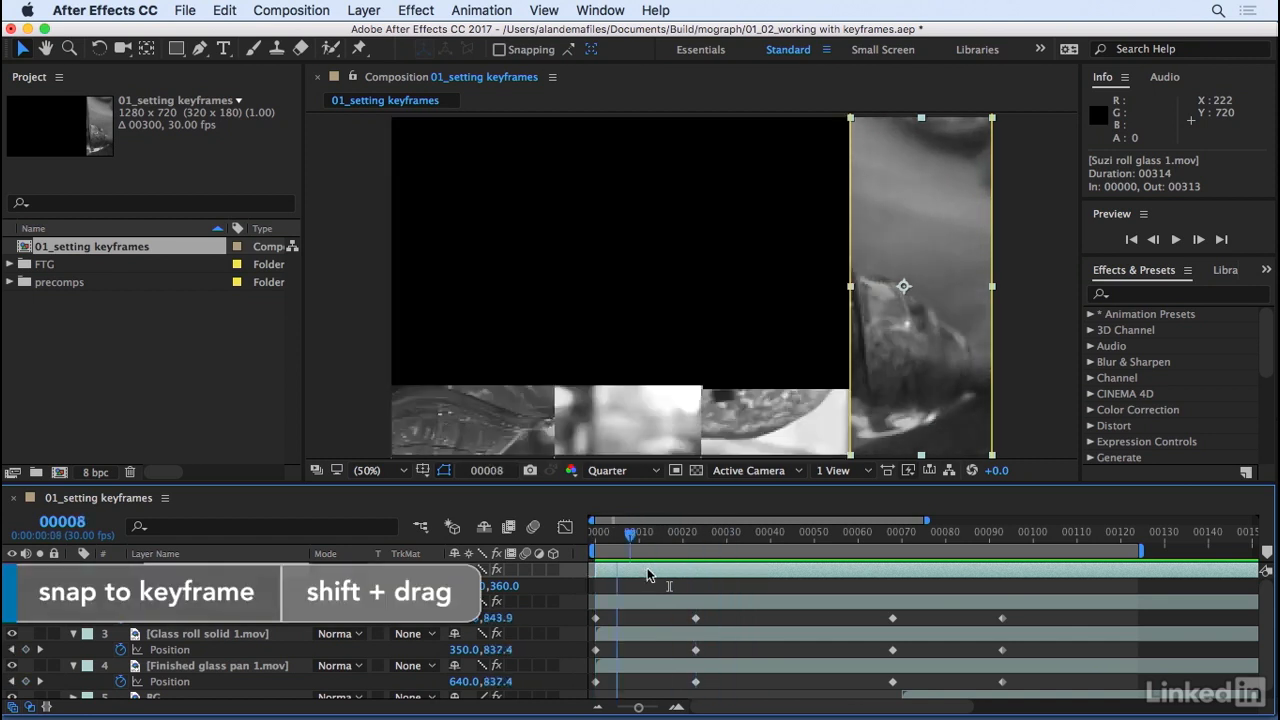
pyautogui.moveTo(628, 540); pyautogui.dragTo(892, 540)
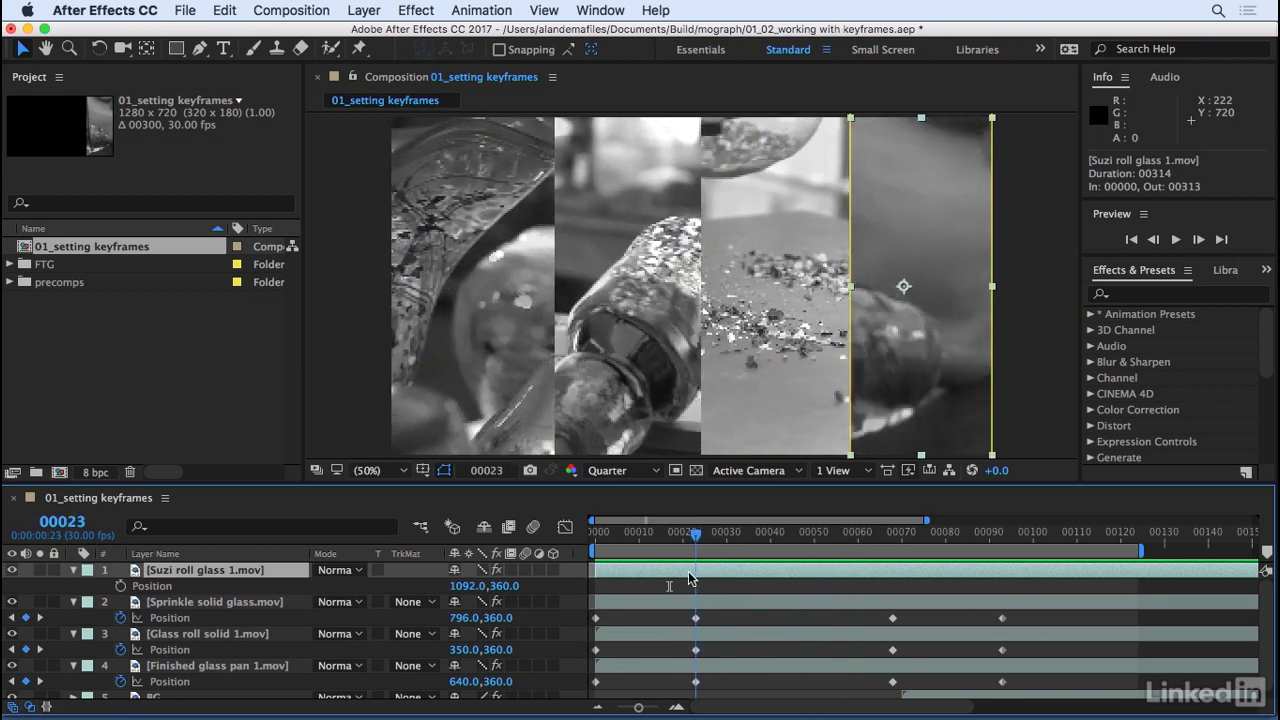
pyautogui.moveTo(697, 540)
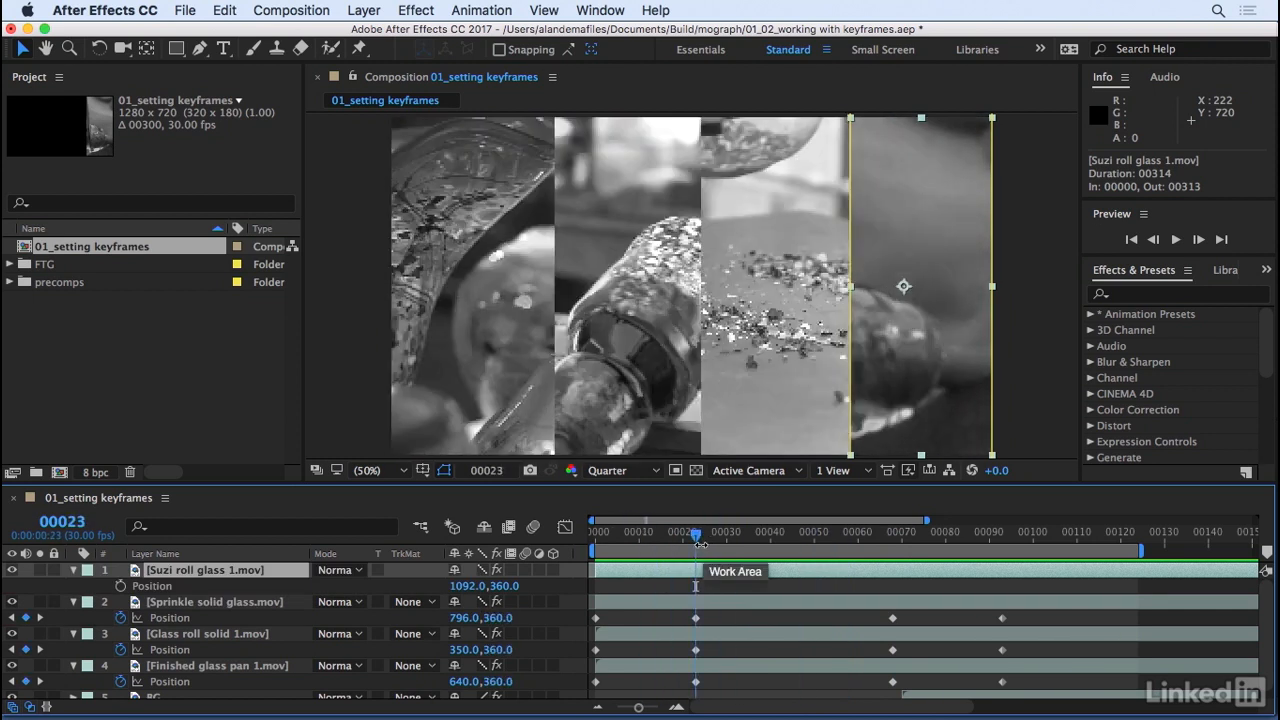
pyautogui.moveTo(121, 586)
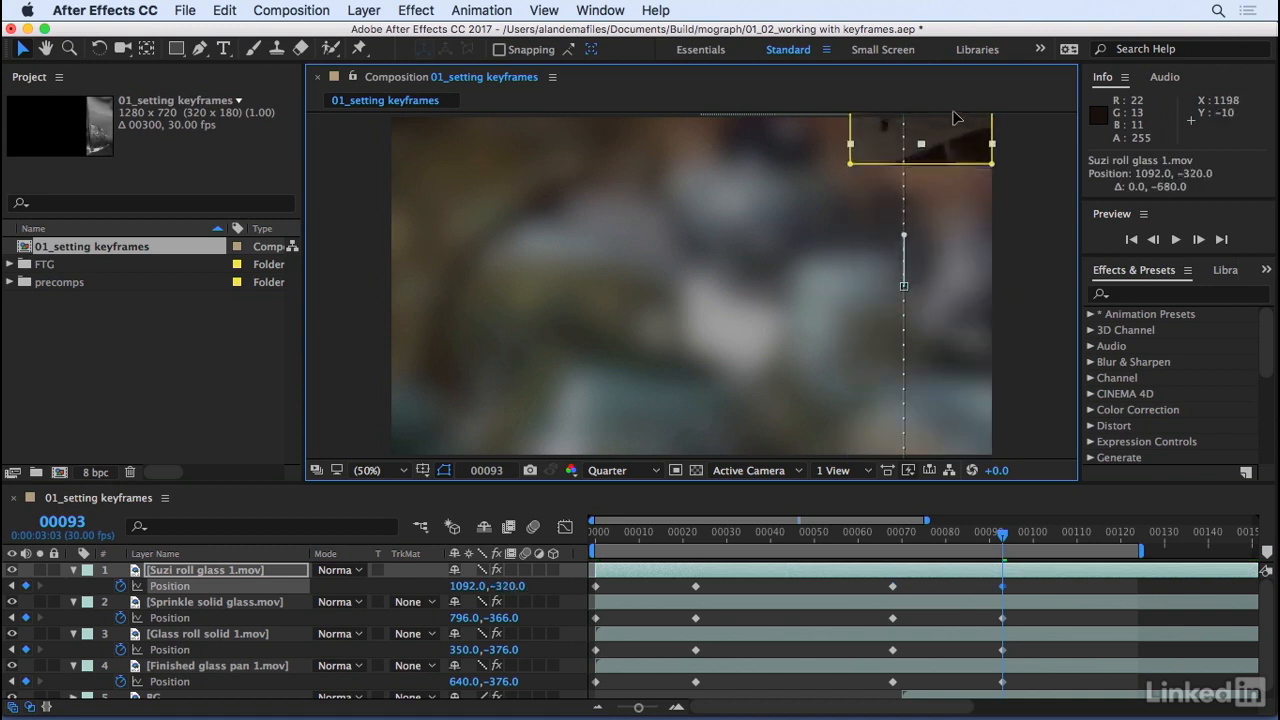
pyautogui.click(815, 531)
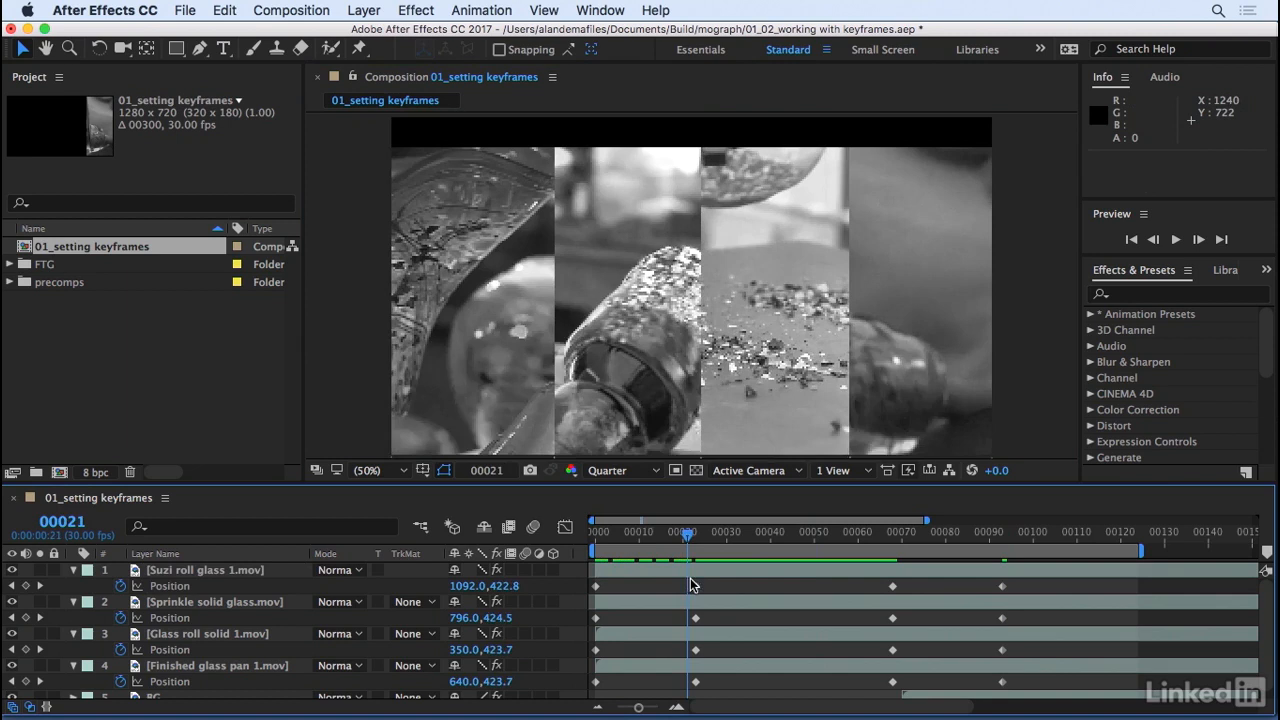
# Delete Suzi roll glass's Position keyframes and copy Sprinkle solid glass's four Position keyframes.
pyautogui.click(918, 535)
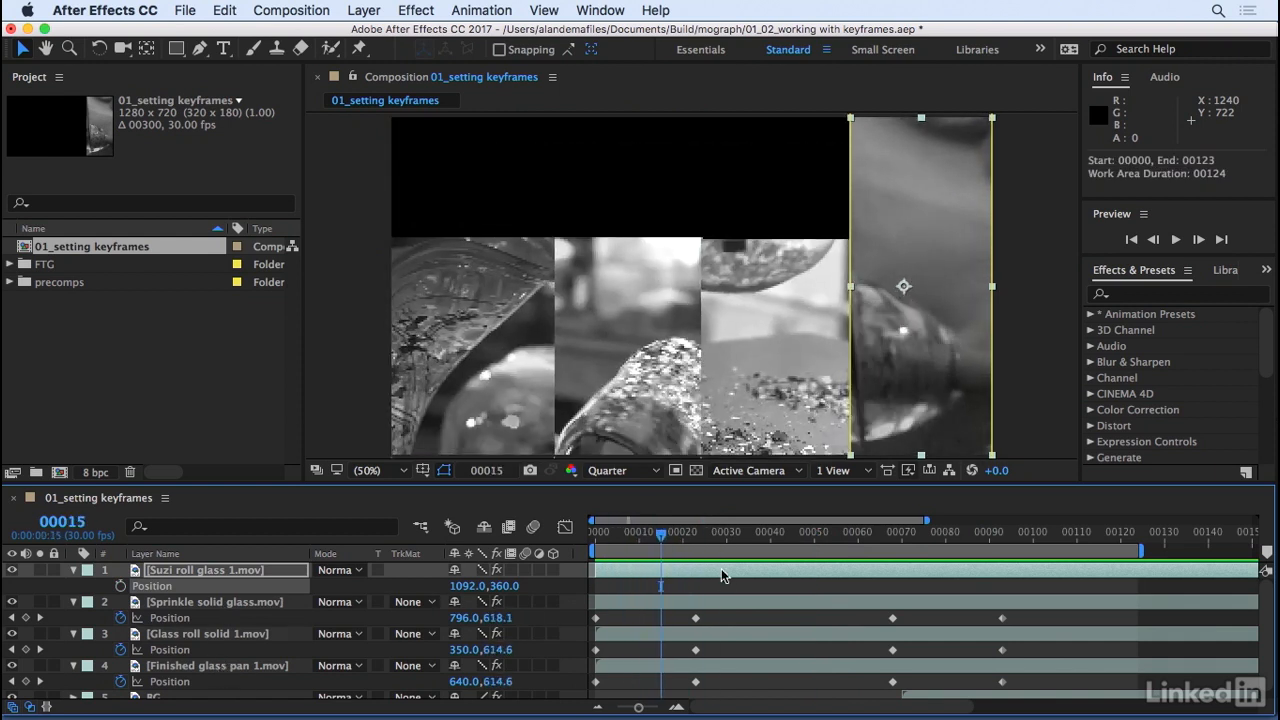
pyautogui.click(695, 532)
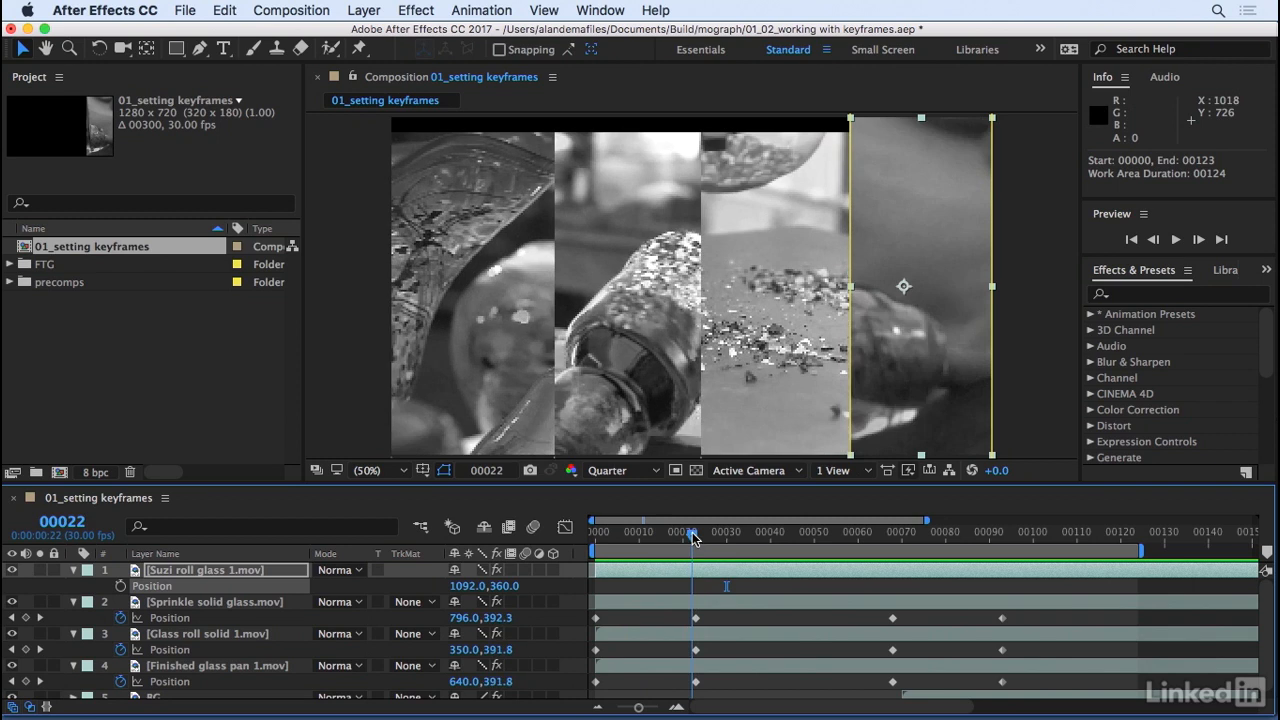
pyautogui.click(210, 601)
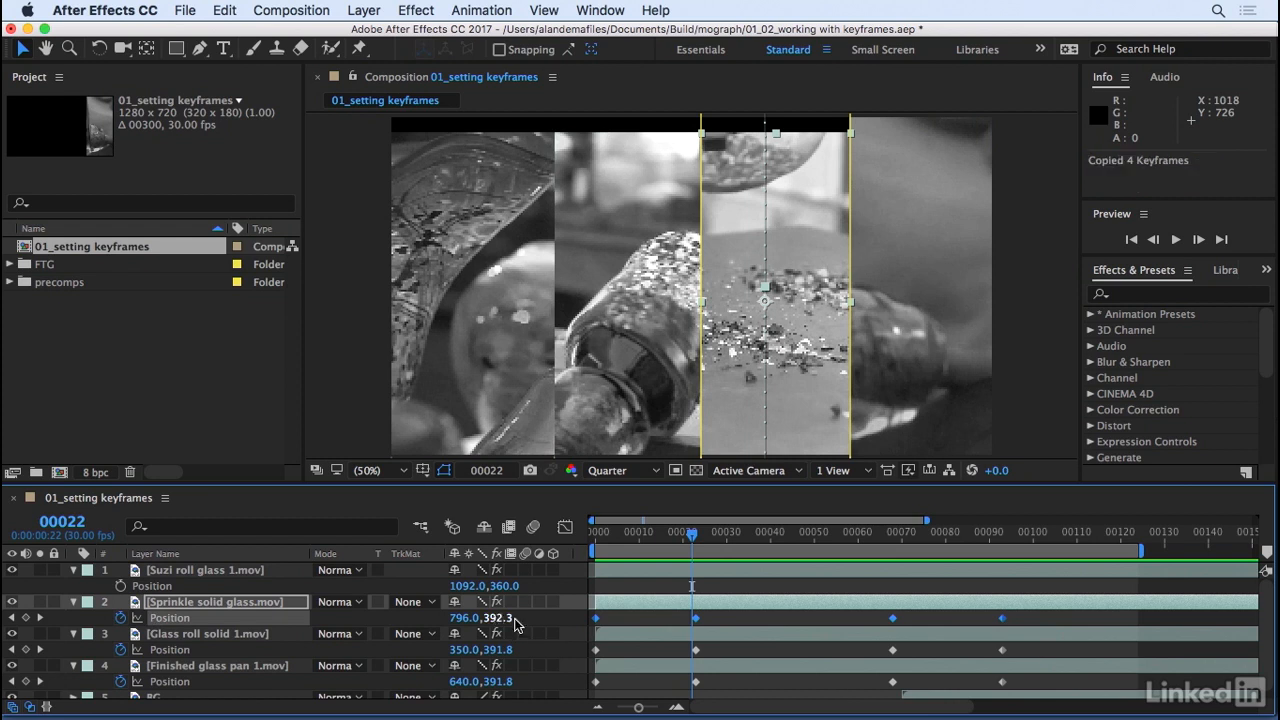
pyautogui.moveTo(690, 537); pyautogui.dragTo(700, 537)
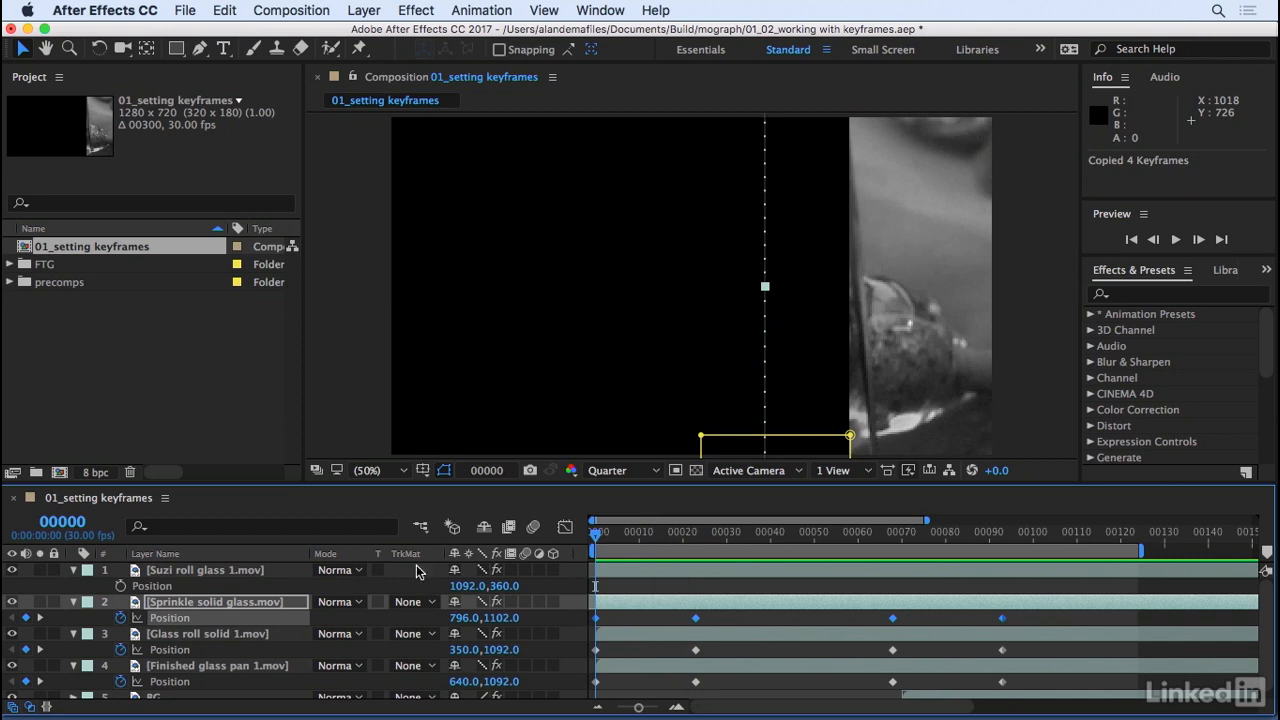
# Paste the keyframes onto Suzi roll glass and set its frame-68 Position to 1095,360.
pyautogui.click(204, 570)
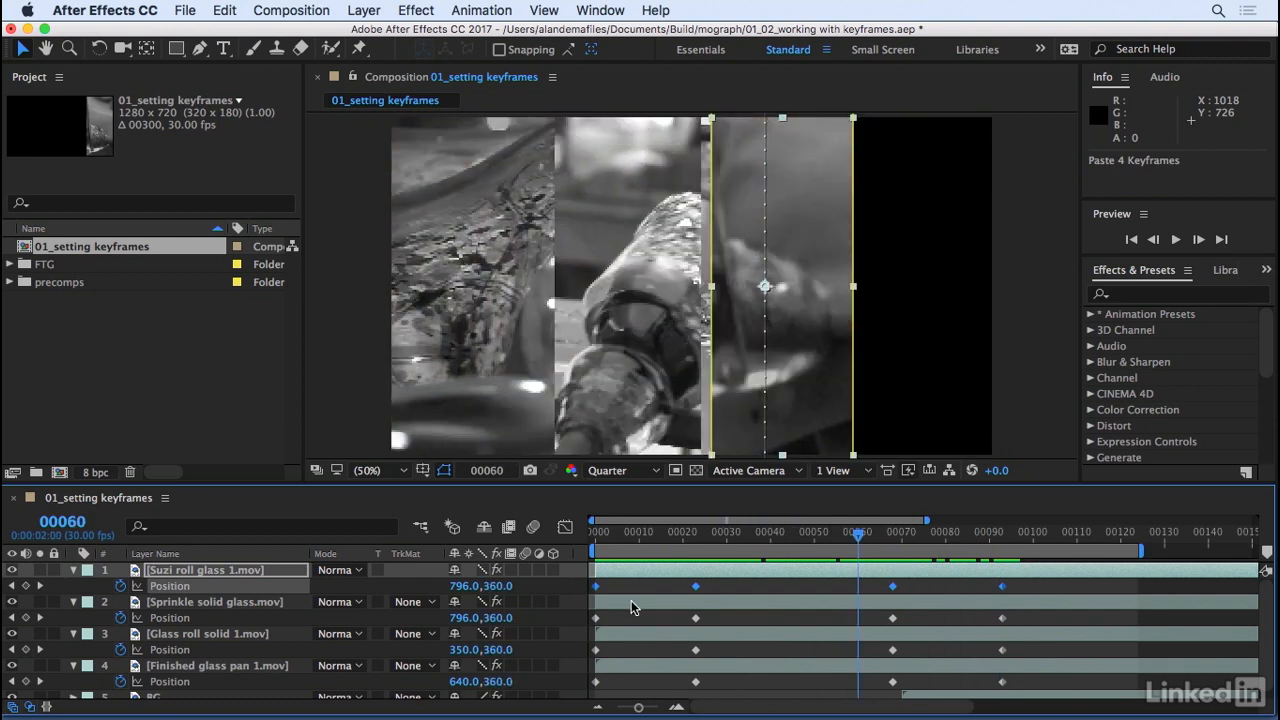
pyautogui.moveTo(803, 542)
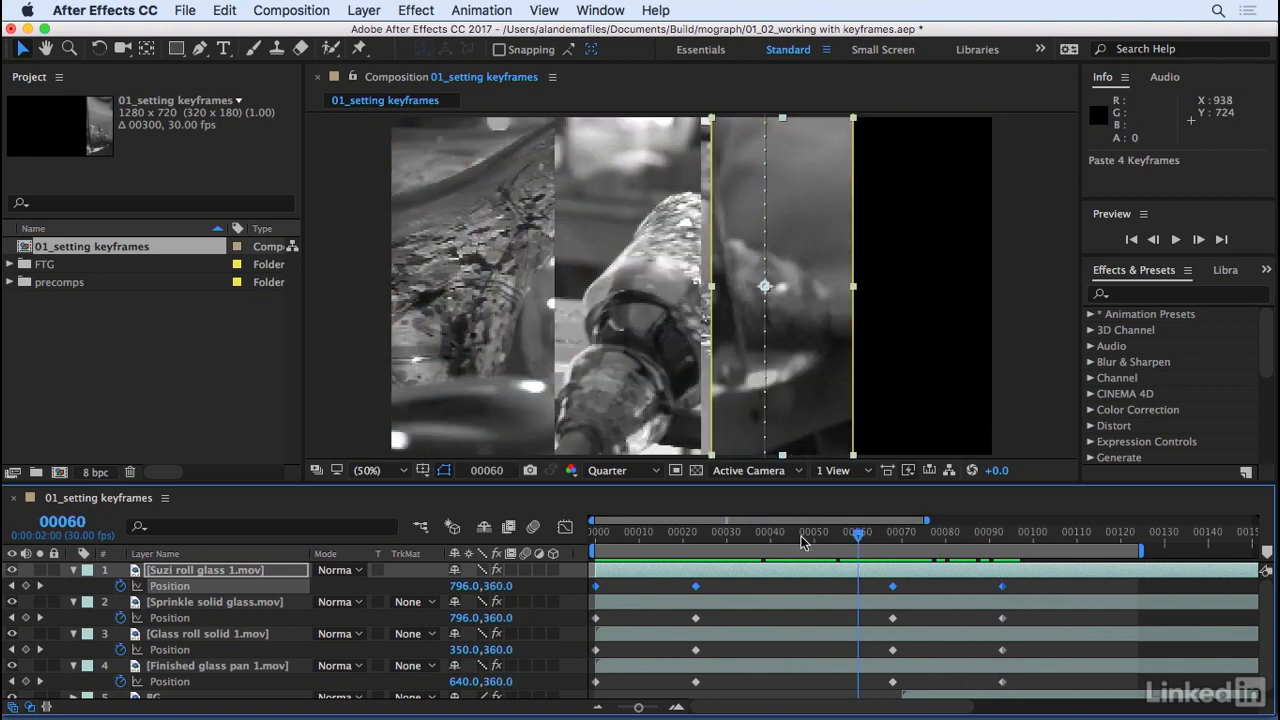
pyautogui.moveTo(835, 540)
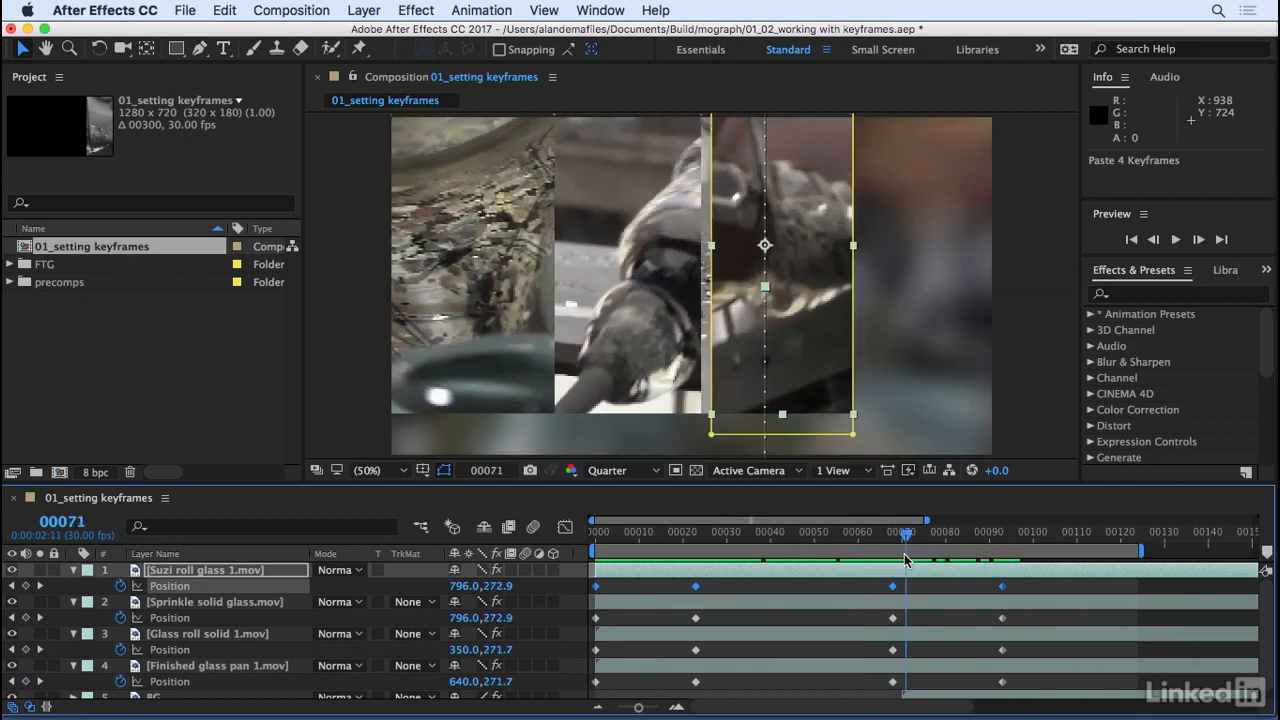
pyautogui.moveTo(903, 535); pyautogui.dragTo(891, 535)
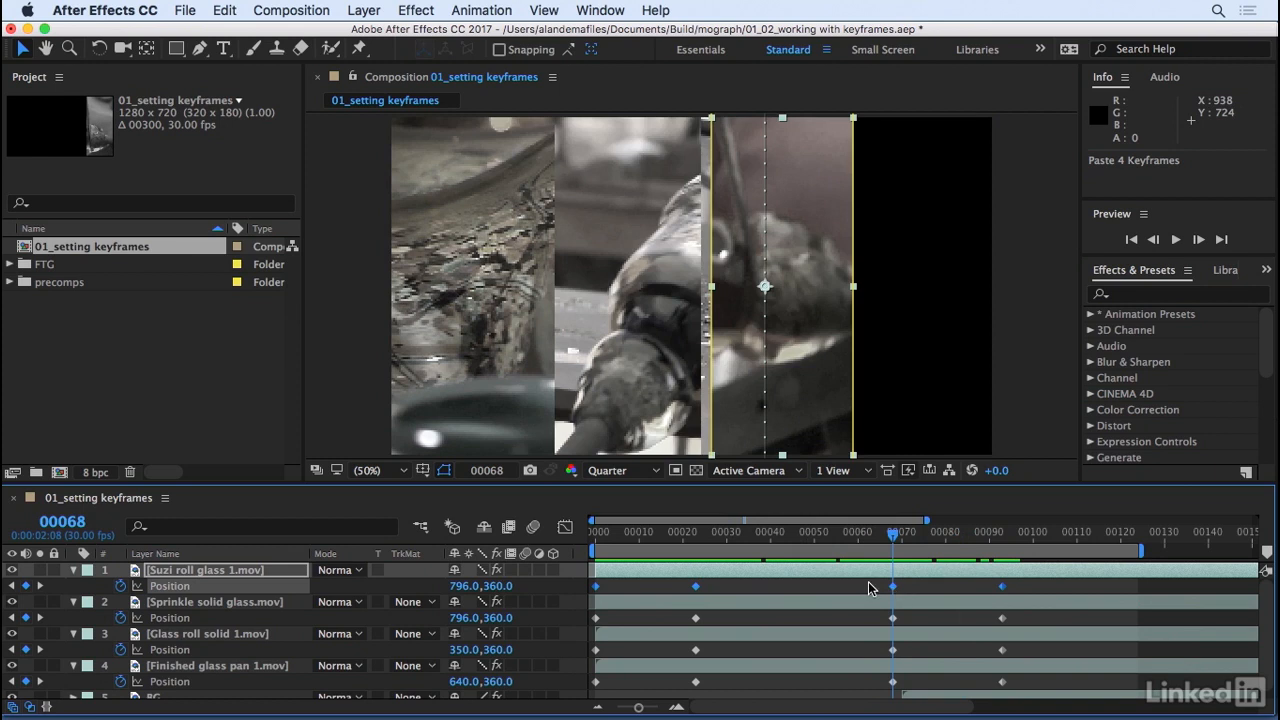
pyautogui.moveTo(895, 592)
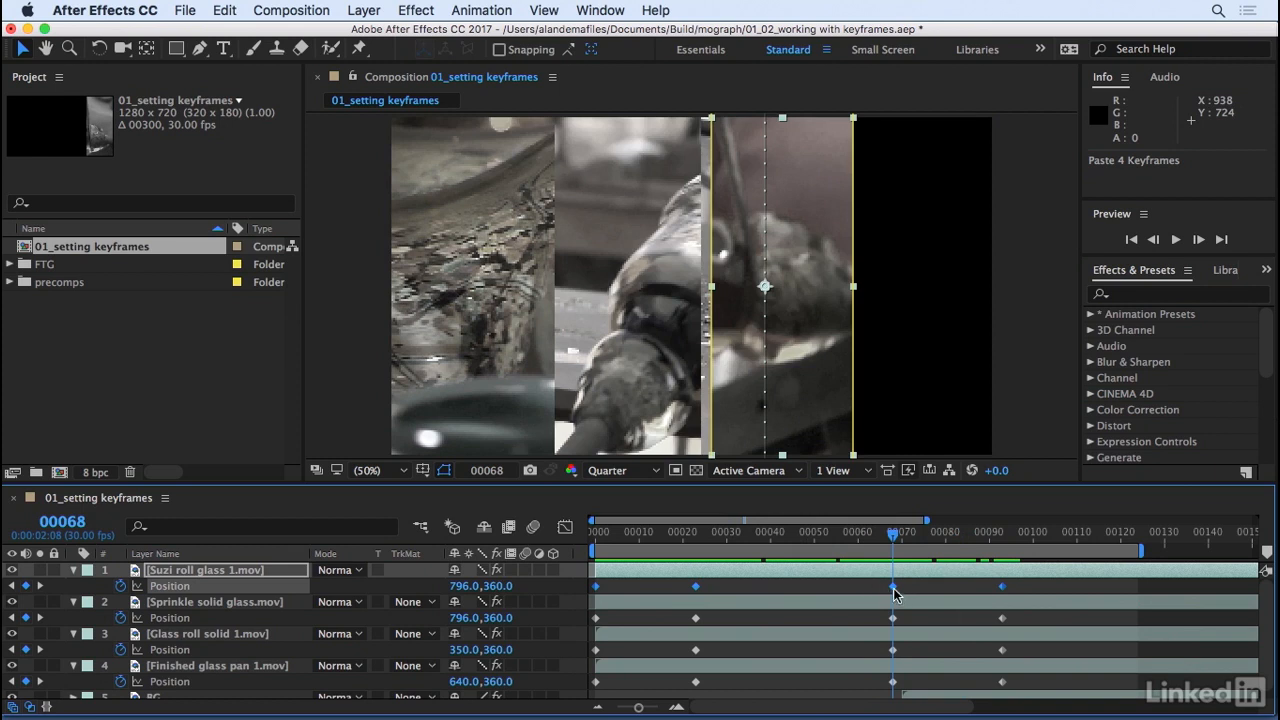
pyautogui.moveTo(893, 587)
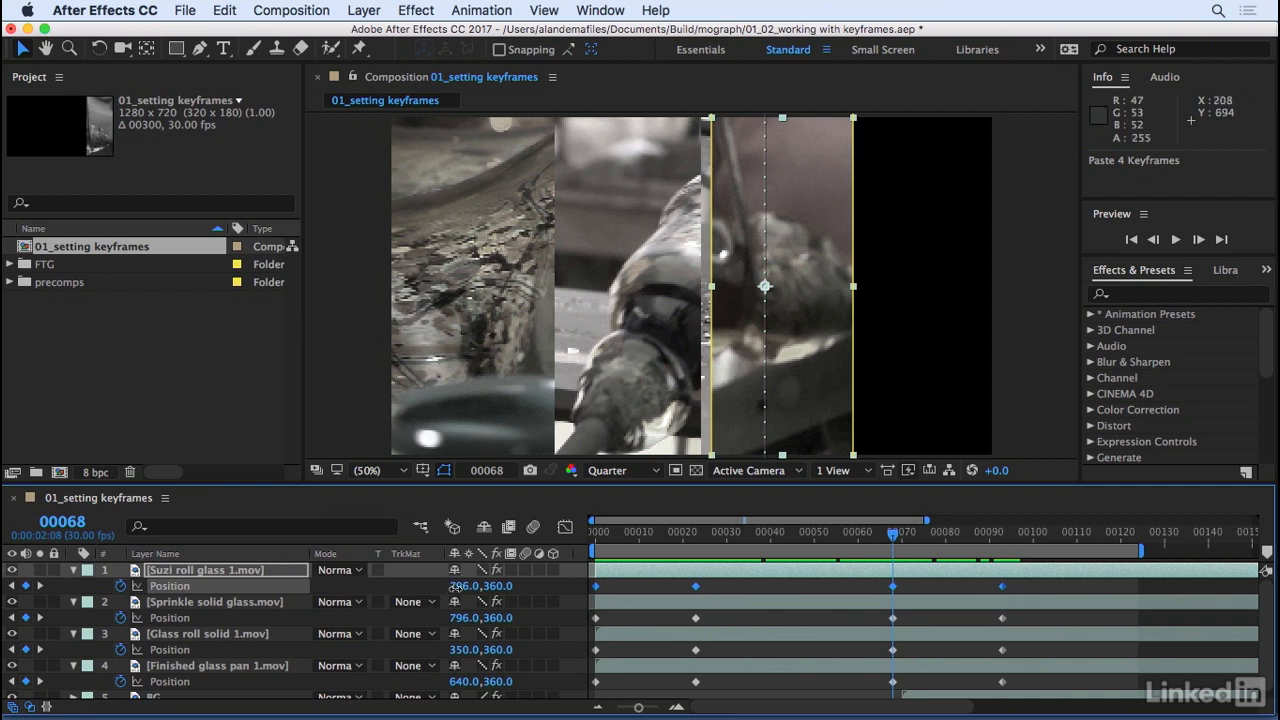
pyautogui.moveTo(765, 287); pyautogui.dragTo(845, 287)
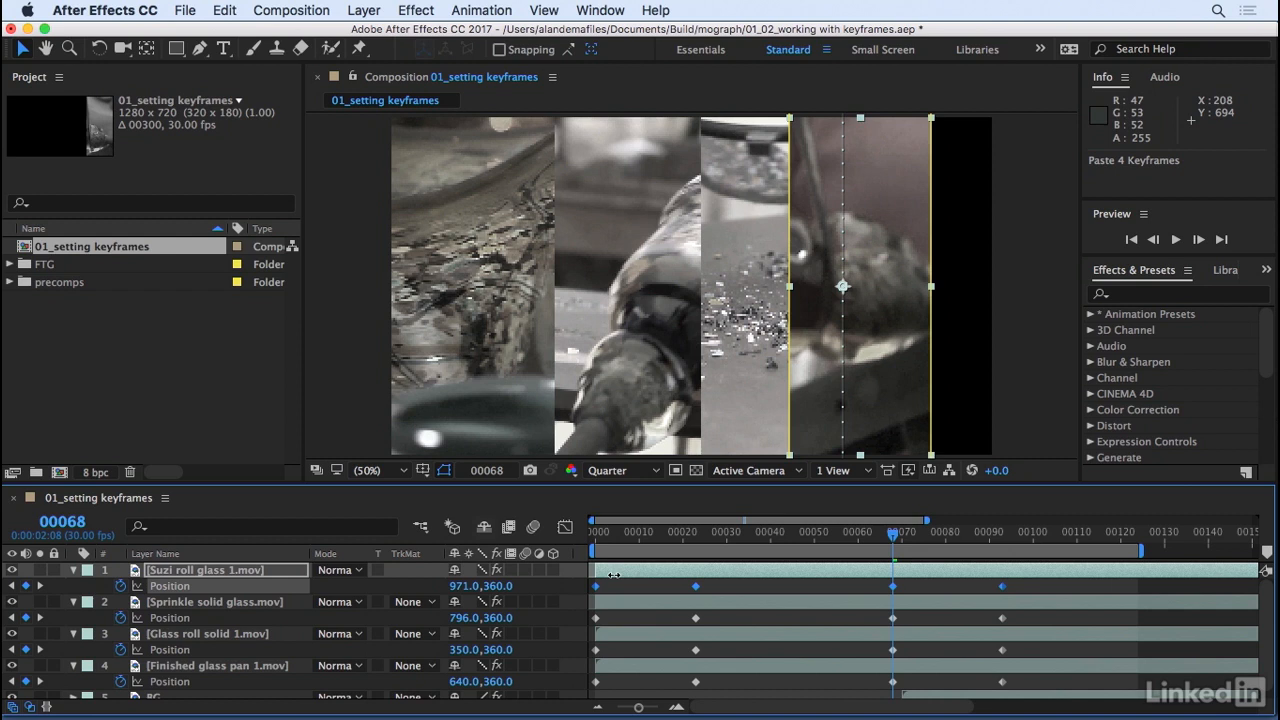
pyautogui.moveTo(843, 287); pyautogui.dragTo(905, 287)
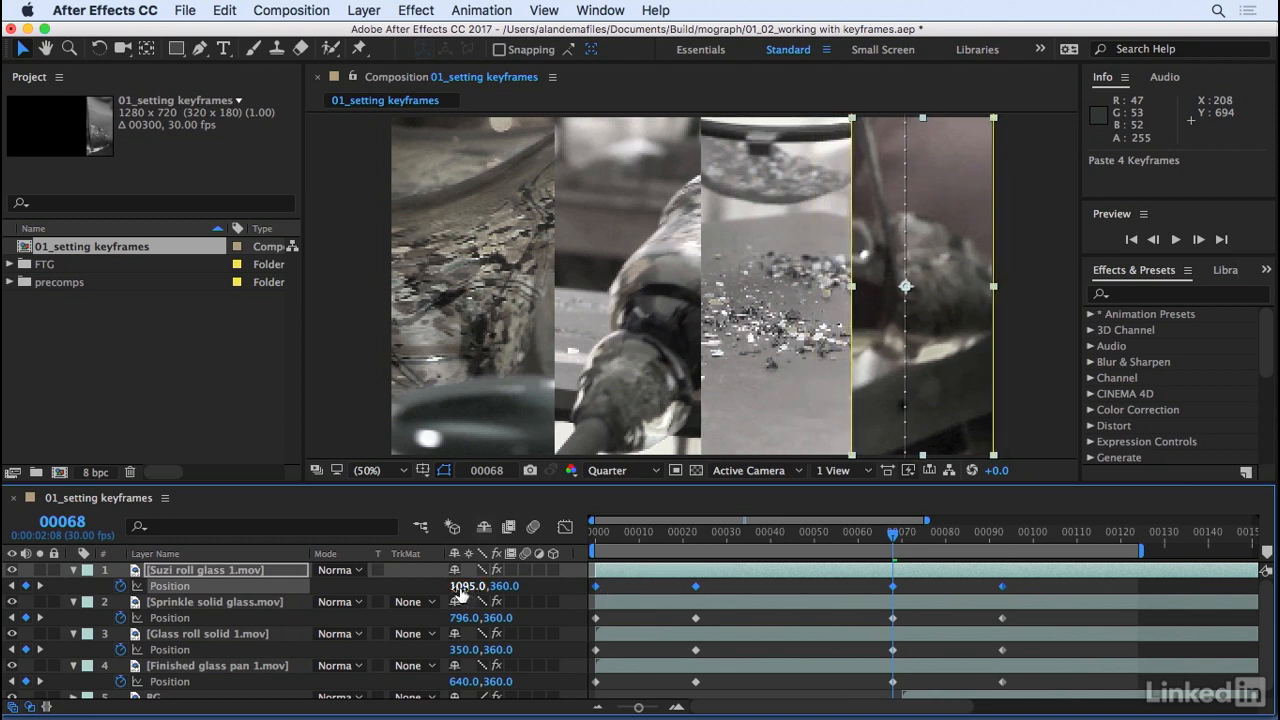
pyautogui.moveTo(467, 585); pyautogui.dragTo(462, 585)
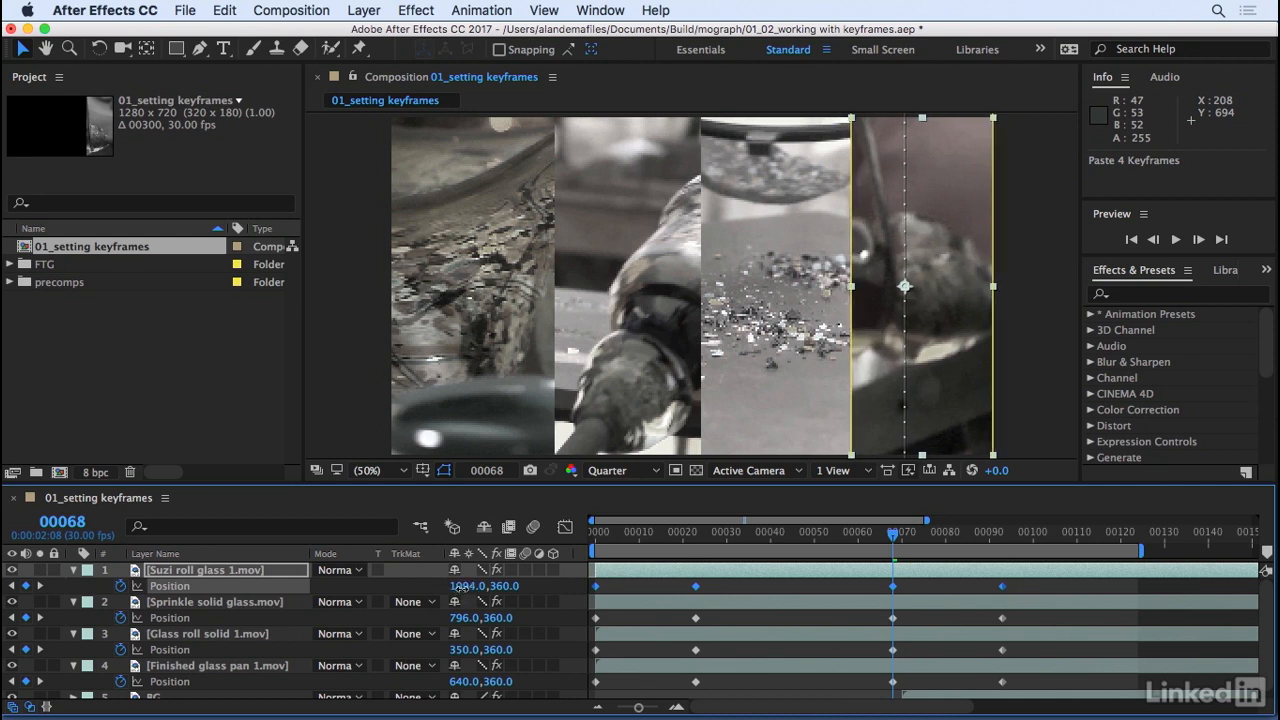
pyautogui.moveTo(905, 287); pyautogui.dragTo(872, 387)
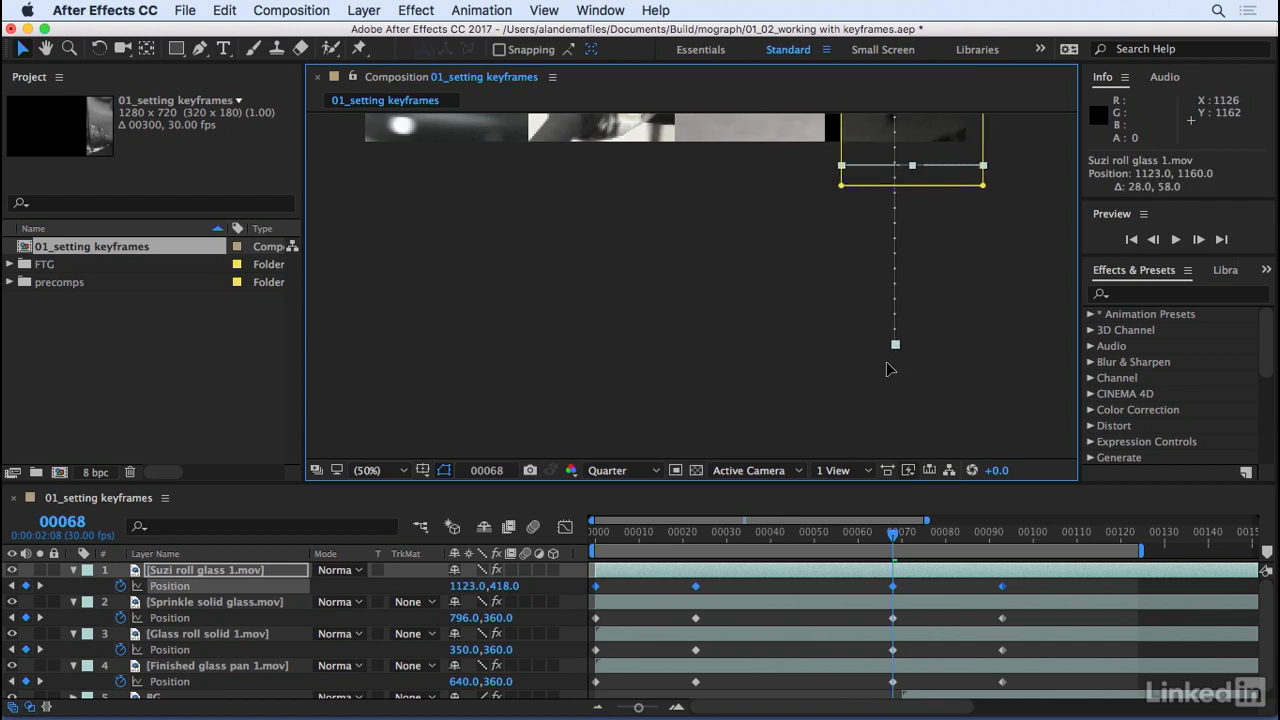
pyautogui.moveTo(910, 150); pyautogui.dragTo(905, 185)
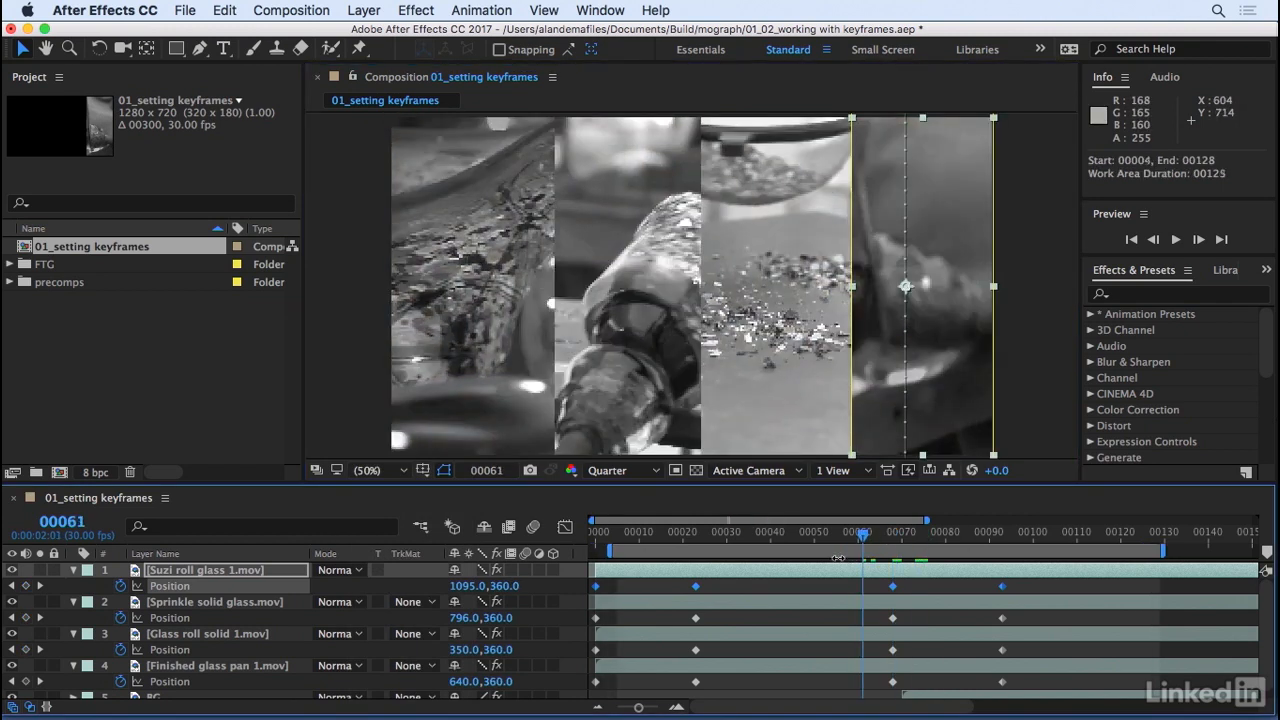
# Preview, stop at frame 23, select layers 1–4, and Reveal Properties with Animation.
pyautogui.click(1198, 239)
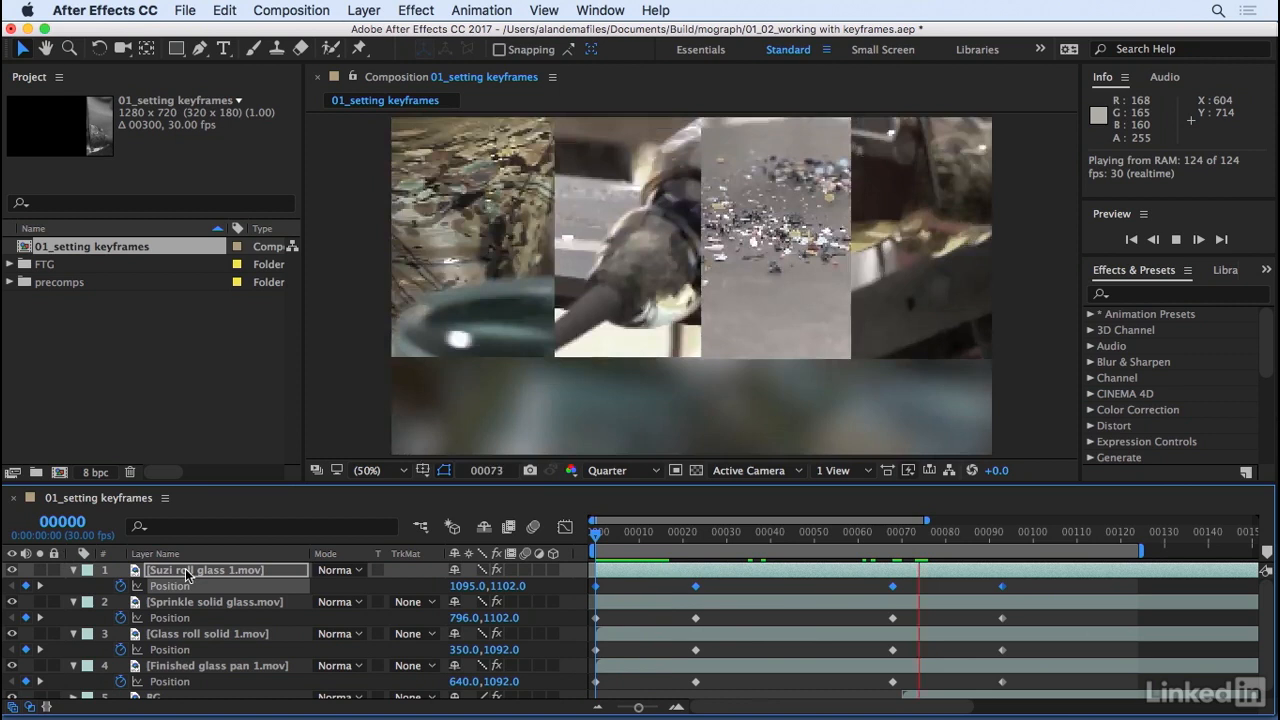
pyautogui.click(700, 531)
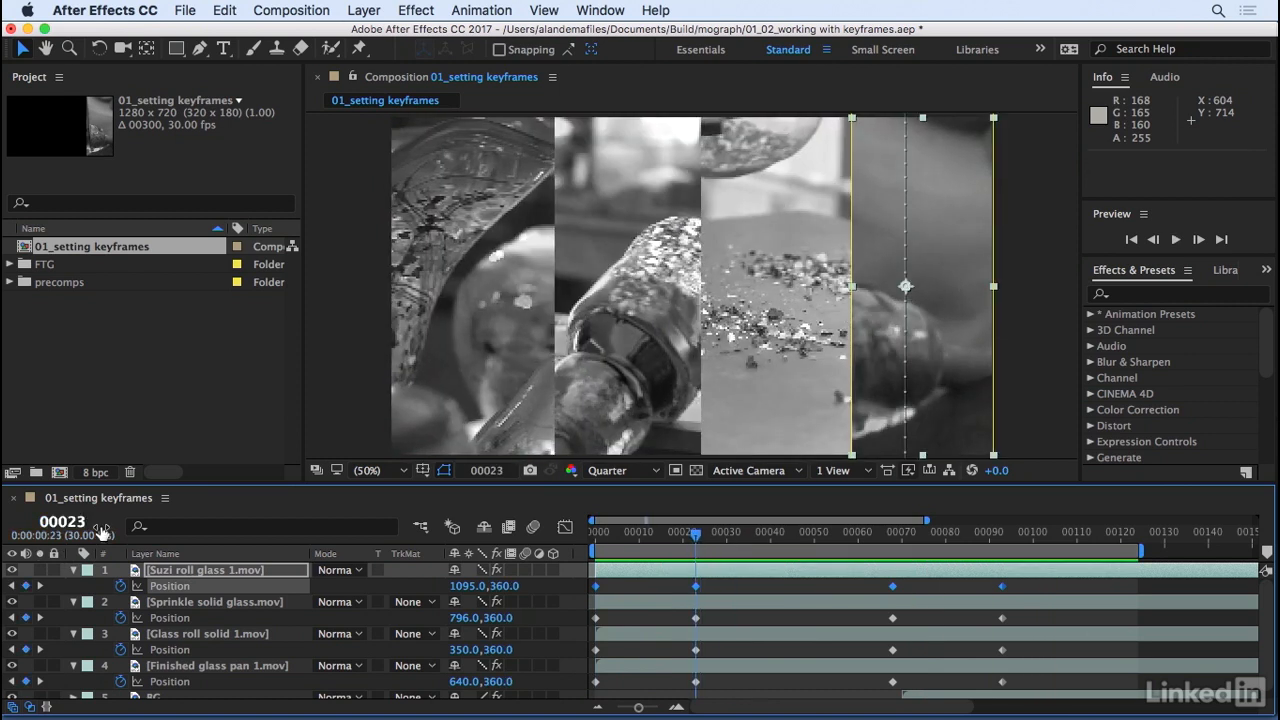
pyautogui.click(204, 570)
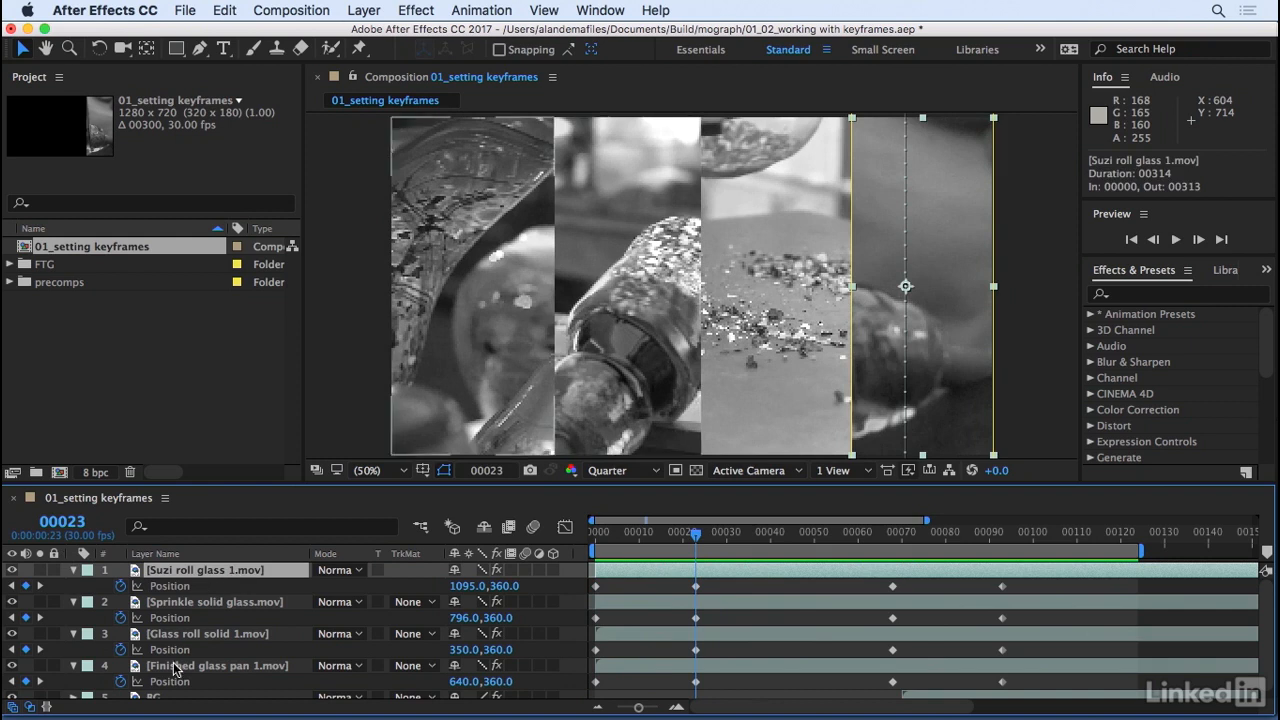
pyautogui.click(481, 10)
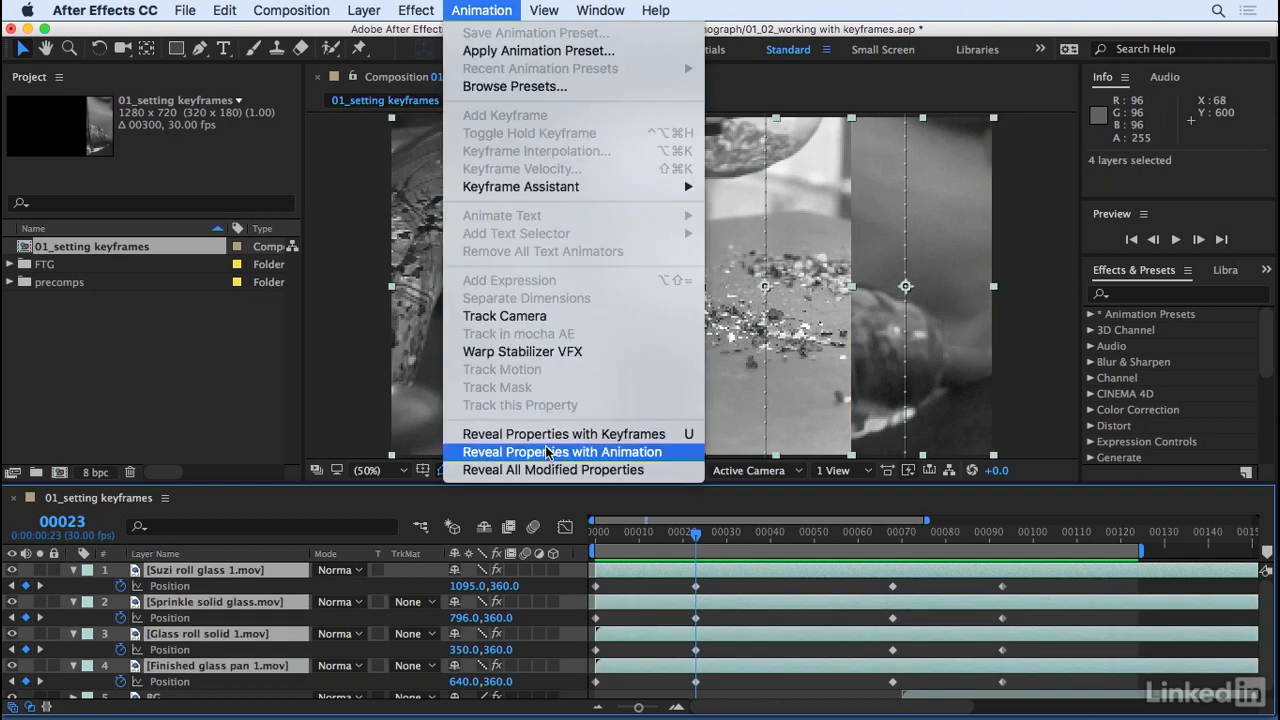
pyautogui.click(561, 452)
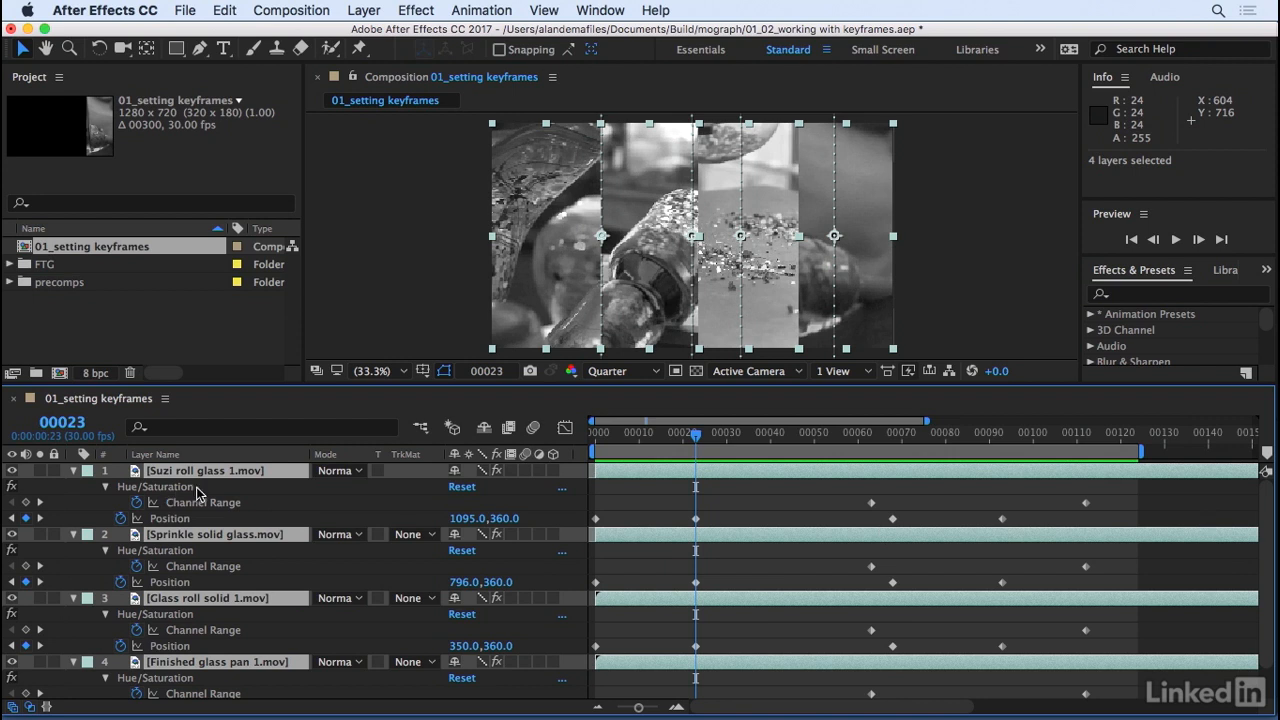
pyautogui.moveTo(168, 528)
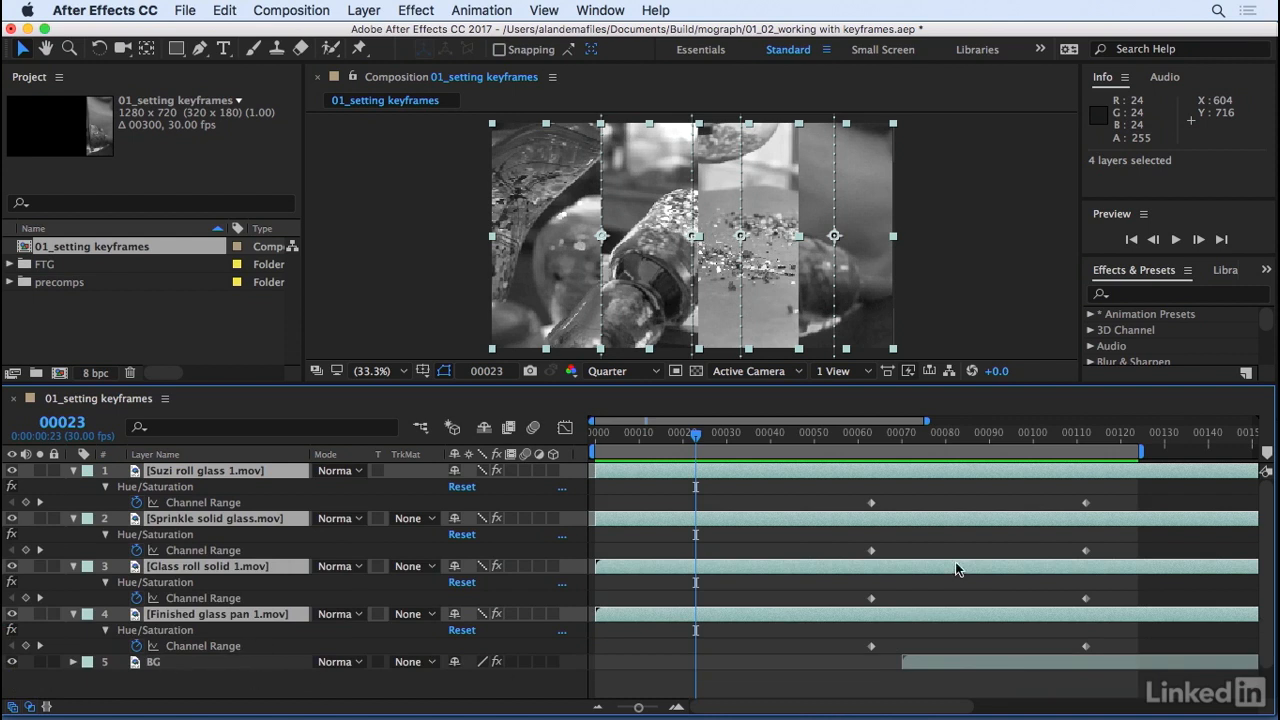
pyautogui.moveTo(1120, 494)
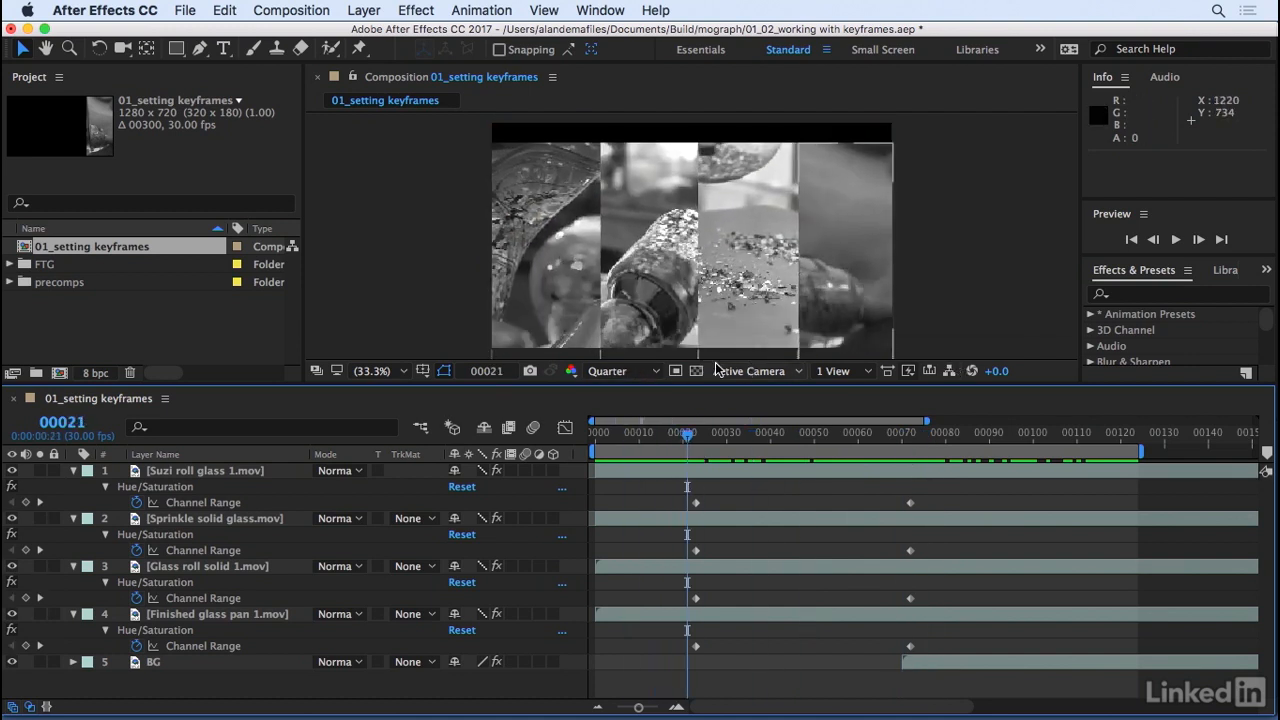
pyautogui.moveTo(738, 152)
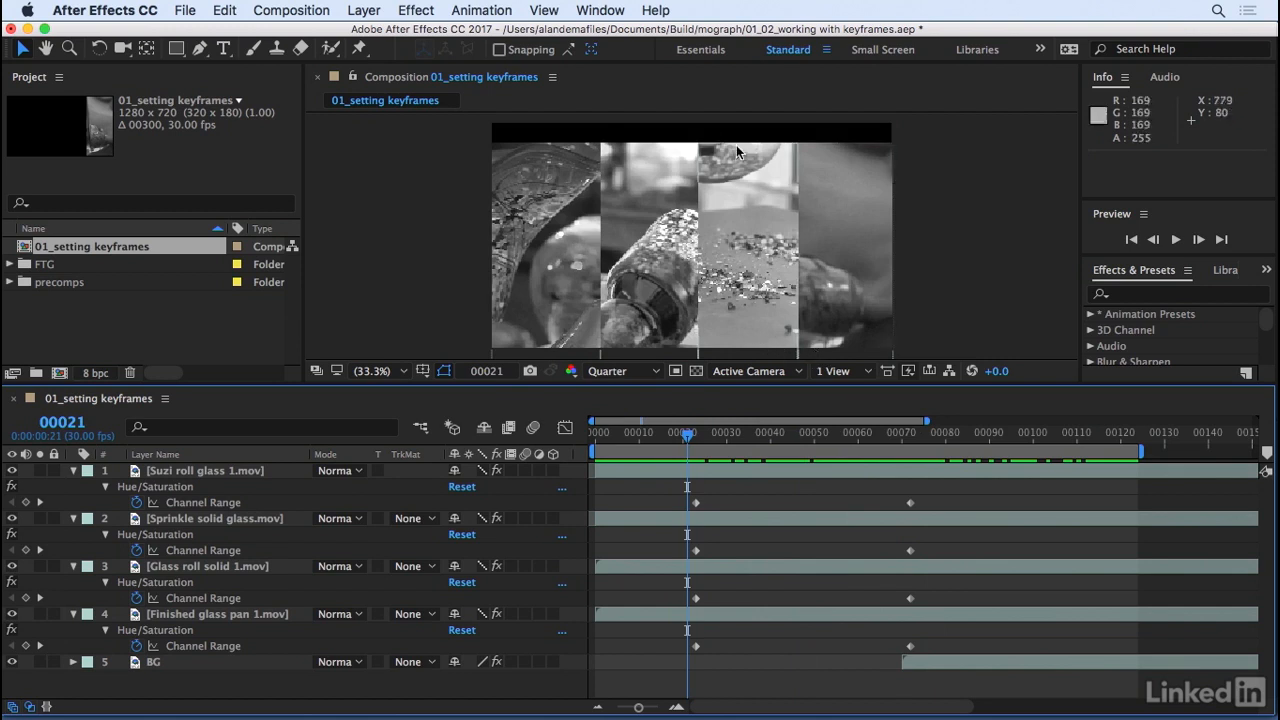
pyautogui.moveTo(482, 152)
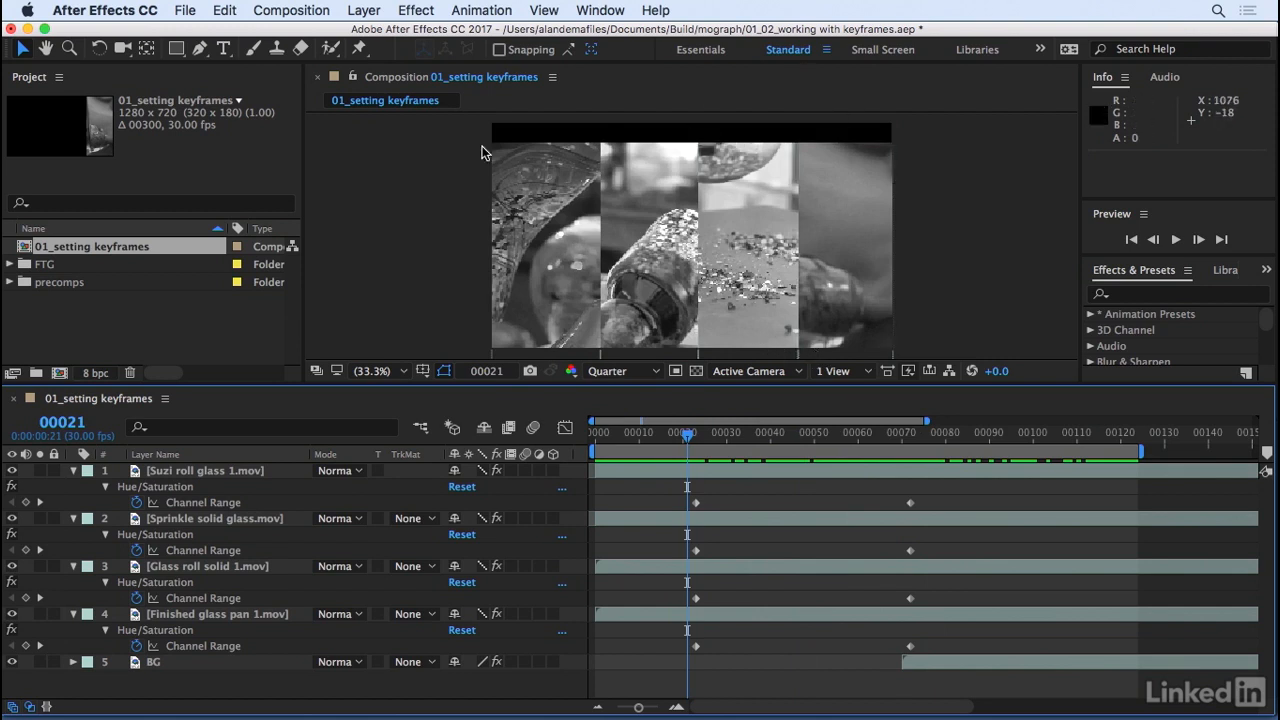
# Select the Sprinkle solid glass strip layer.
pyautogui.click(217, 613)
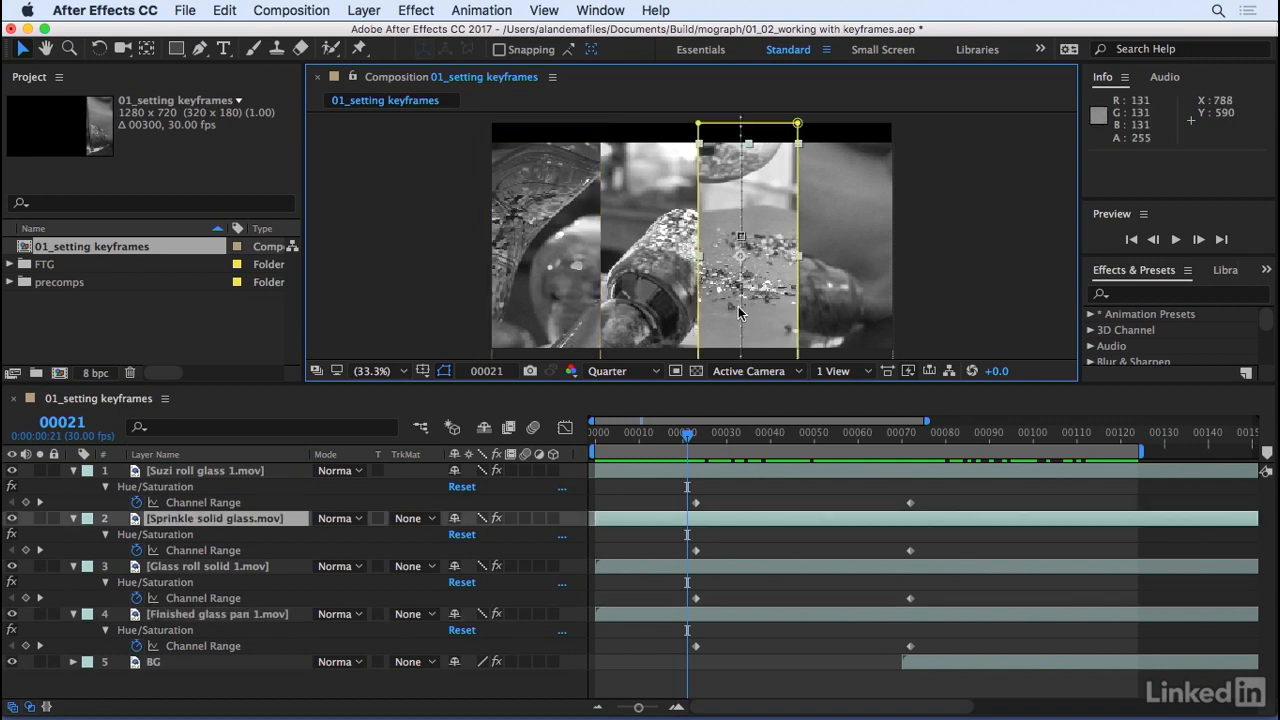
# Collapse all layers, show Position for Sprinkle solid glass and Finished glass pan, then deselect.
pyautogui.click(73, 470)
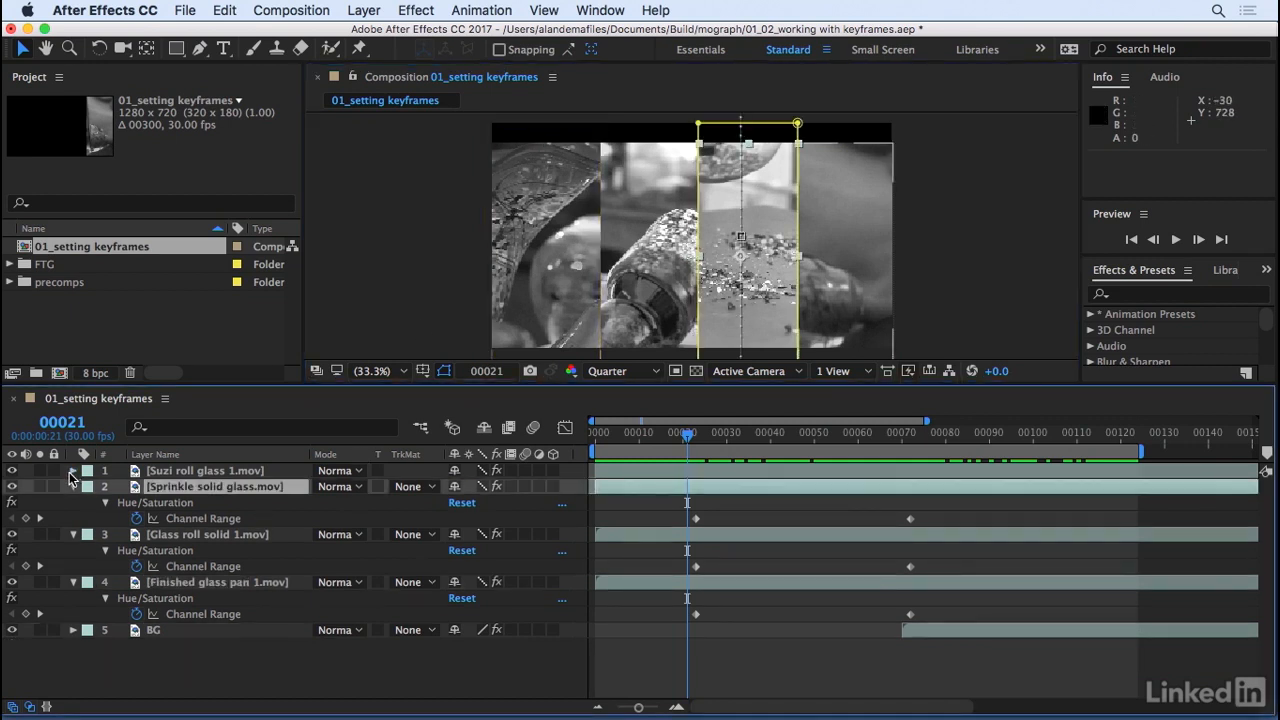
pyautogui.click(72, 470)
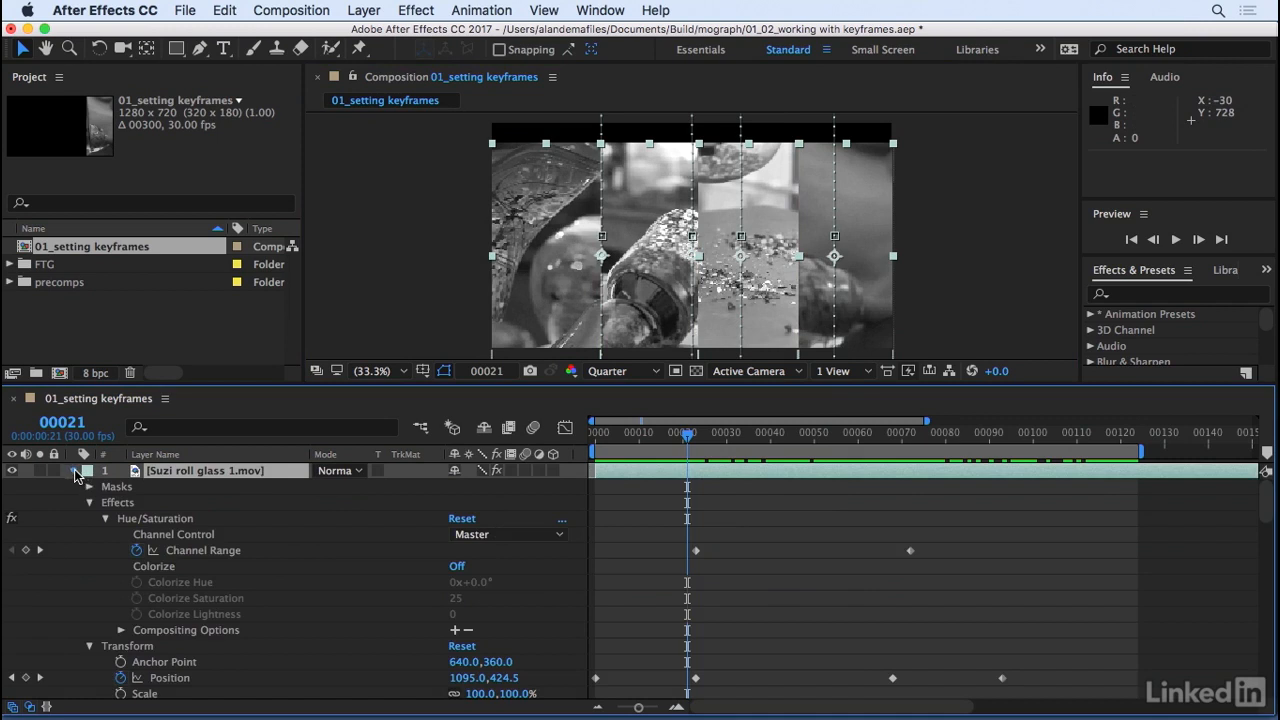
pyautogui.click(73, 470)
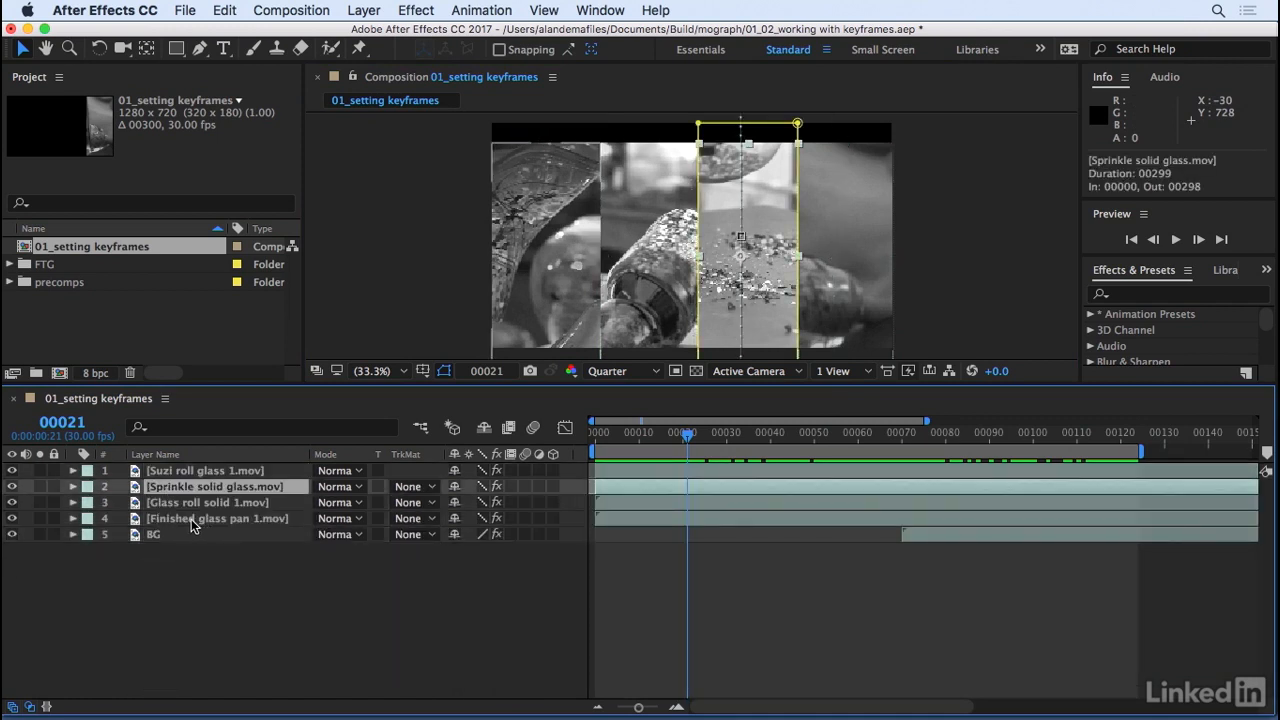
pyautogui.click(216, 518)
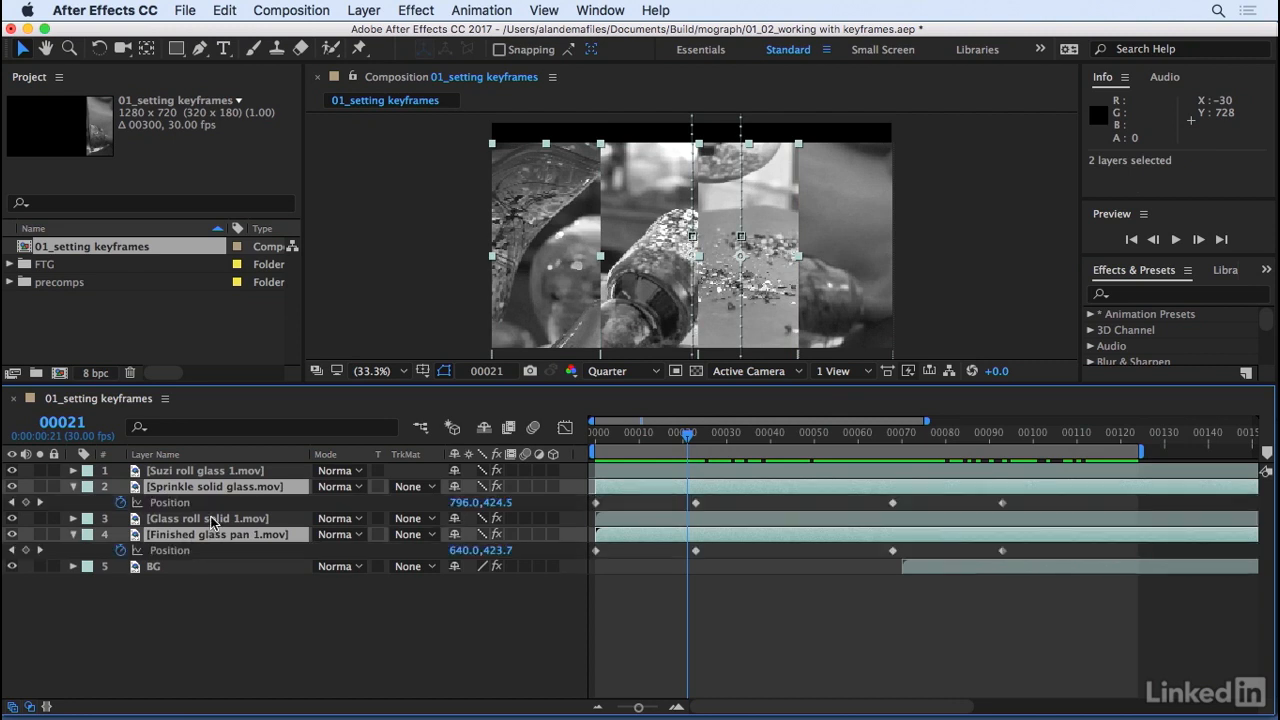
pyautogui.moveTo(807, 507)
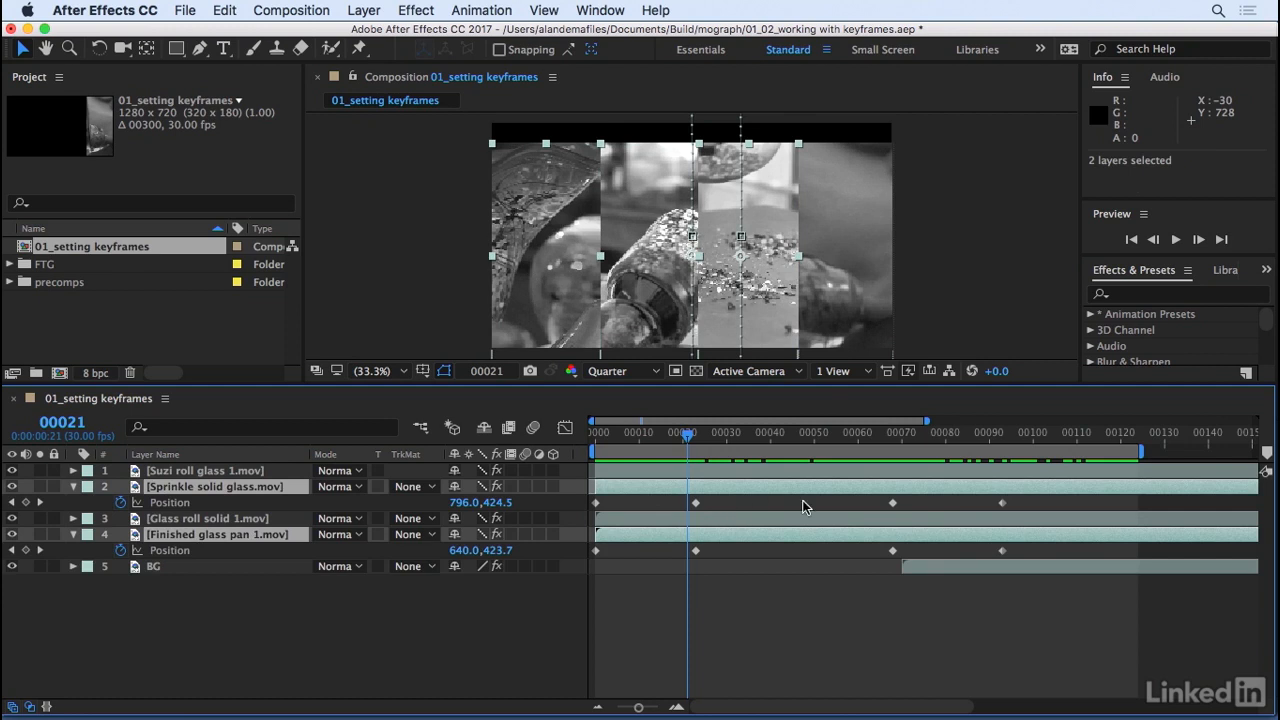
pyautogui.moveTo(1027, 507)
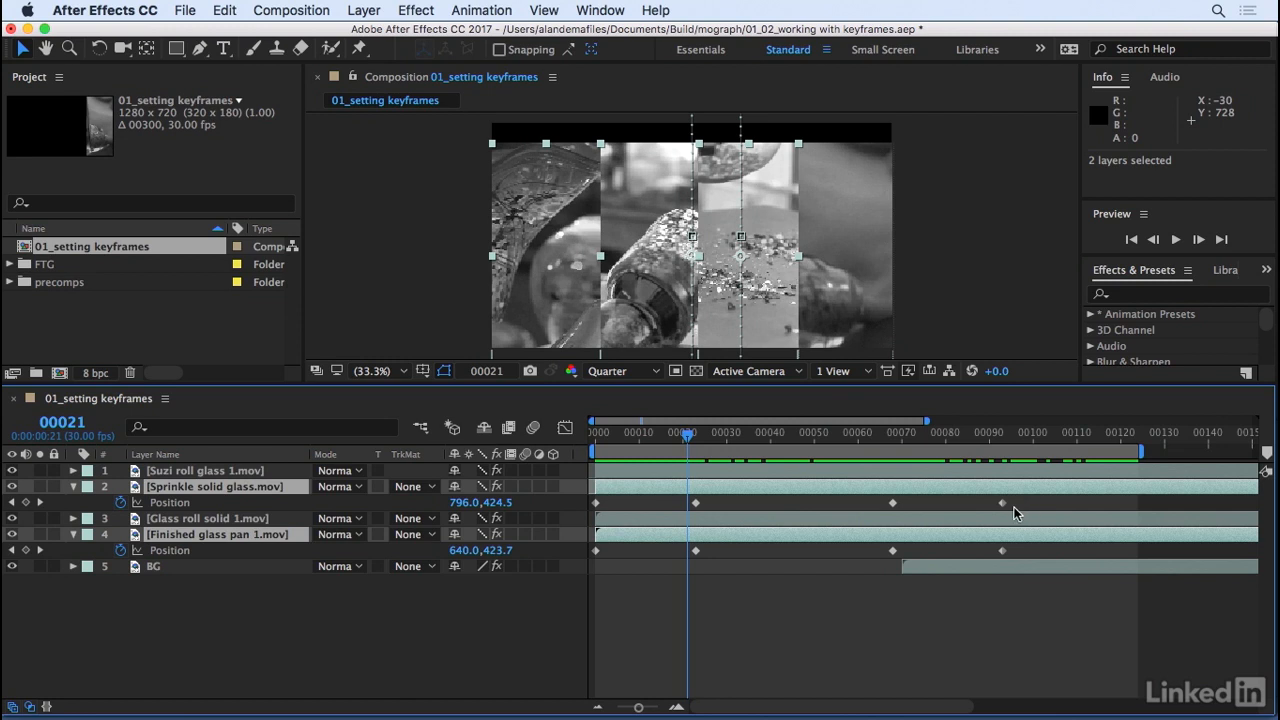
pyautogui.click(629, 502)
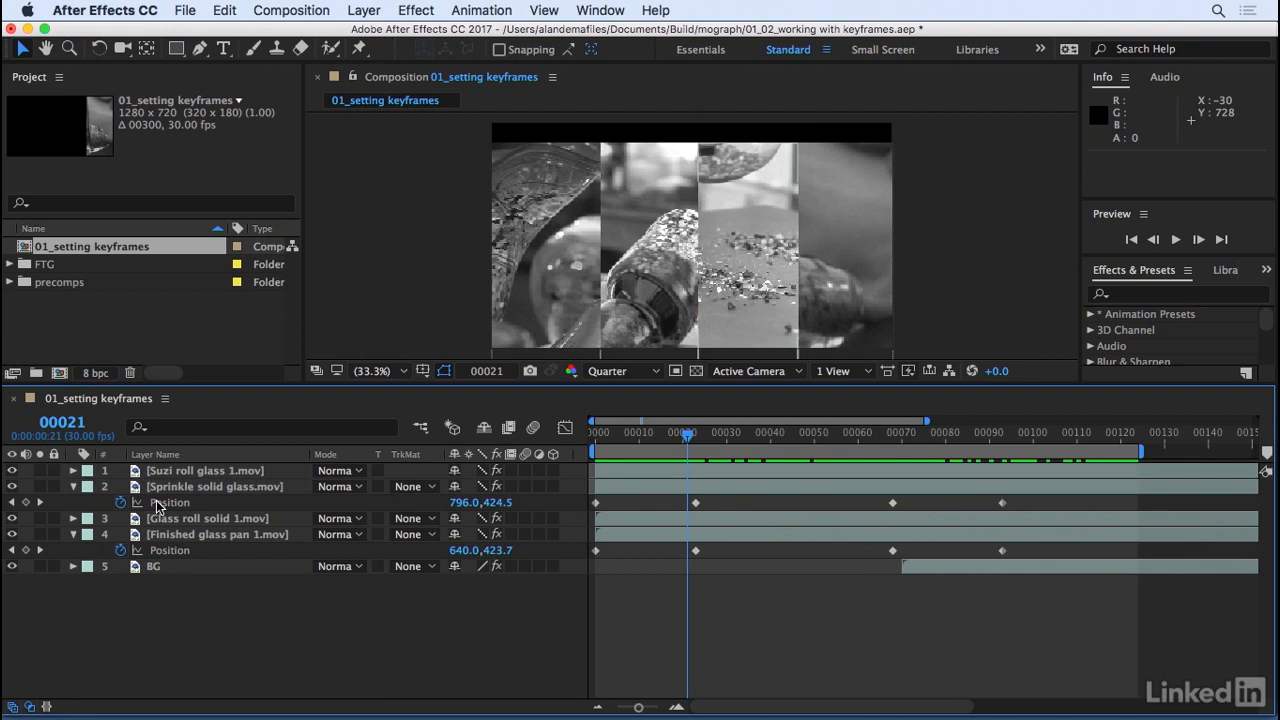
# Time-reverse the Sprinkle solid glass Position keyframes.
pyautogui.click(216, 486)
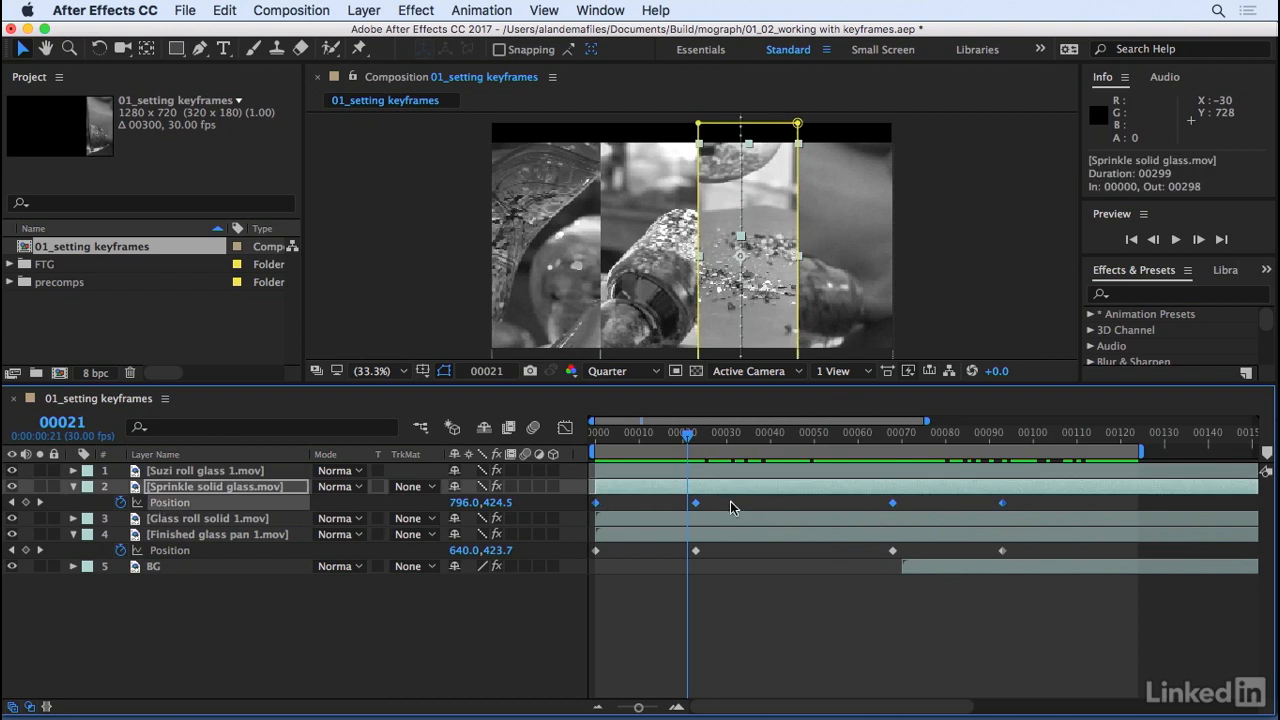
pyautogui.moveTo(893, 503)
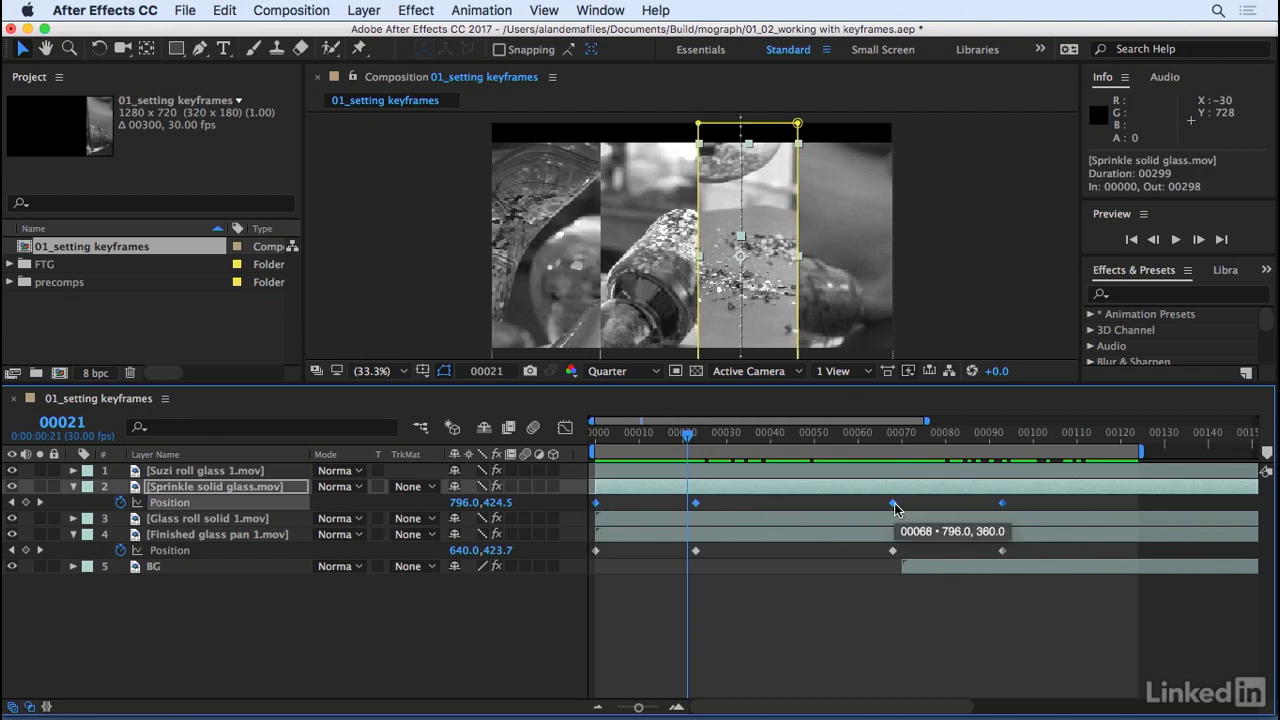
pyautogui.rightClick(893, 502)
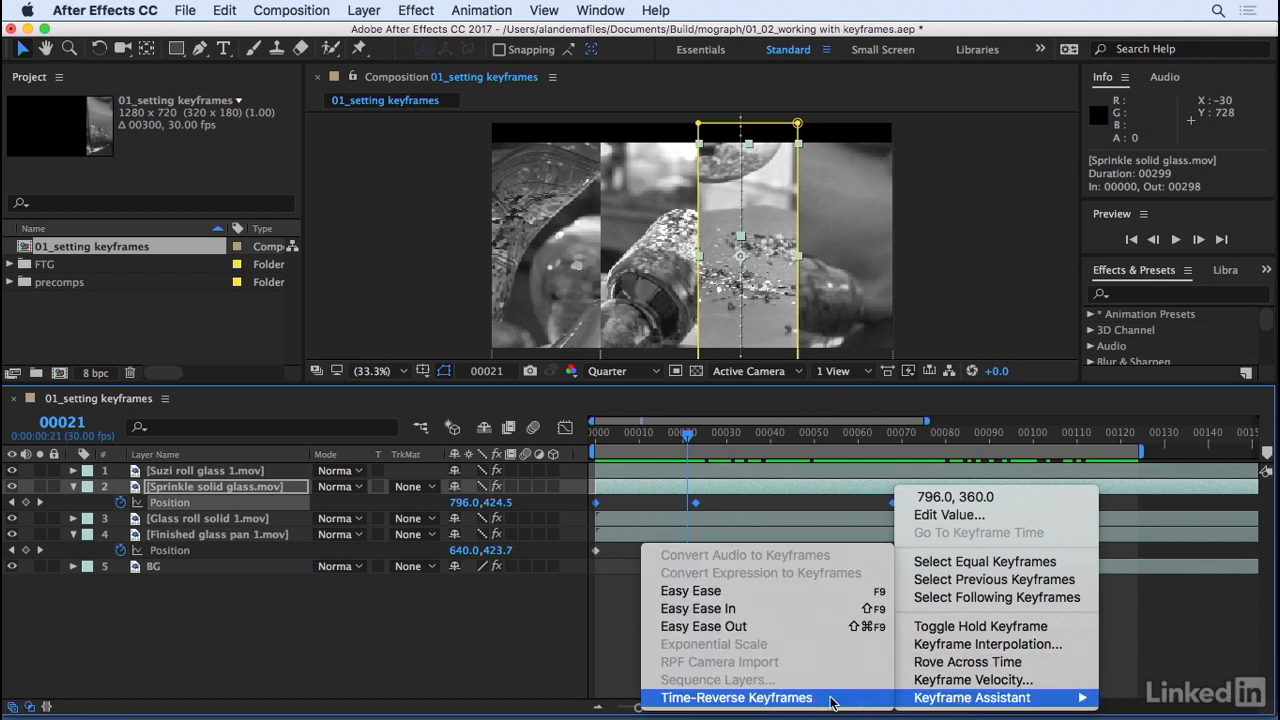
pyautogui.click(736, 697)
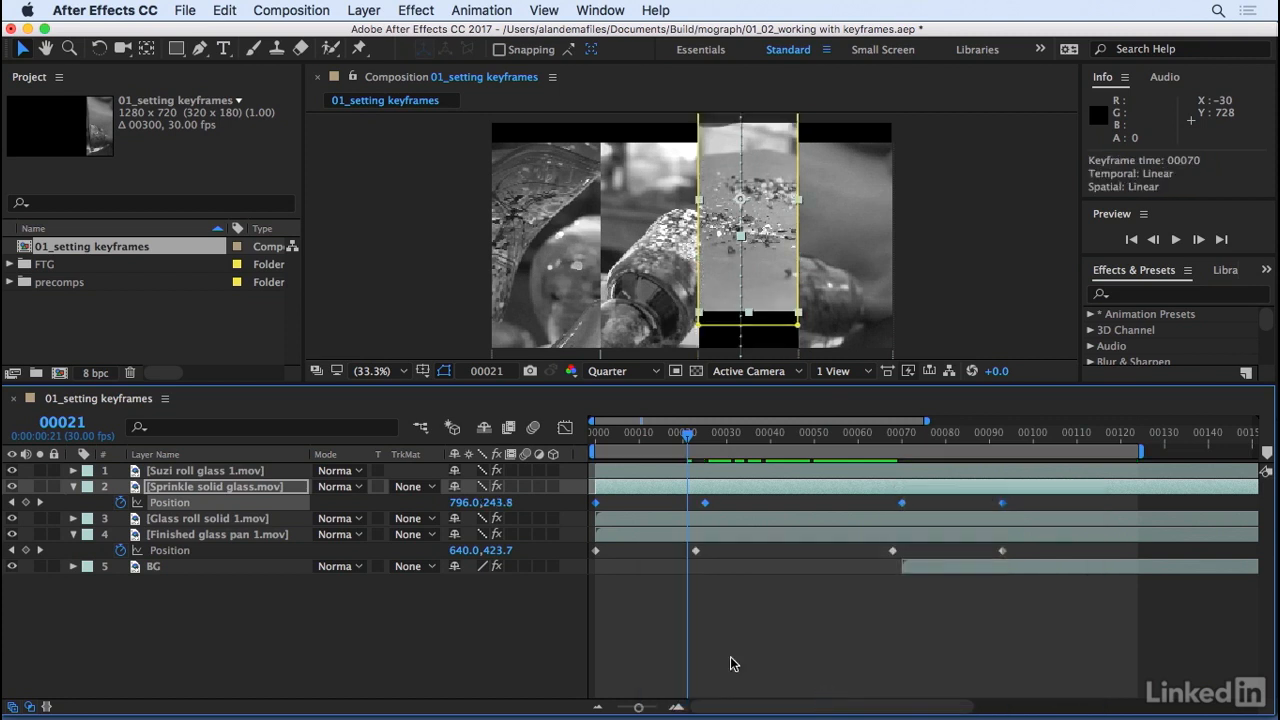
pyautogui.click(1176, 239)
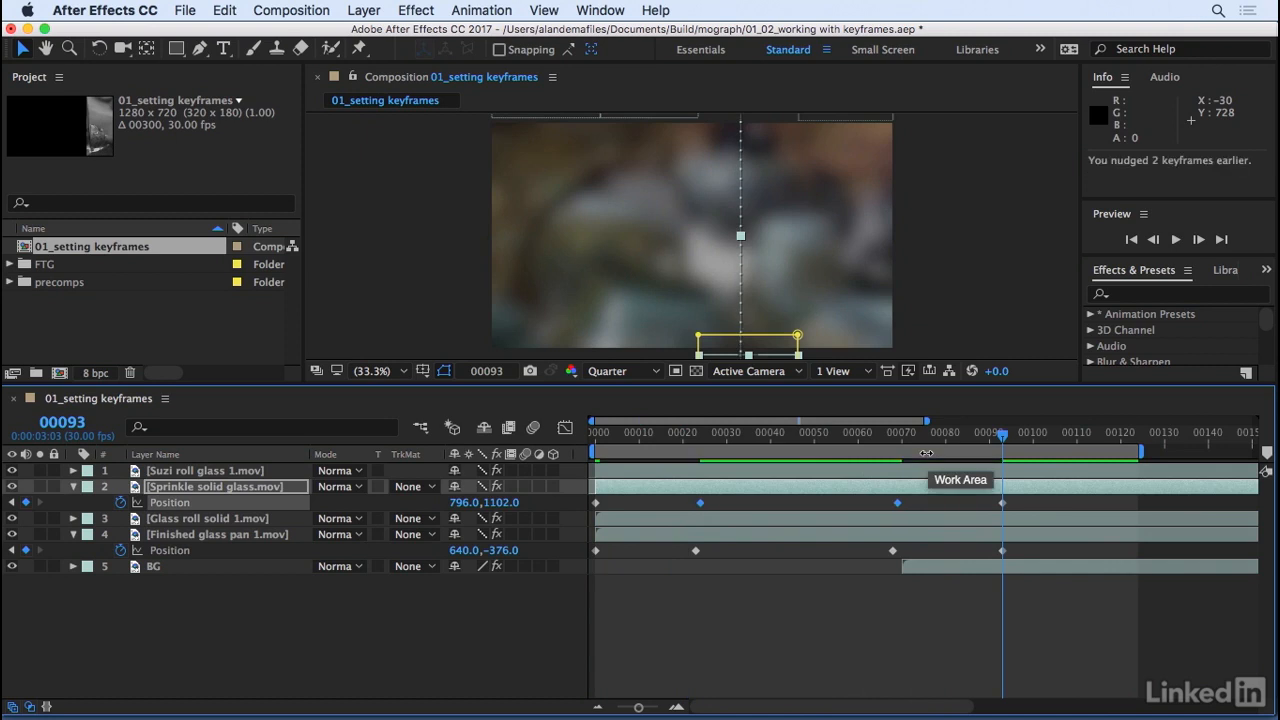
# Time-reverse the Finished glass pan Position keyframes.
pyautogui.click(893, 440)
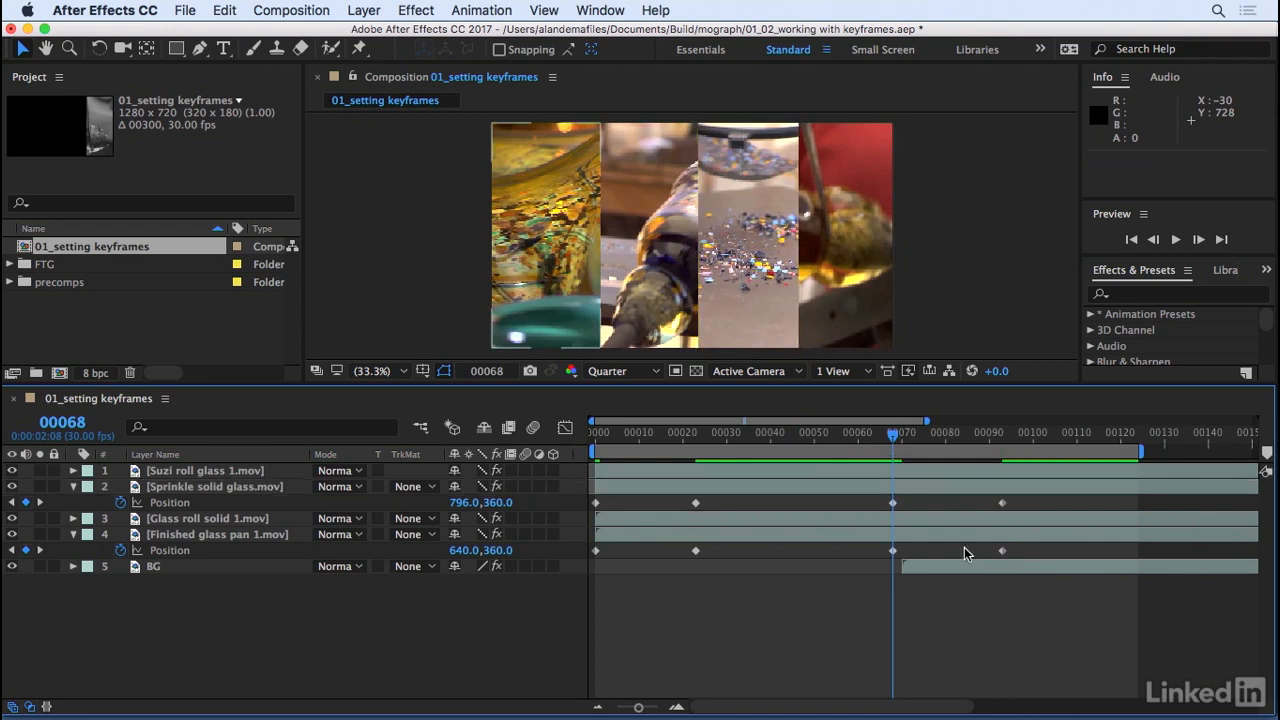
pyautogui.click(216, 534)
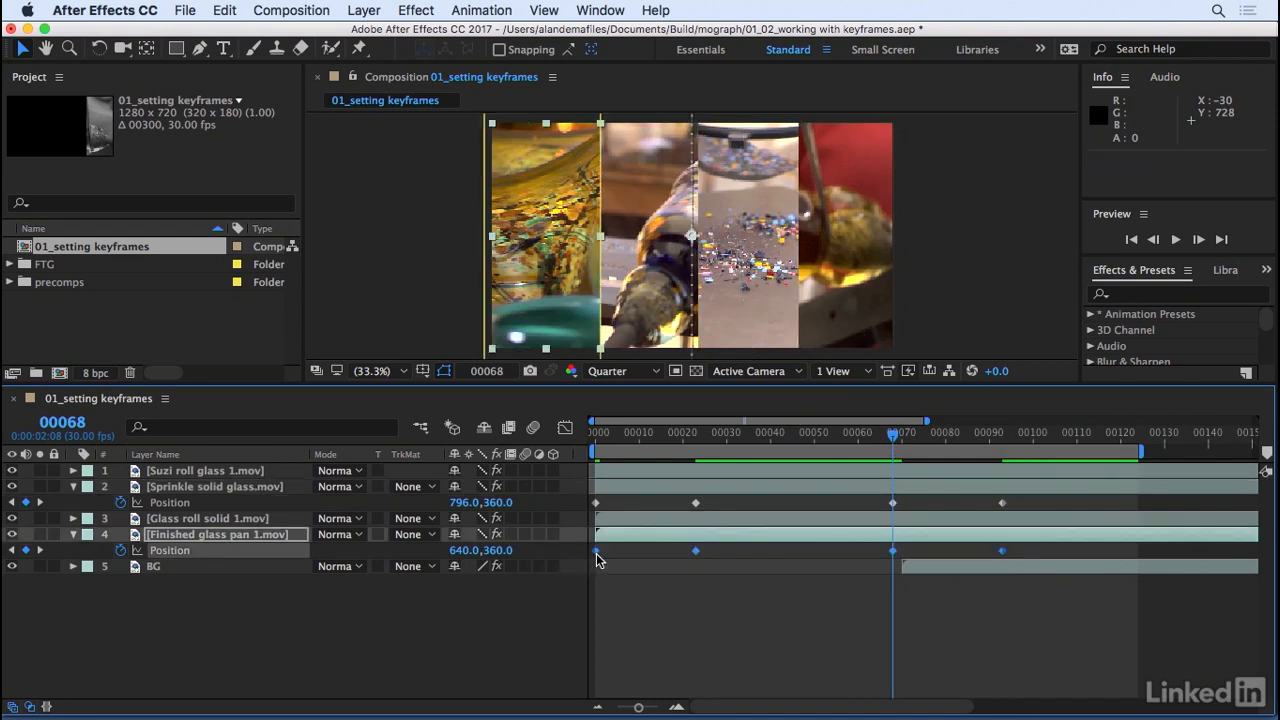
pyautogui.rightClick(695, 550)
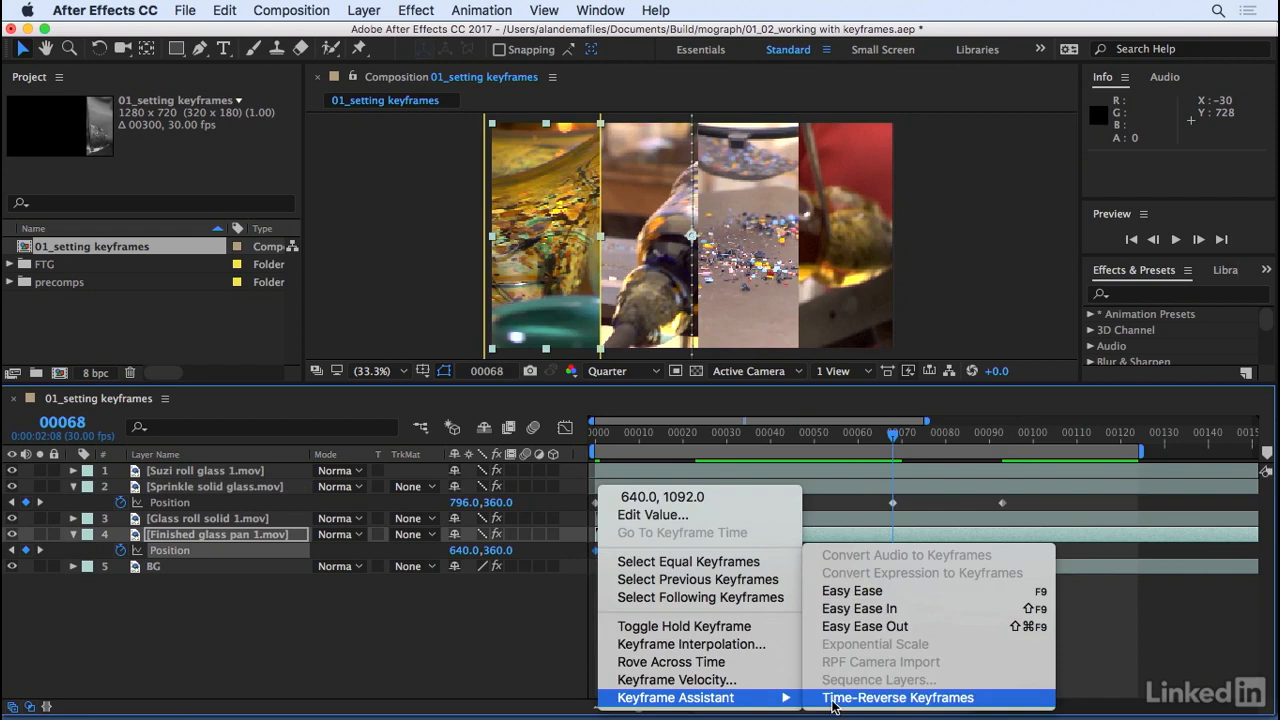
pyautogui.click(896, 697)
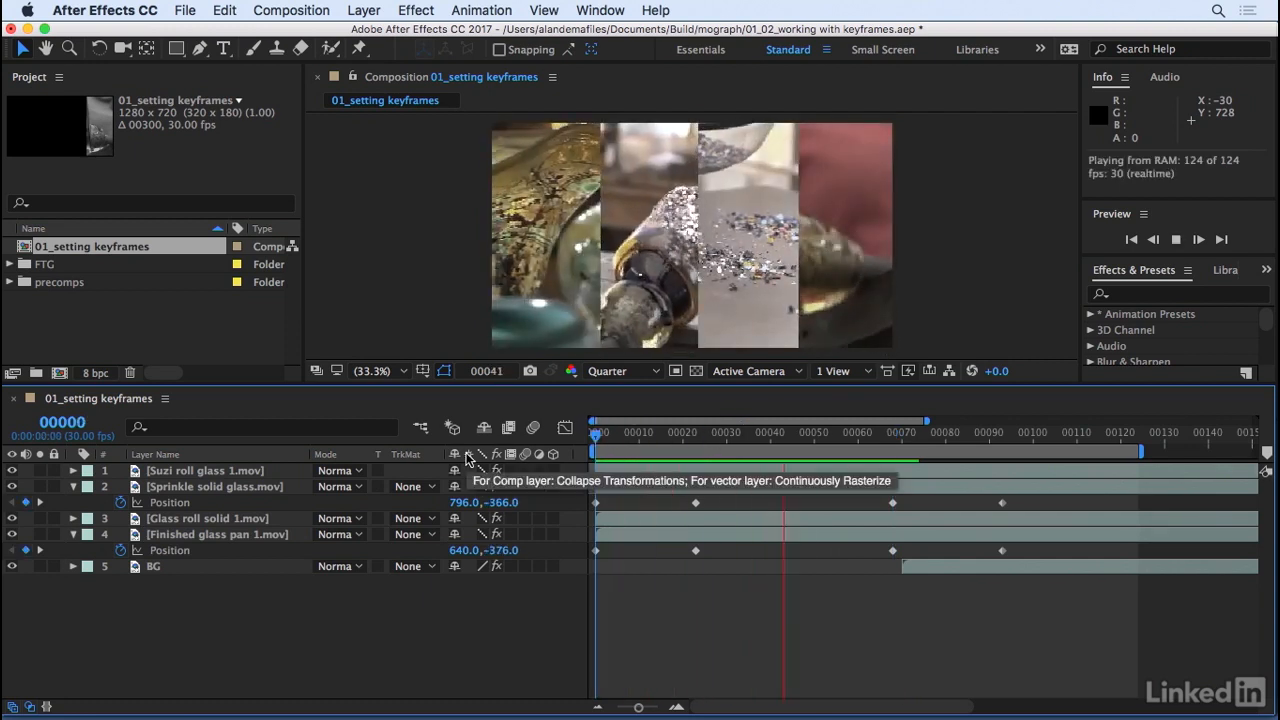
pyautogui.click(1048, 432)
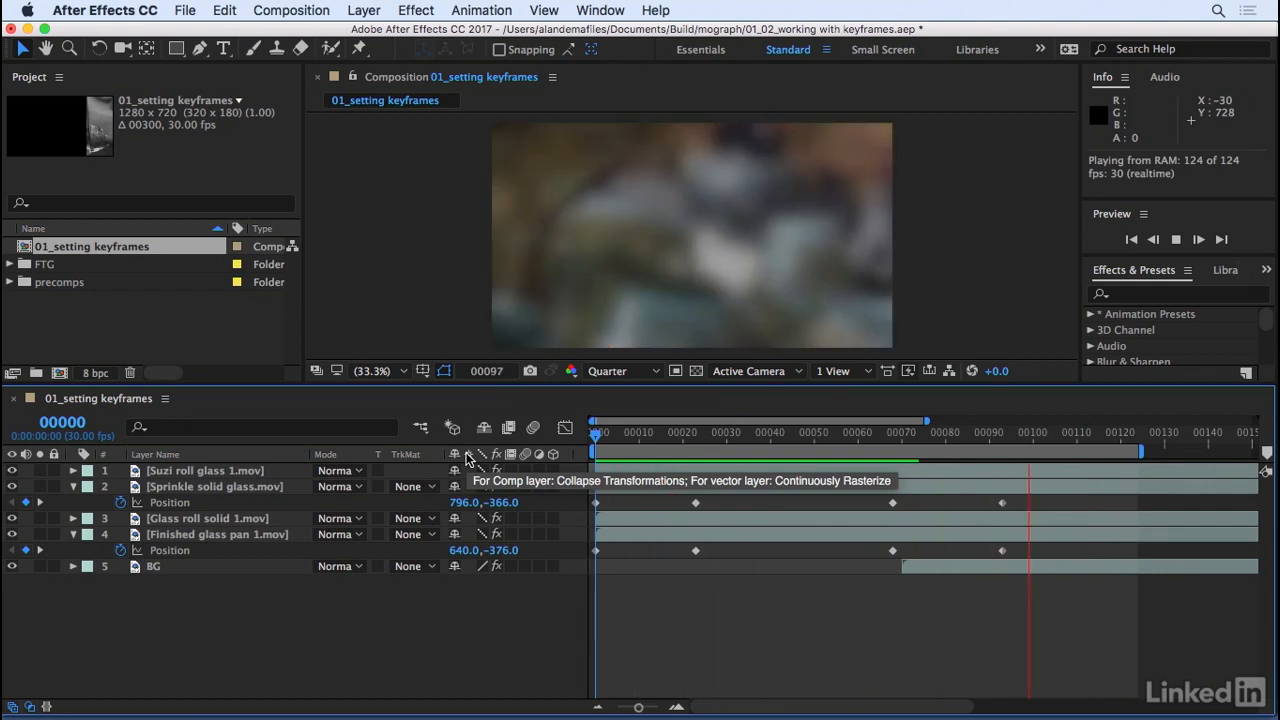
pyautogui.click(696, 432)
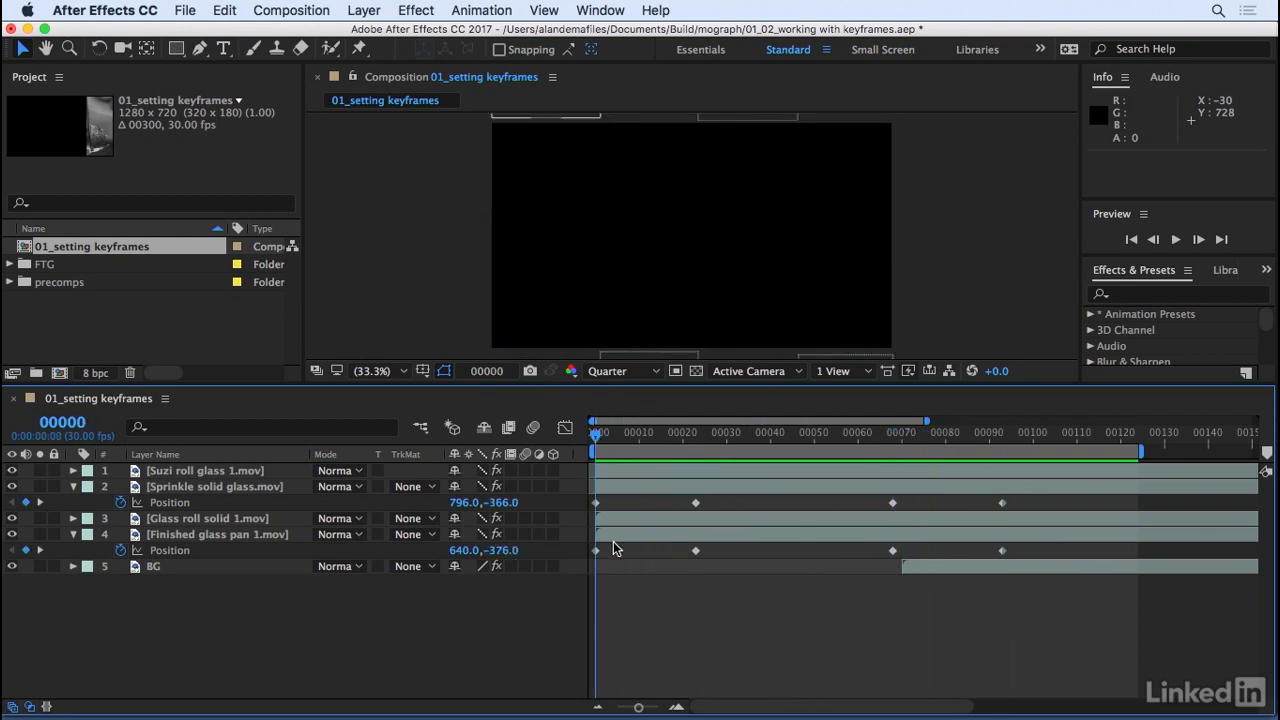
# Apply Easy Ease In to all four strips' frame-23 landing keyframes.
pyautogui.click(205, 470)
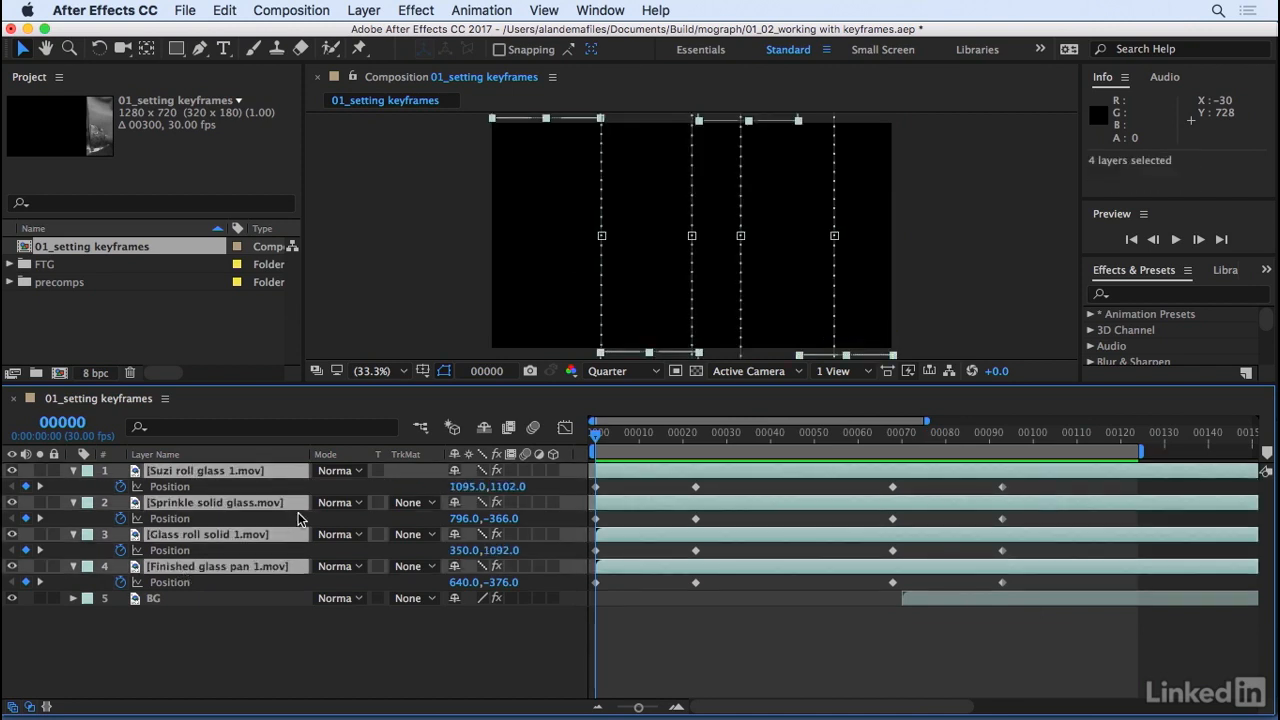
pyautogui.click(649, 432)
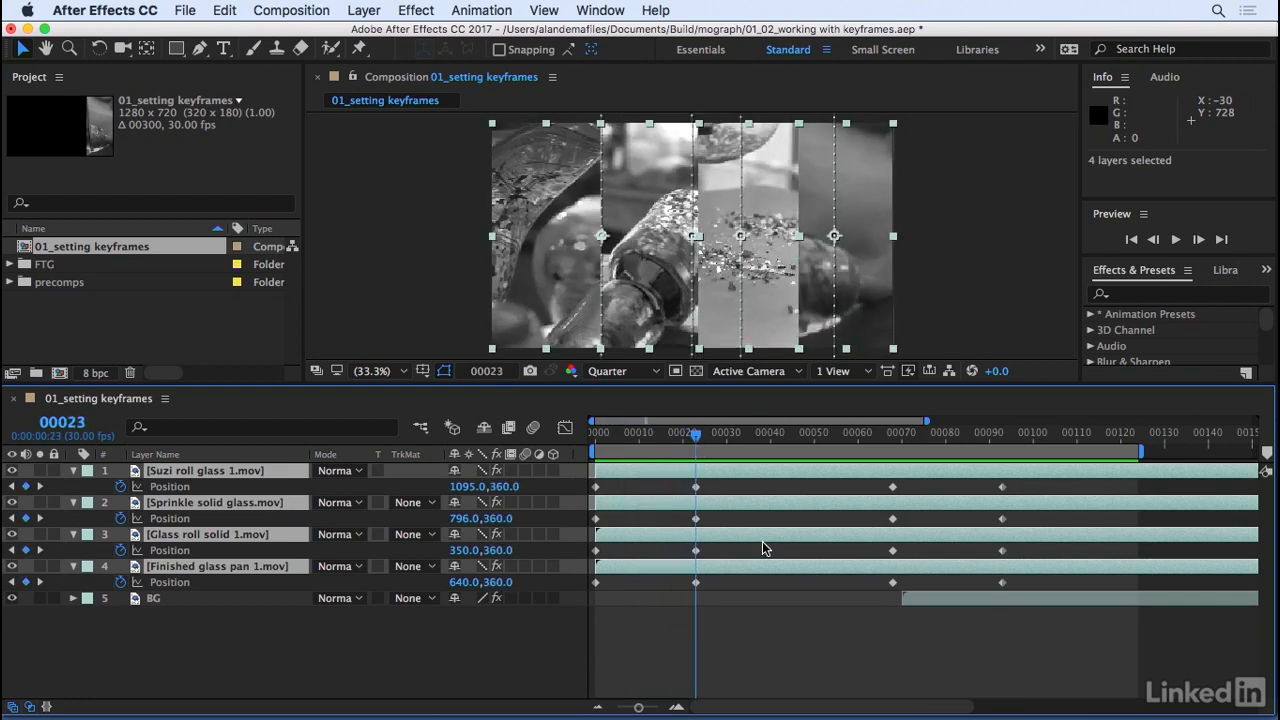
pyautogui.moveTo(737, 492)
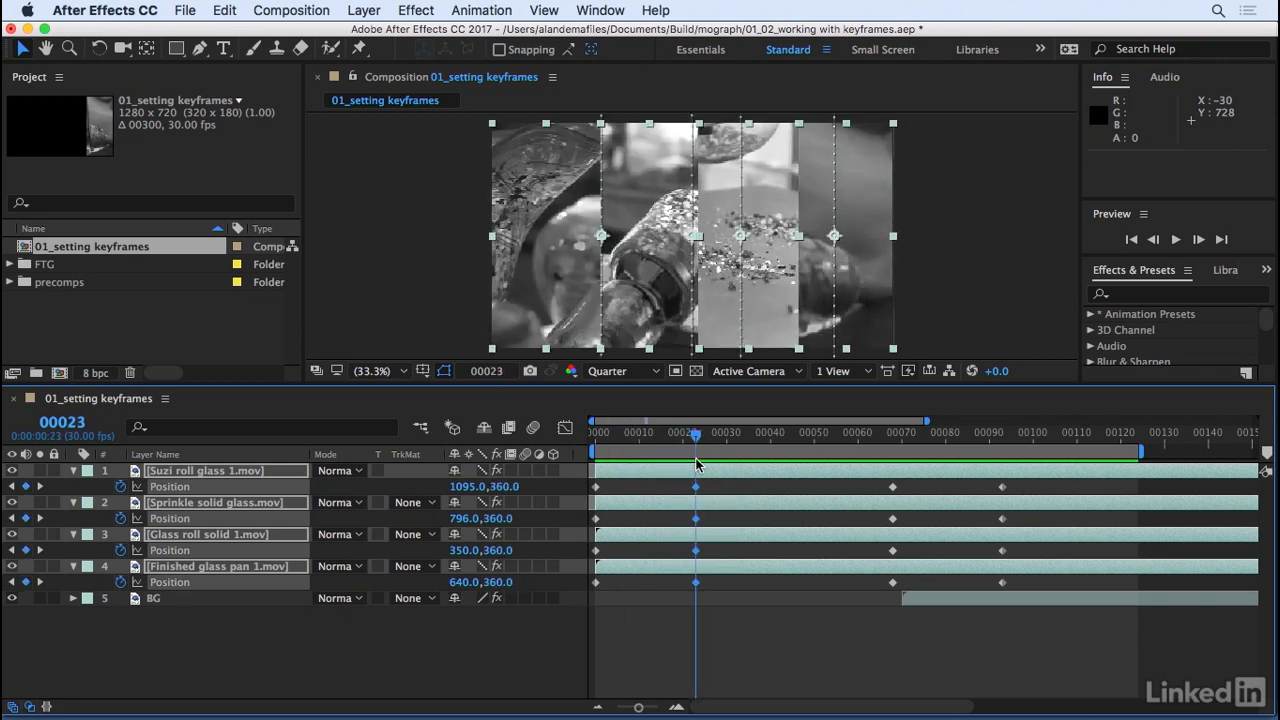
pyautogui.rightClick(695, 486)
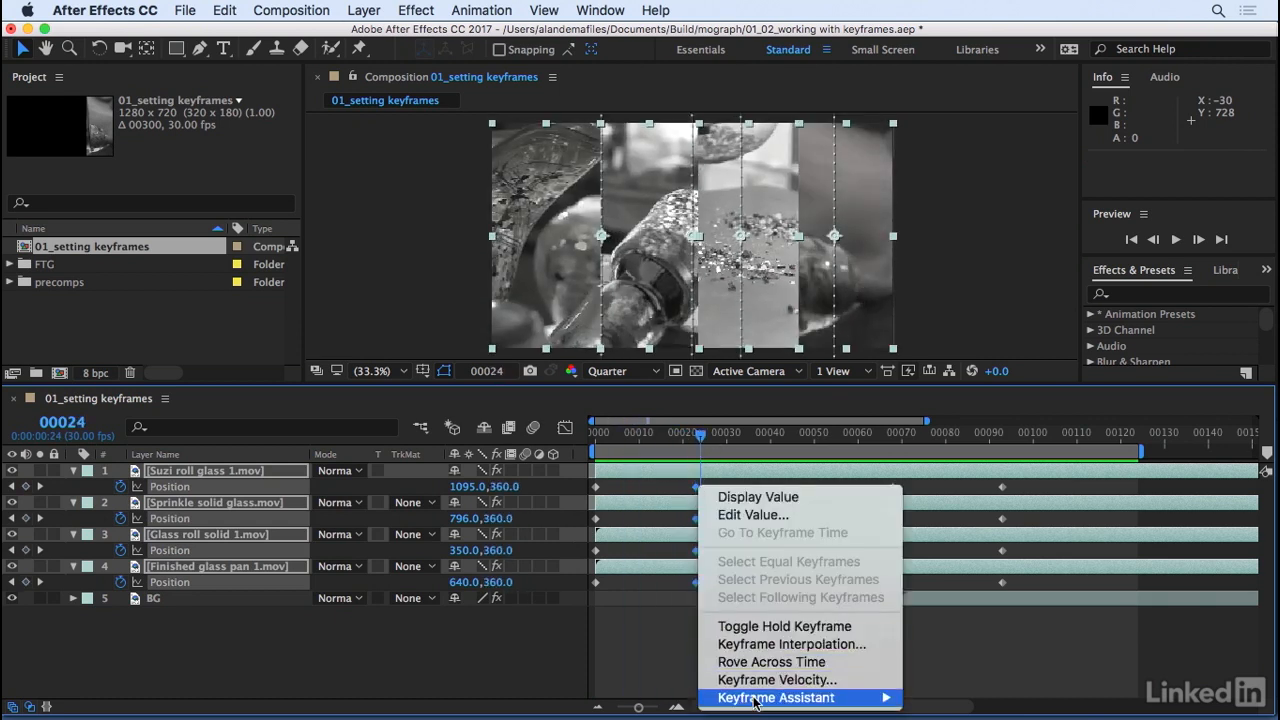
pyautogui.moveTo(776, 697)
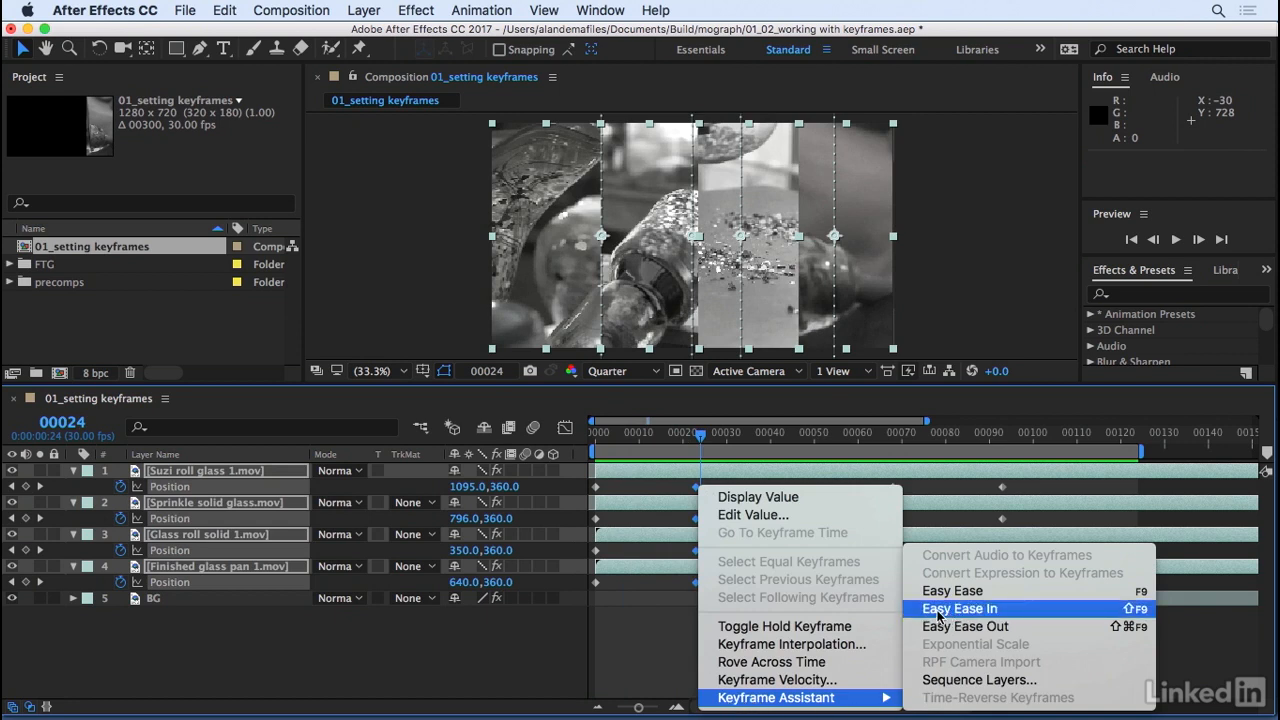
pyautogui.click(958, 608)
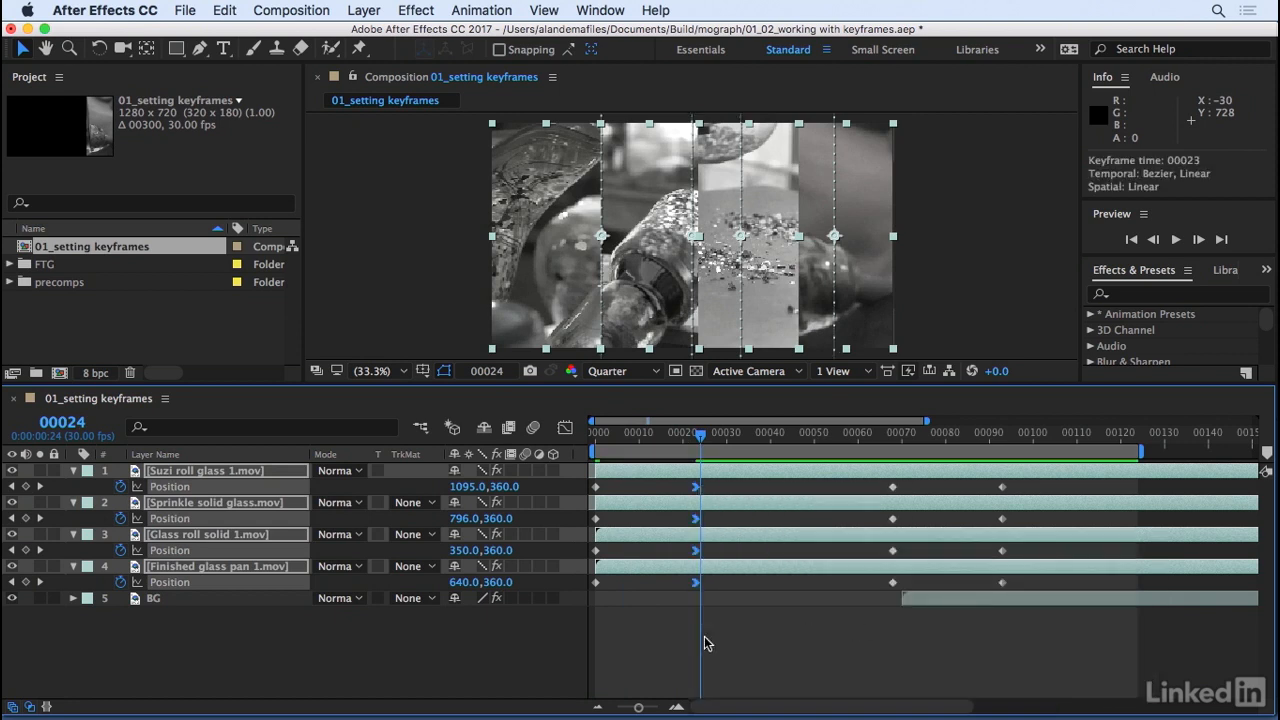
pyautogui.click(1176, 239)
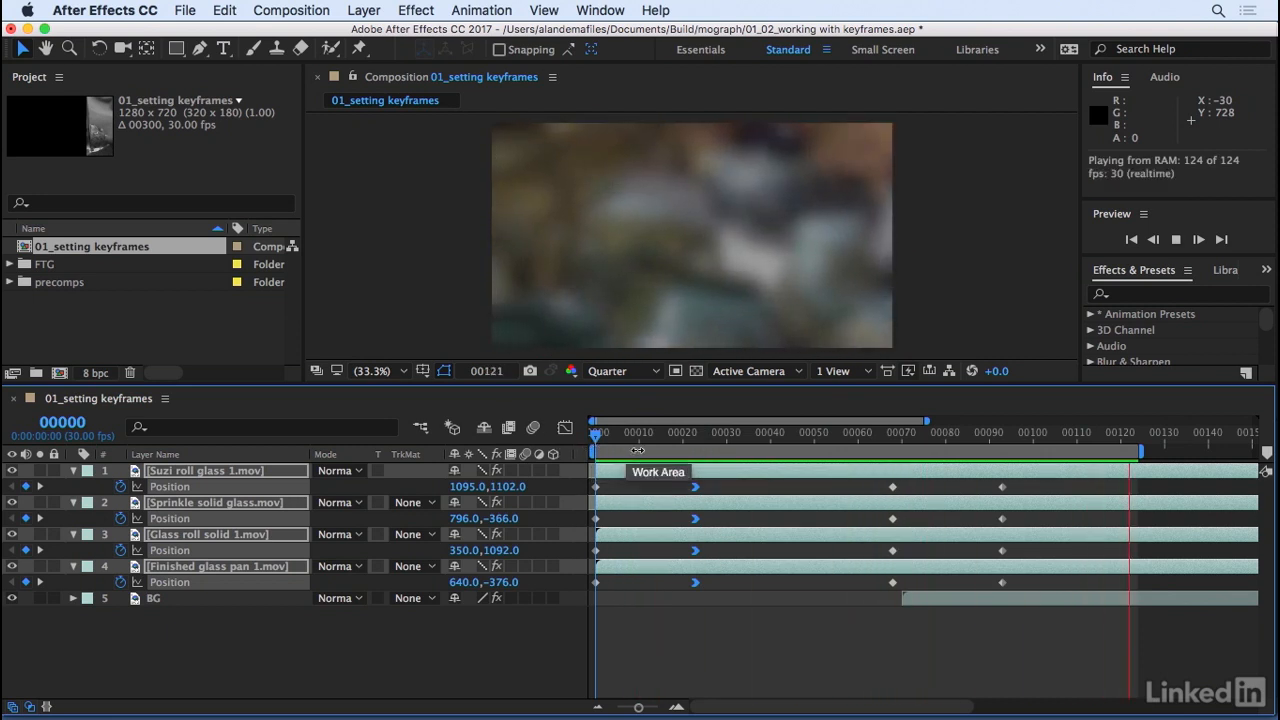
# Apply Easy Ease Out to the four strips' frame-68 exit keyframes.
pyautogui.click(900, 432)
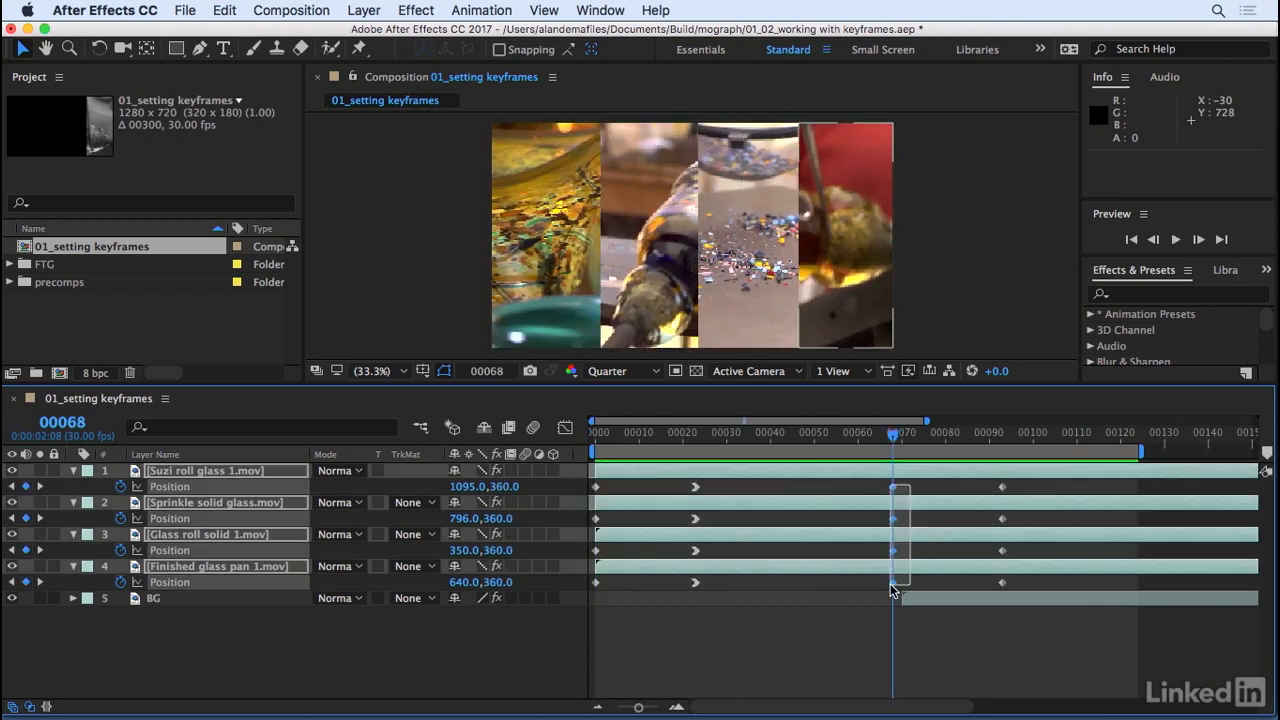
pyautogui.click(892, 582)
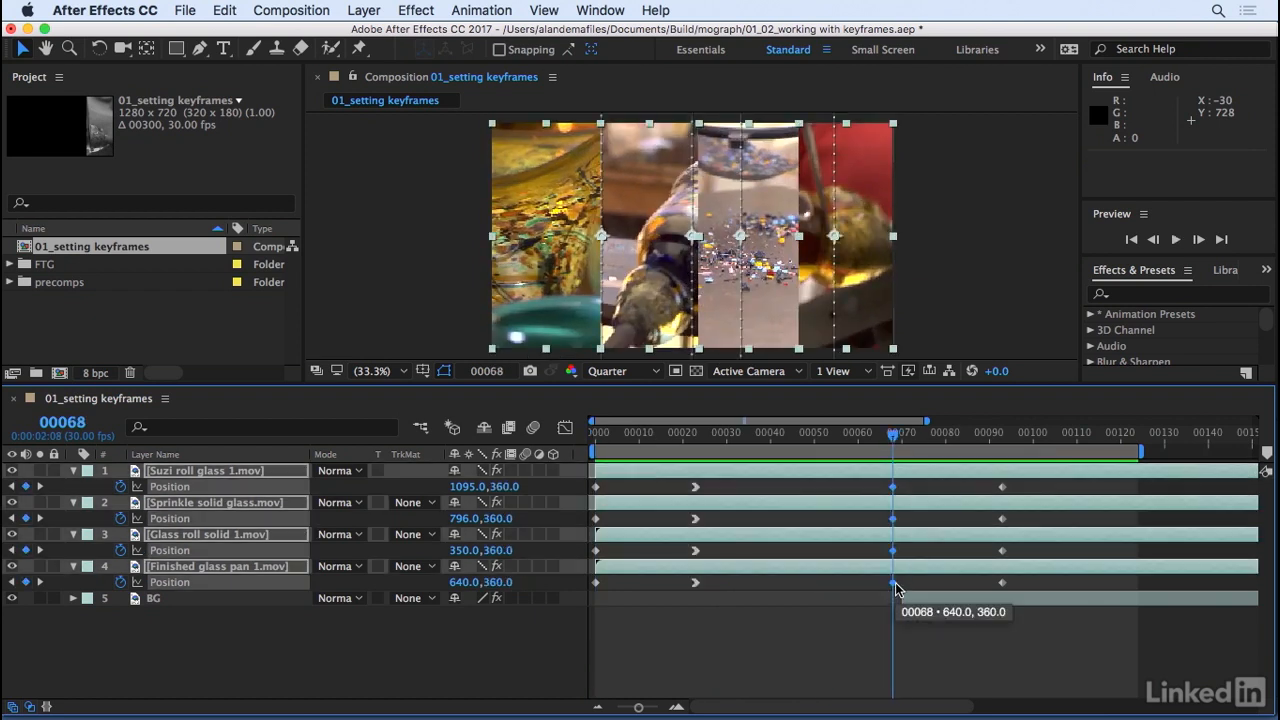
pyautogui.rightClick(892, 582)
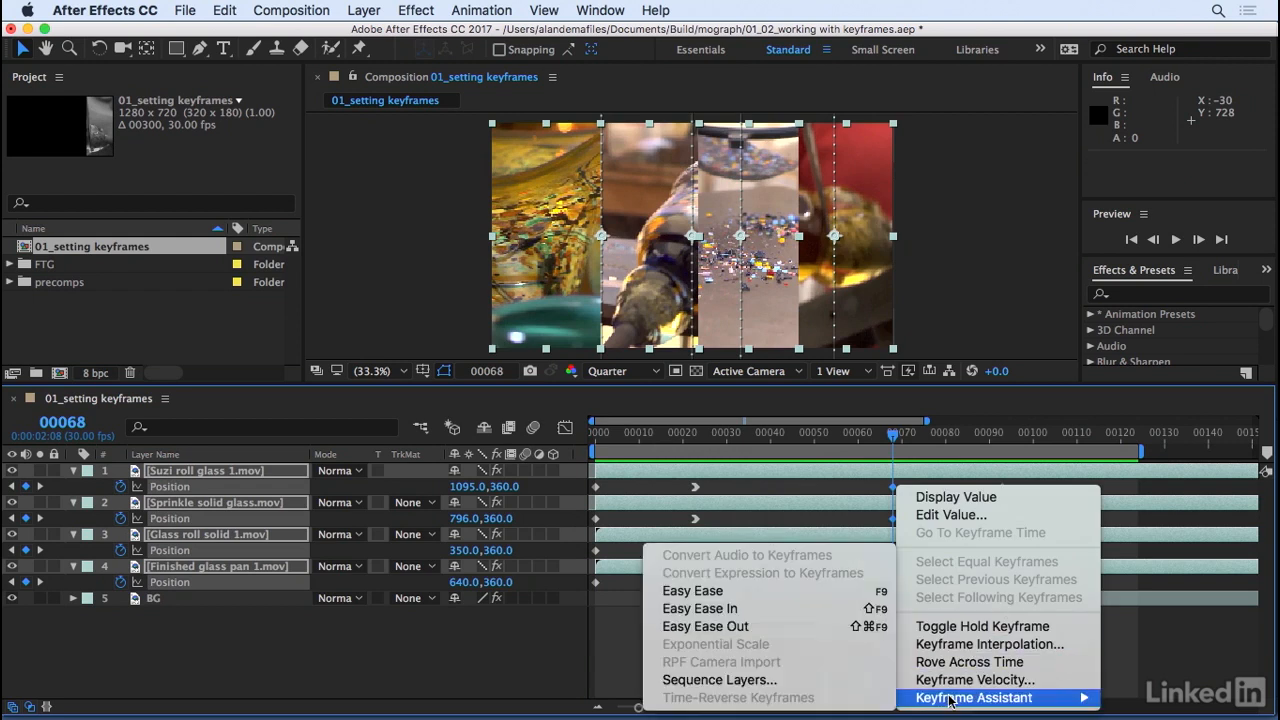
pyautogui.moveTo(705, 626)
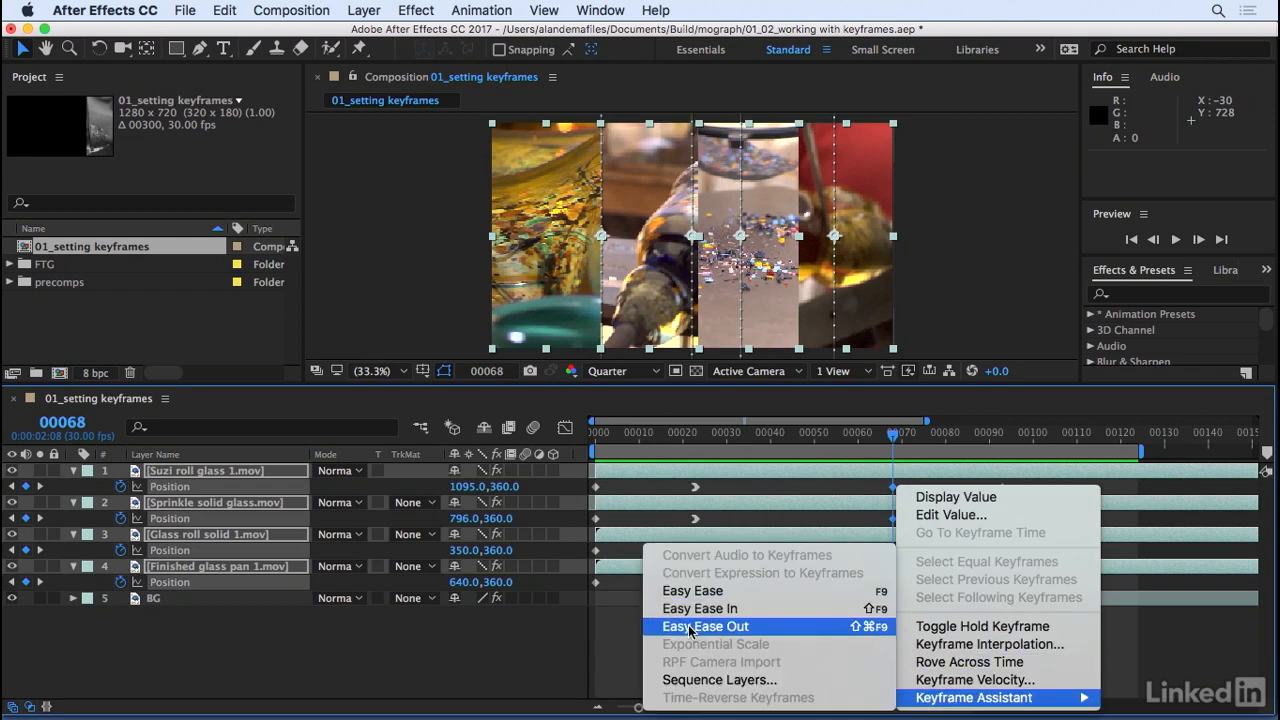
pyautogui.click(705, 626)
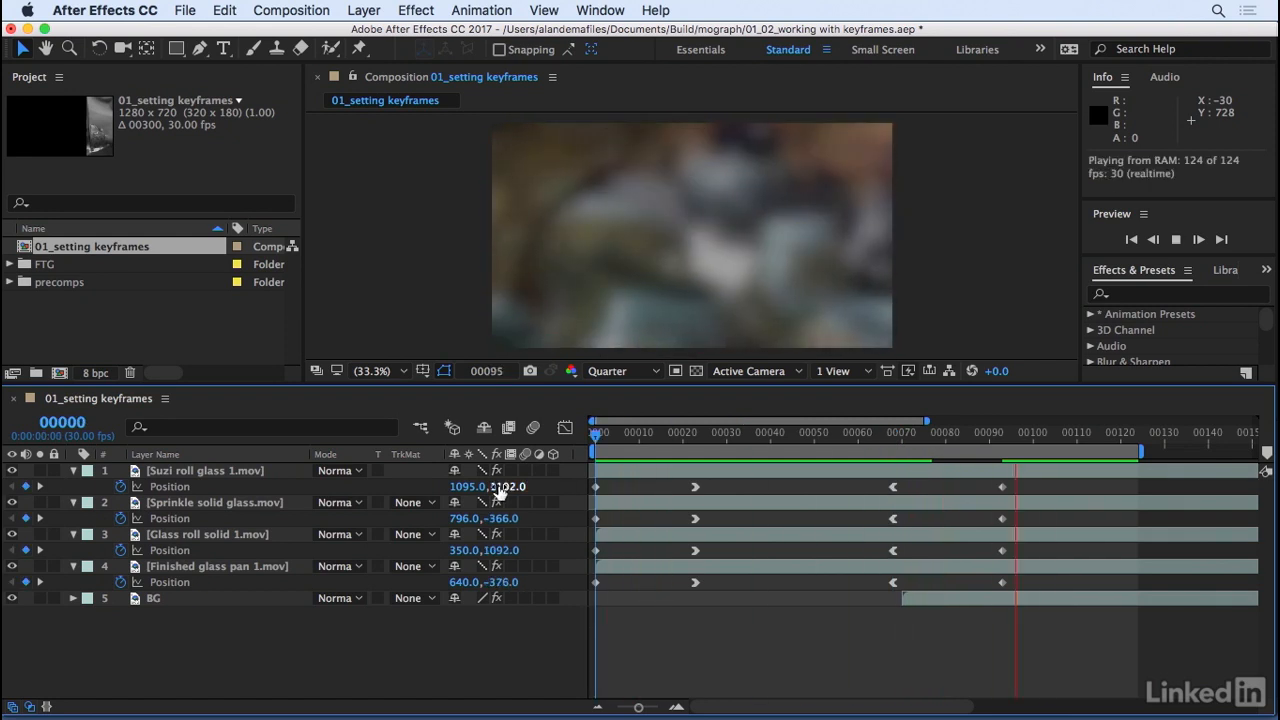
# Select the lower strips' exit keyframes and nudge them progressively later.
pyautogui.click(700, 432)
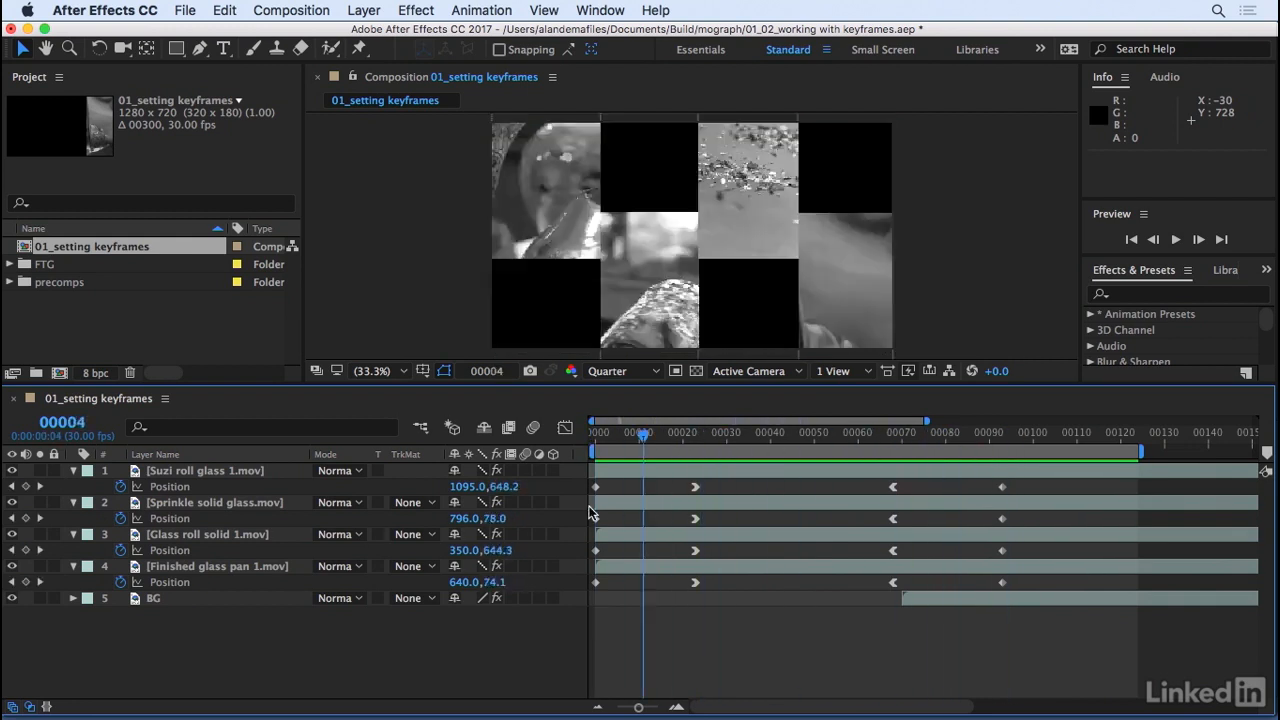
pyautogui.click(988, 432)
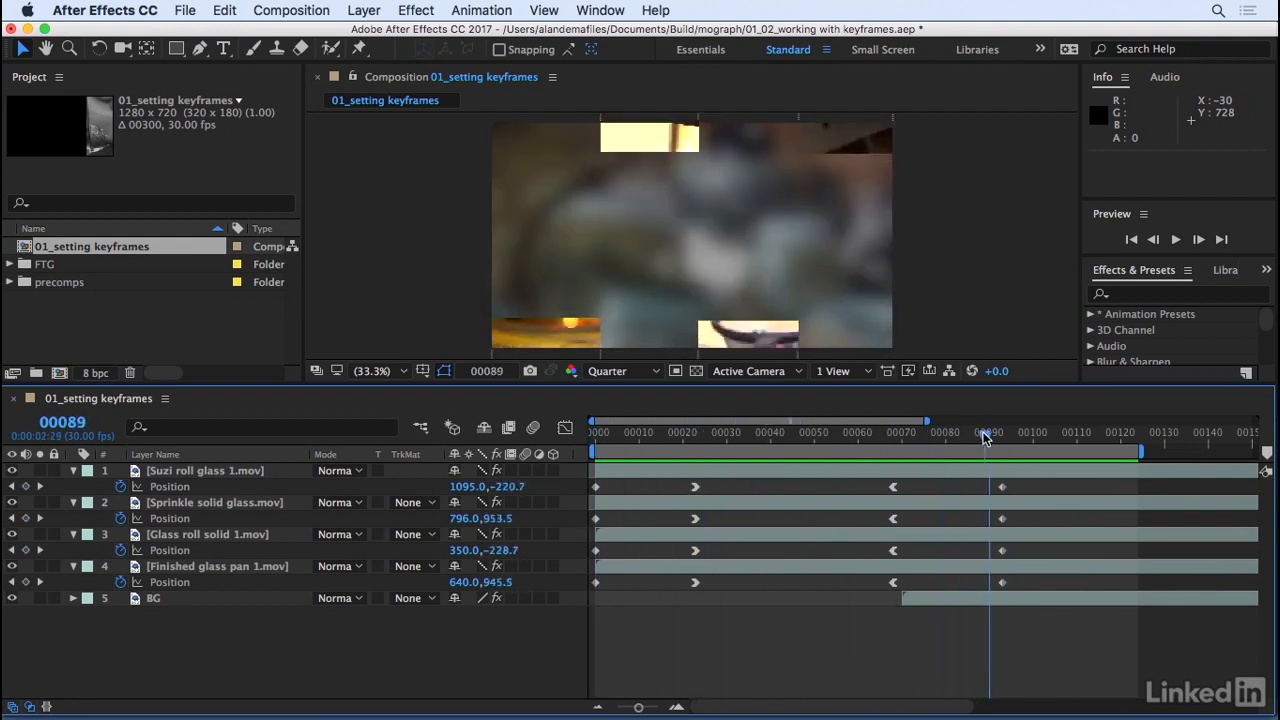
pyautogui.click(892, 432)
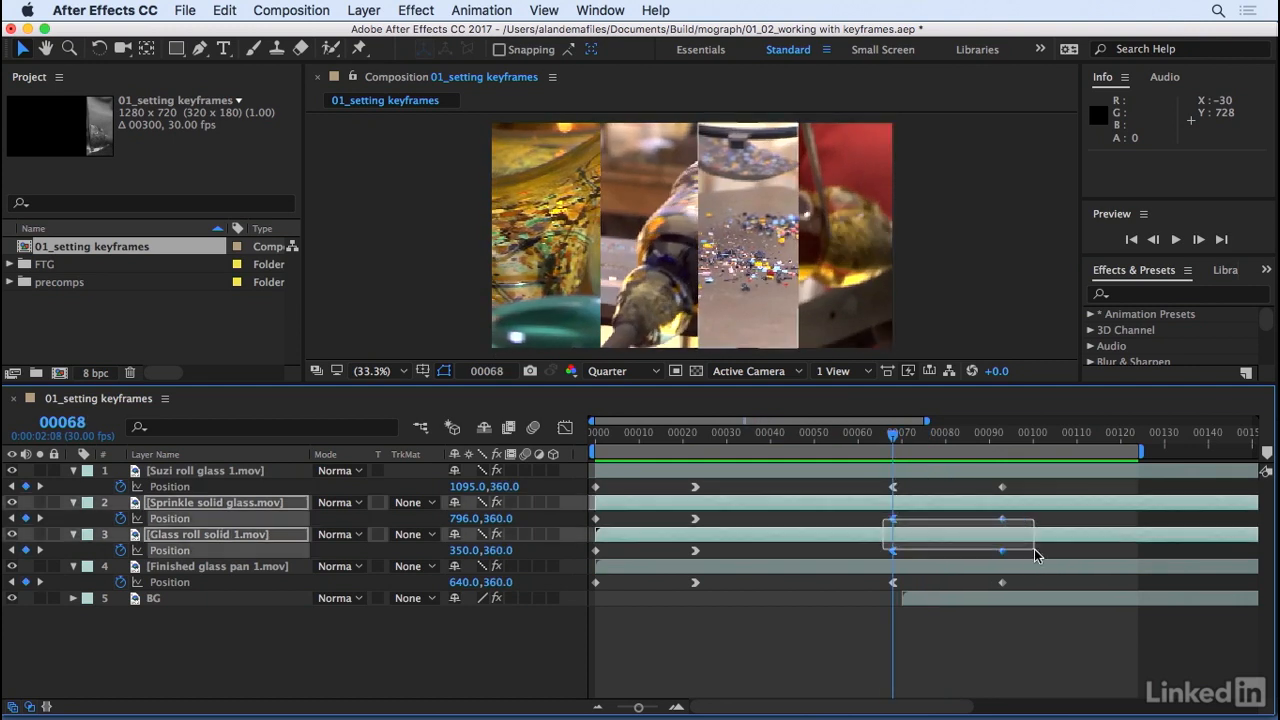
pyautogui.click(216, 566)
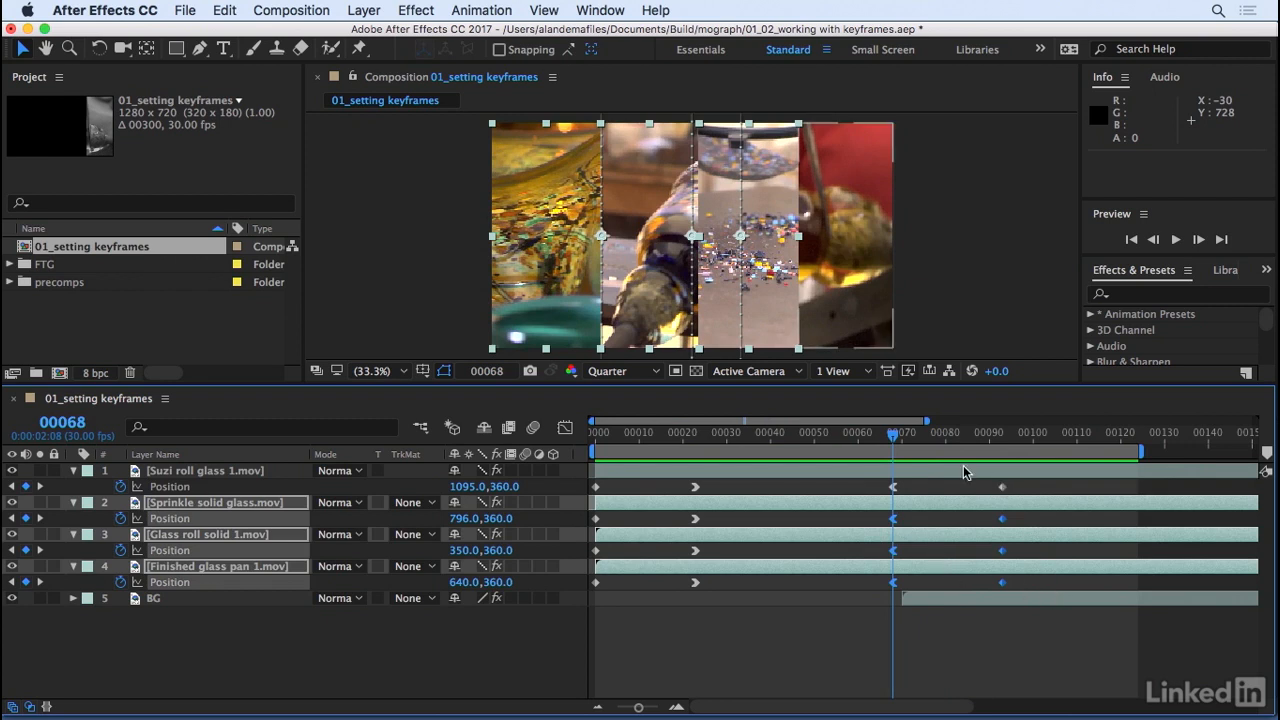
pyautogui.moveTo(890, 432); pyautogui.dragTo(672, 432)
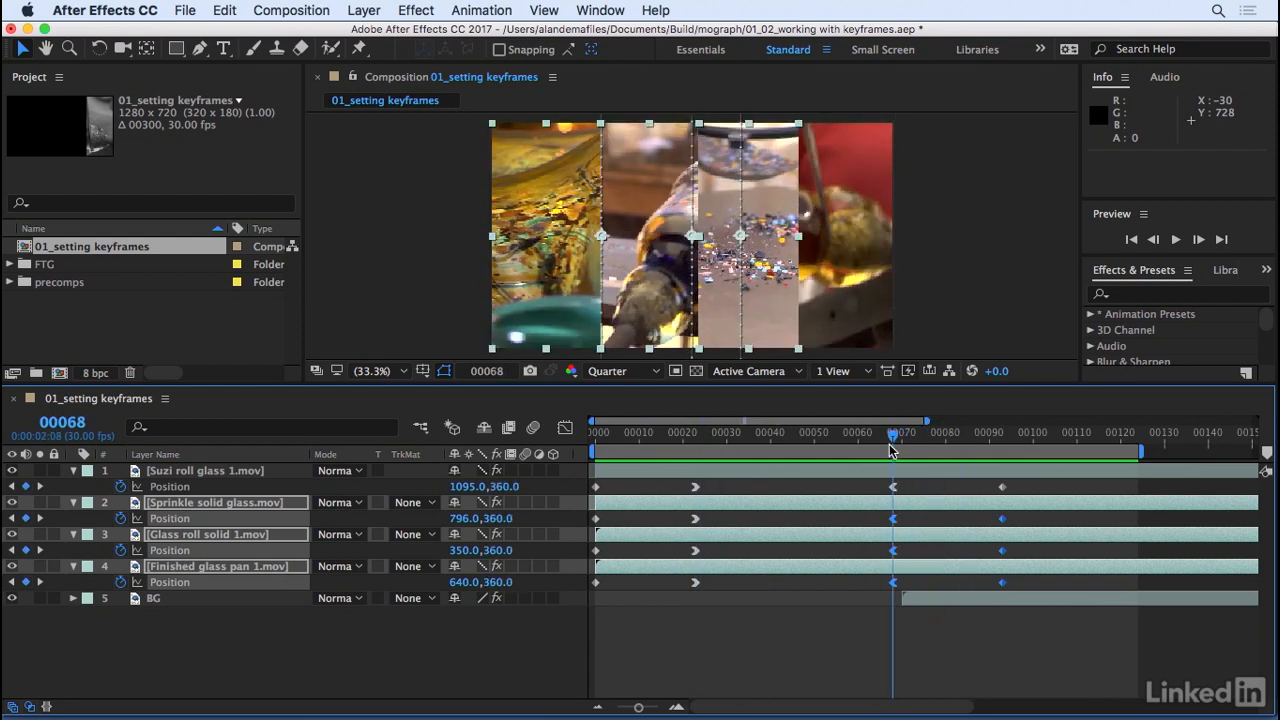
pyautogui.moveTo(1237, 433)
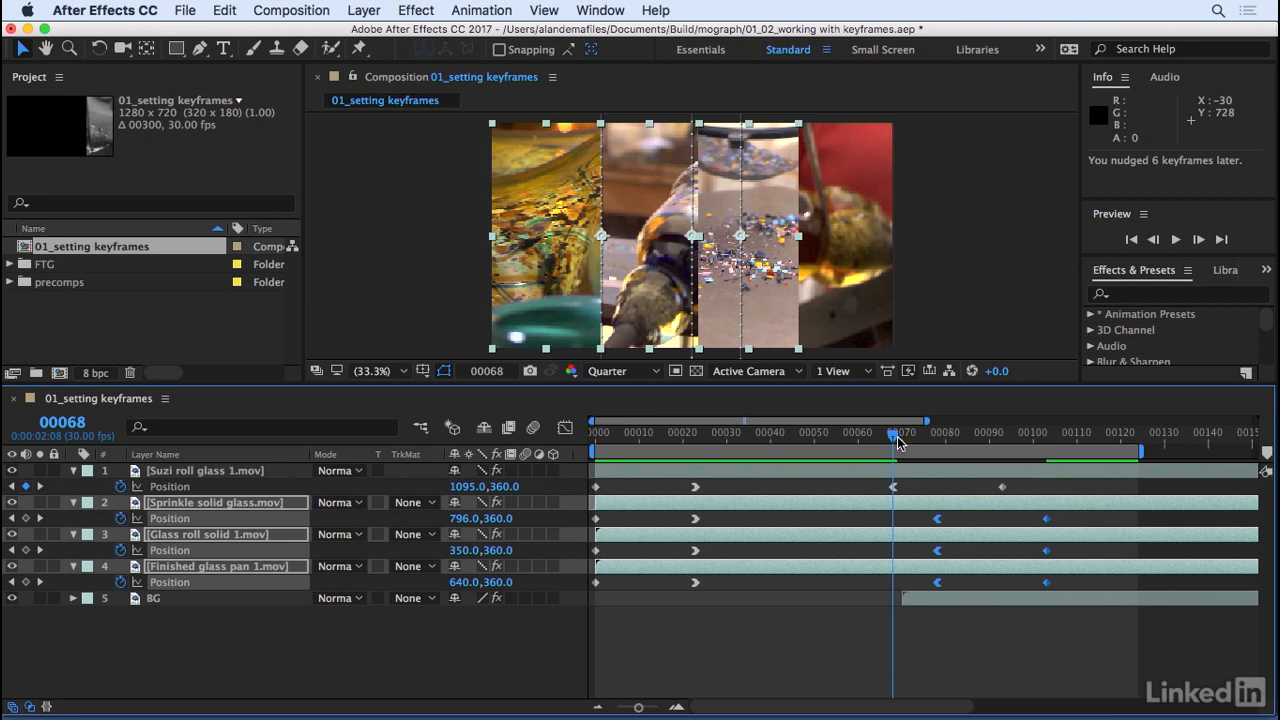
# Scrub and preview the staggered strip exits.
pyautogui.moveTo(895, 432); pyautogui.dragTo(935, 432)
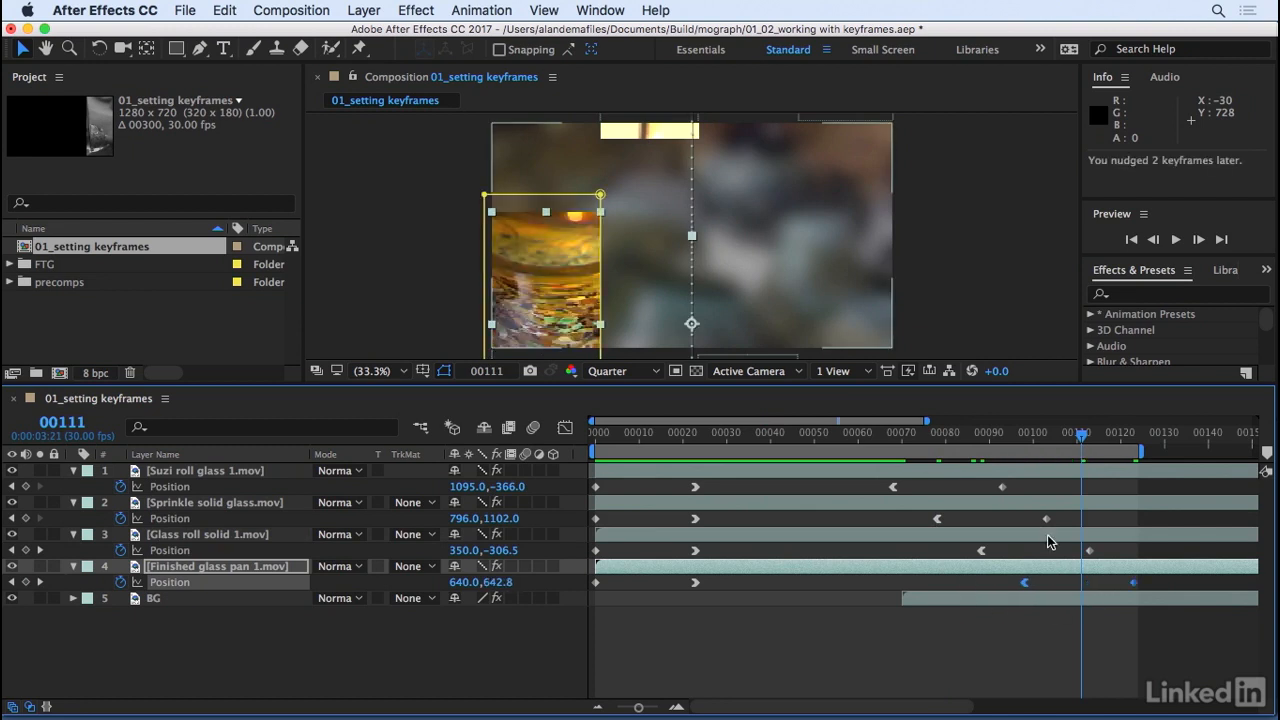
pyautogui.click(1176, 239)
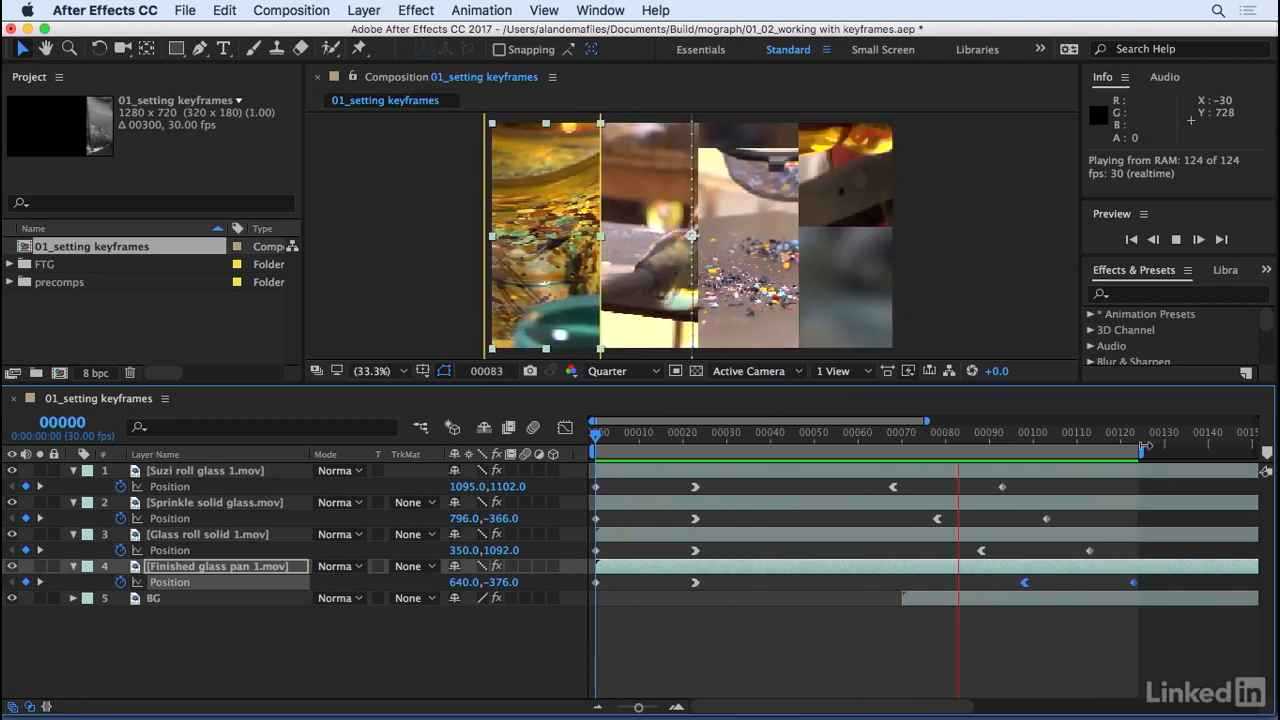
pyautogui.click(592, 432)
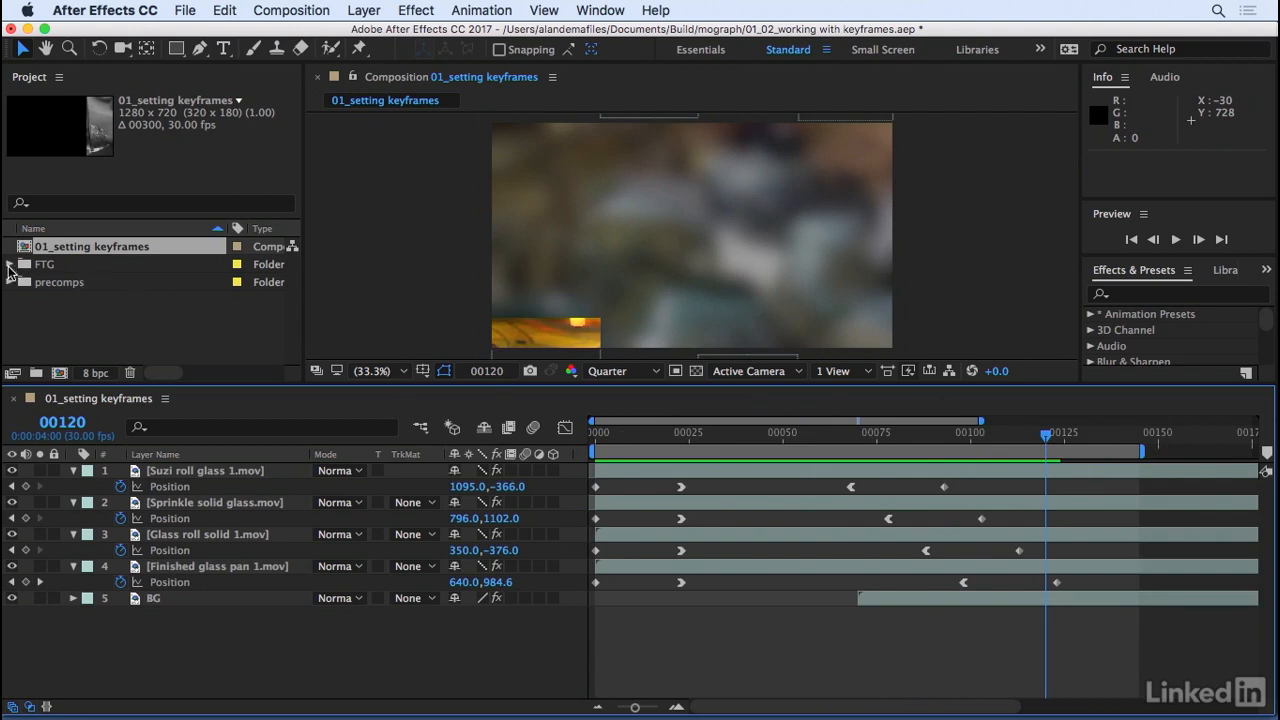
# Add glass logo.mov starting near frame 97, when the bottom strip exits, and extend the work area to frame 211.
pyautogui.click(9, 264)
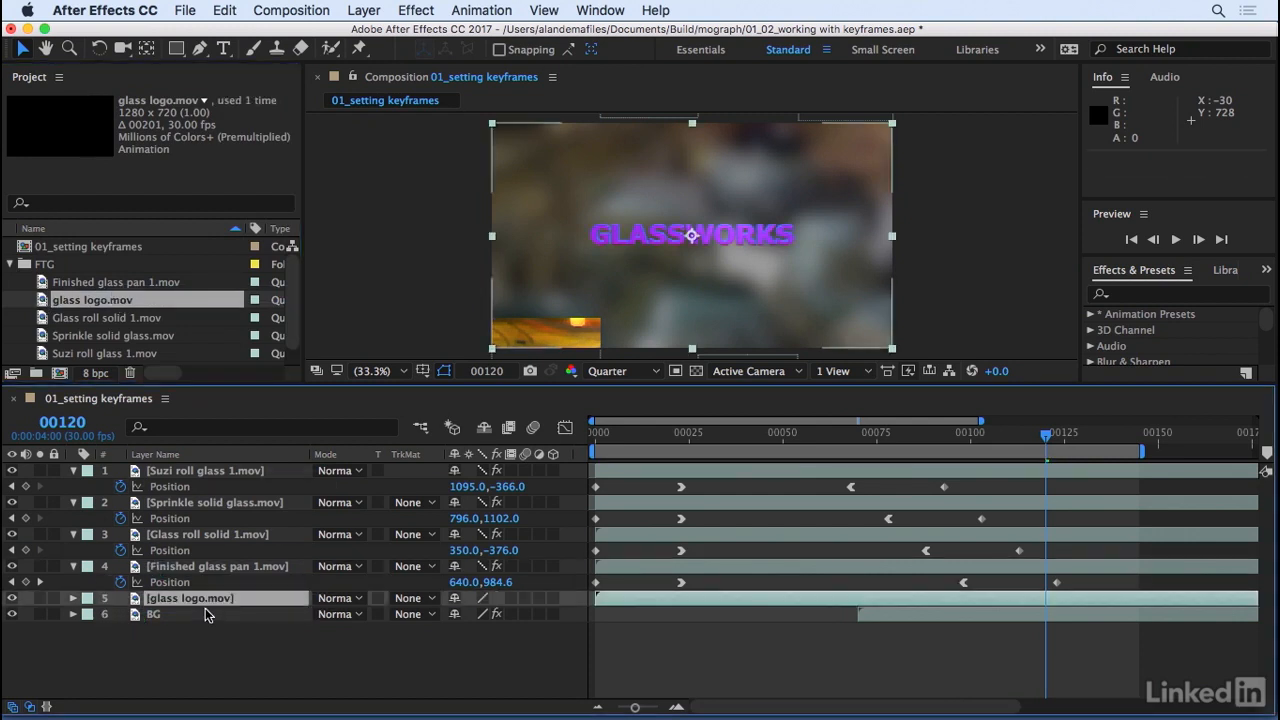
pyautogui.moveTo(1045, 437); pyautogui.dragTo(932, 437)
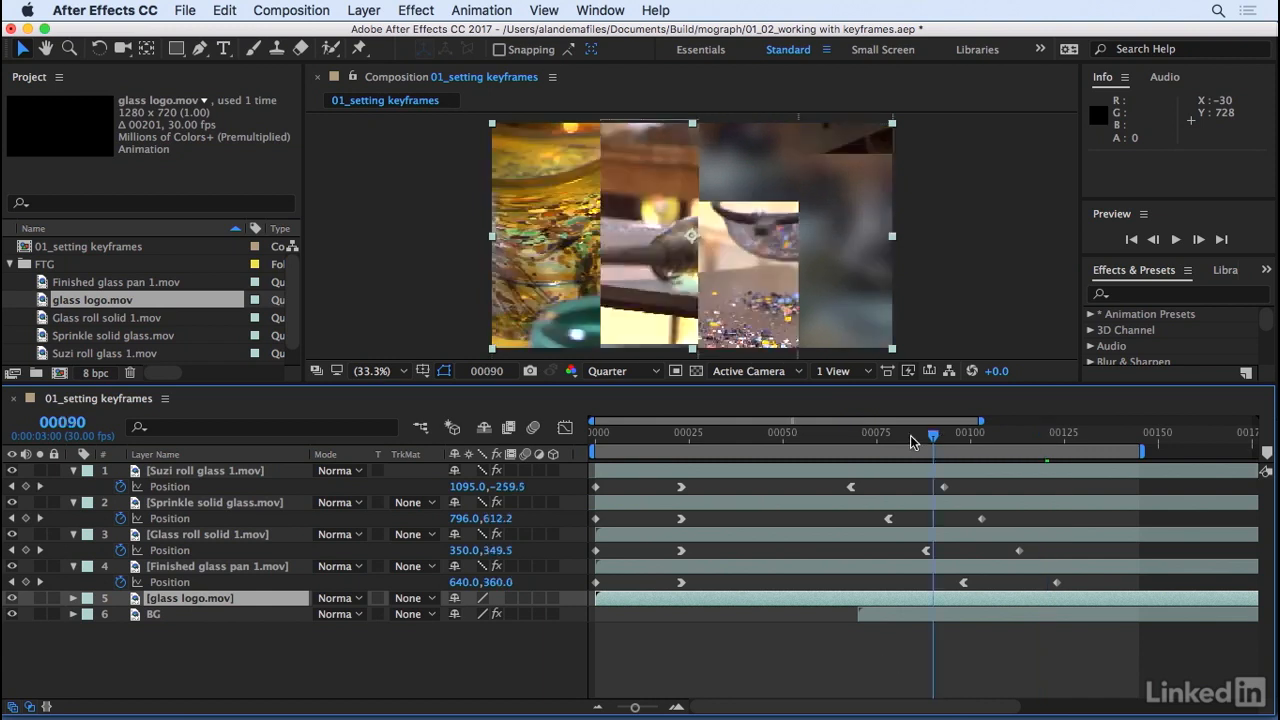
pyautogui.click(1198, 239)
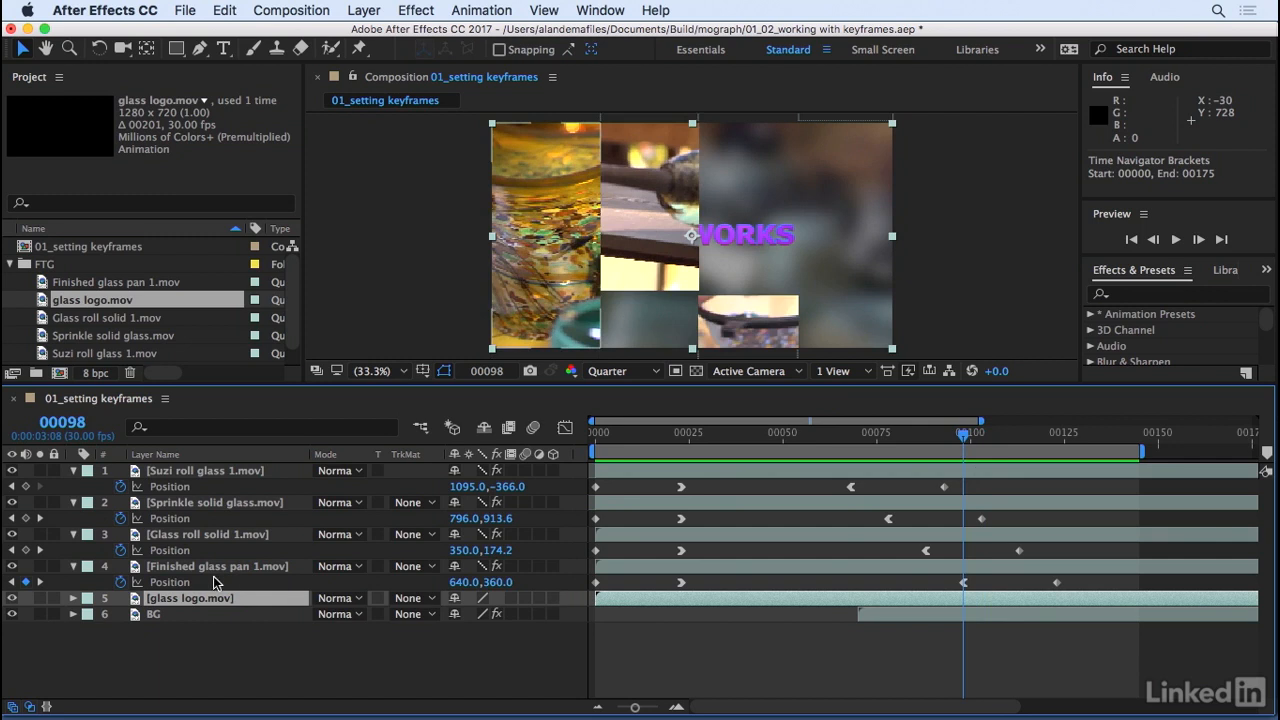
pyautogui.moveTo(963, 438); pyautogui.dragTo(1022, 438)
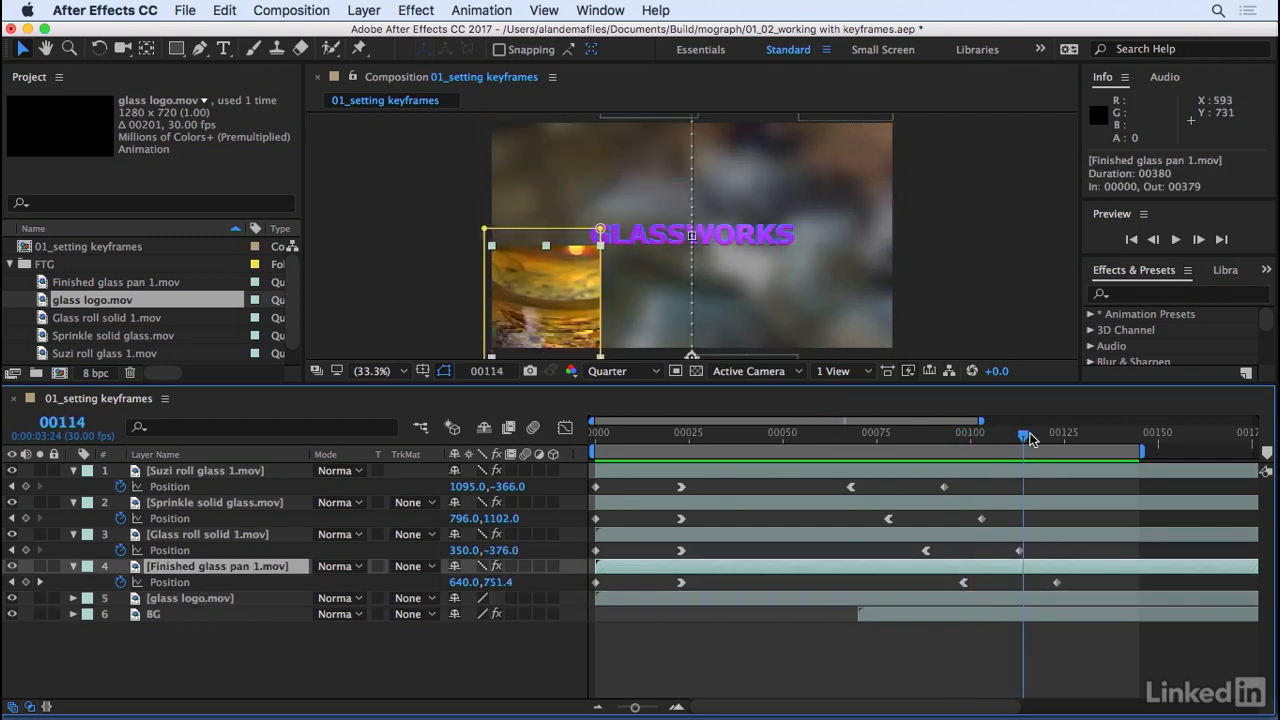
pyautogui.moveTo(1024, 437); pyautogui.dragTo(963, 437)
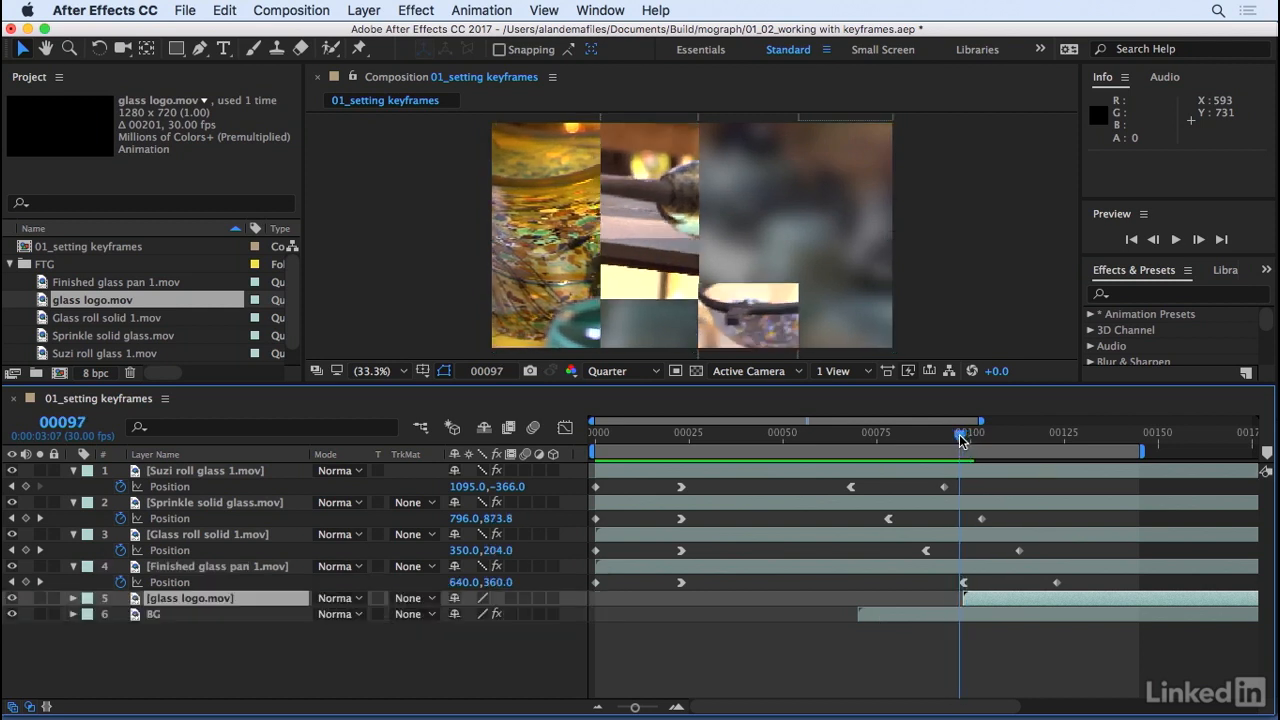
pyautogui.moveTo(963, 432); pyautogui.dragTo(1004, 432)
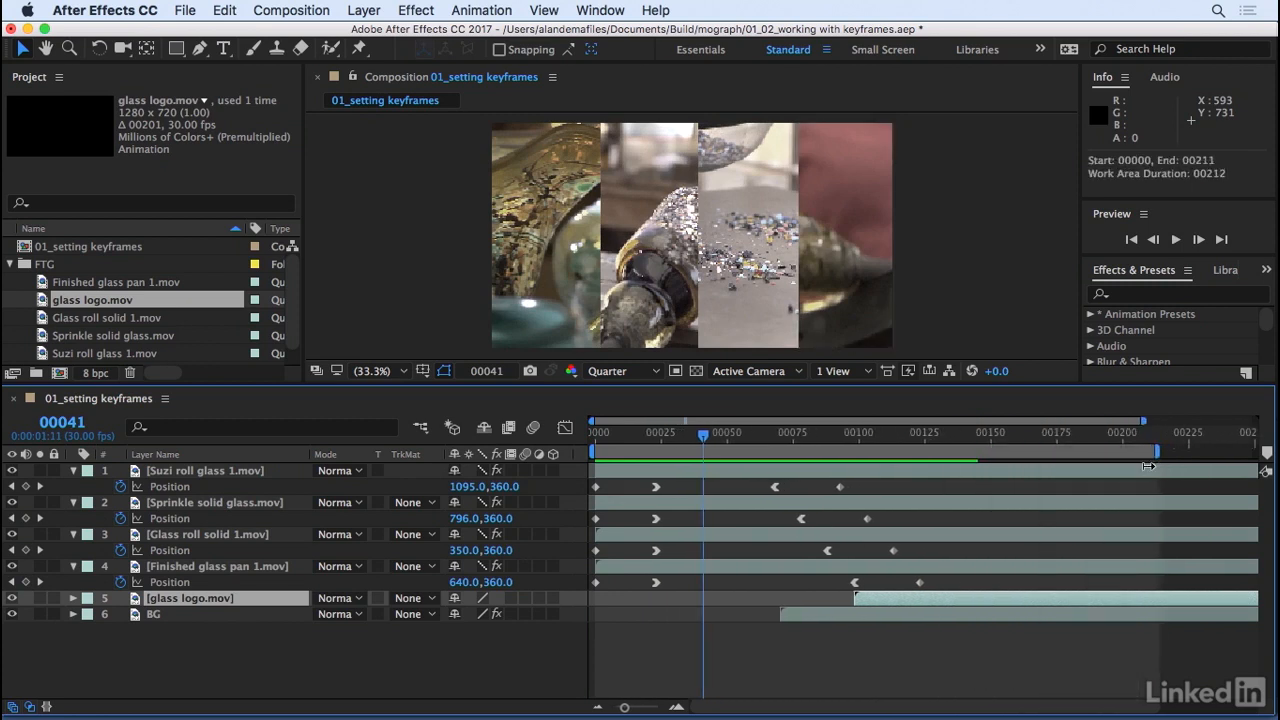
# Play a RAM preview of the strips running through to the GLASSWORKS logo reveal.
pyautogui.click(1176, 239)
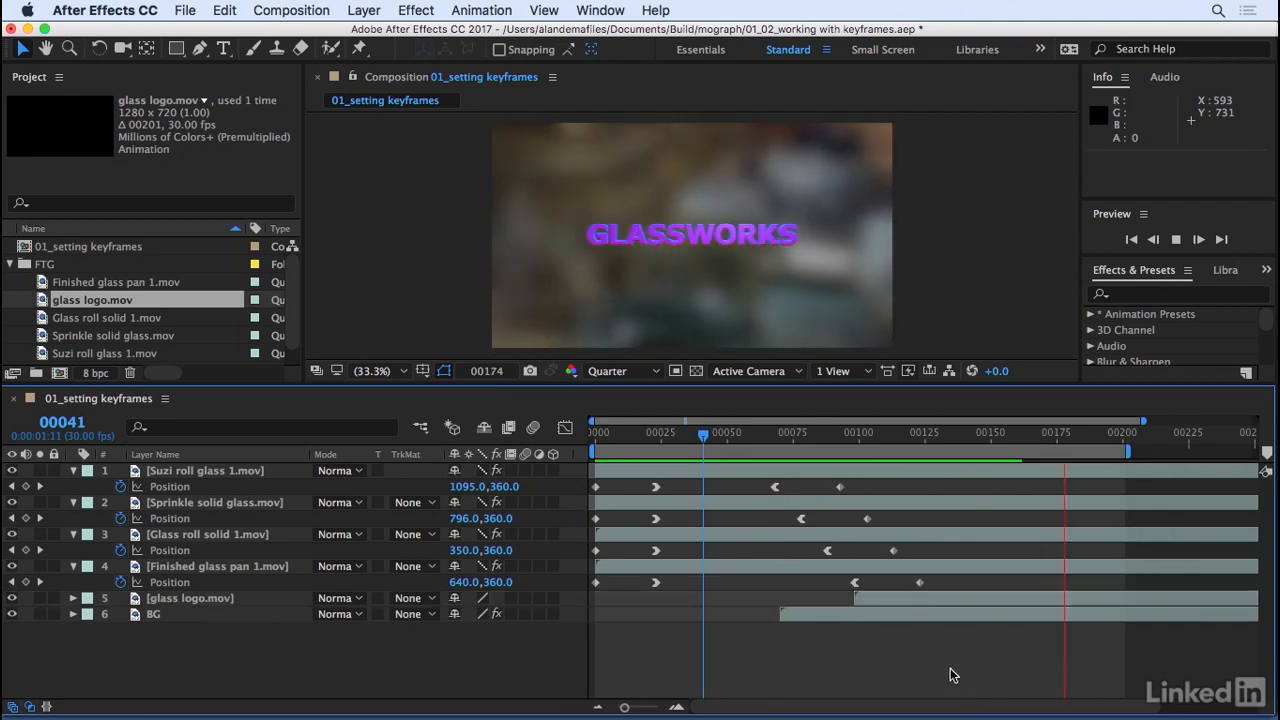
pyautogui.click(1176, 239)
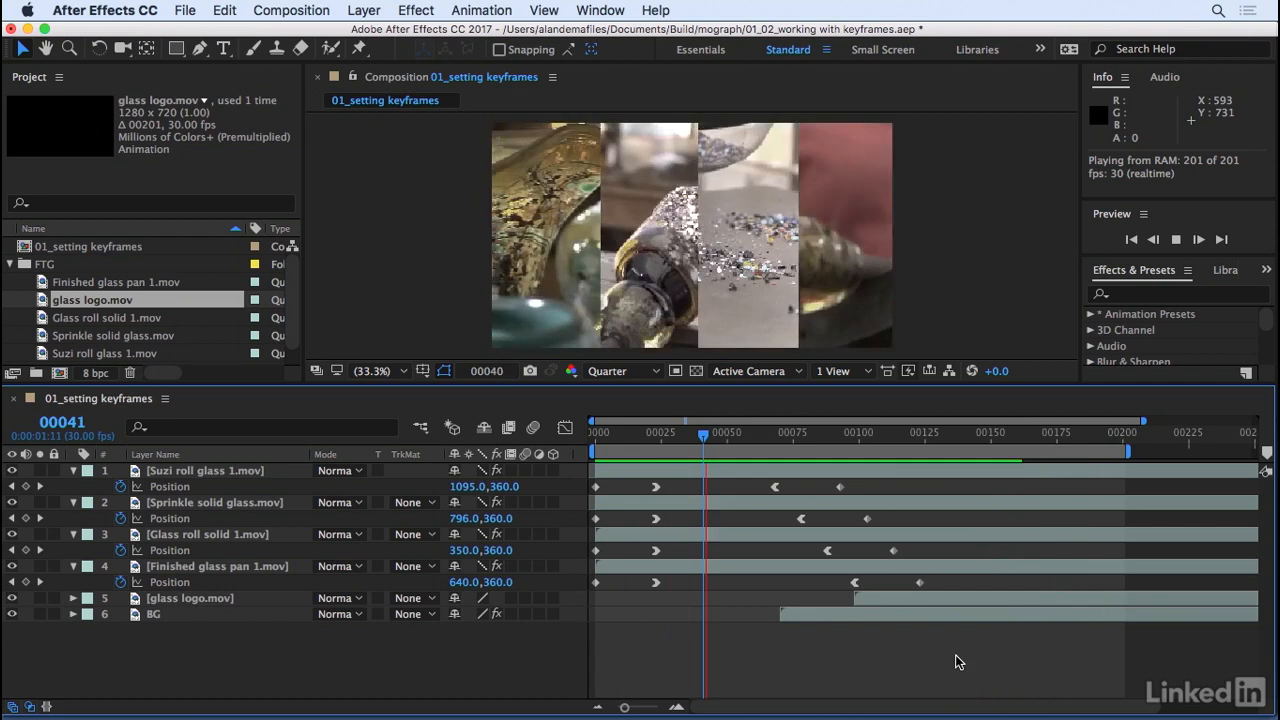